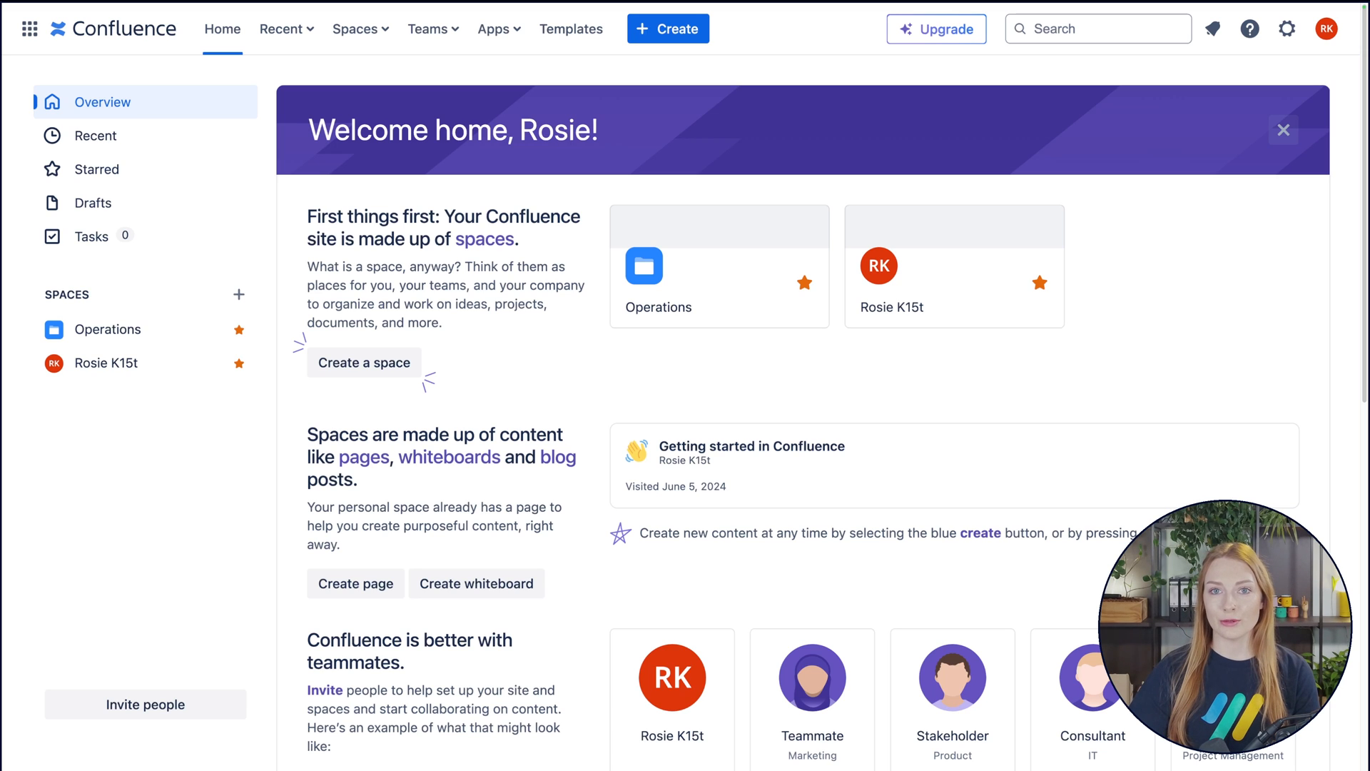
pyautogui.moveTo(1108, 555)
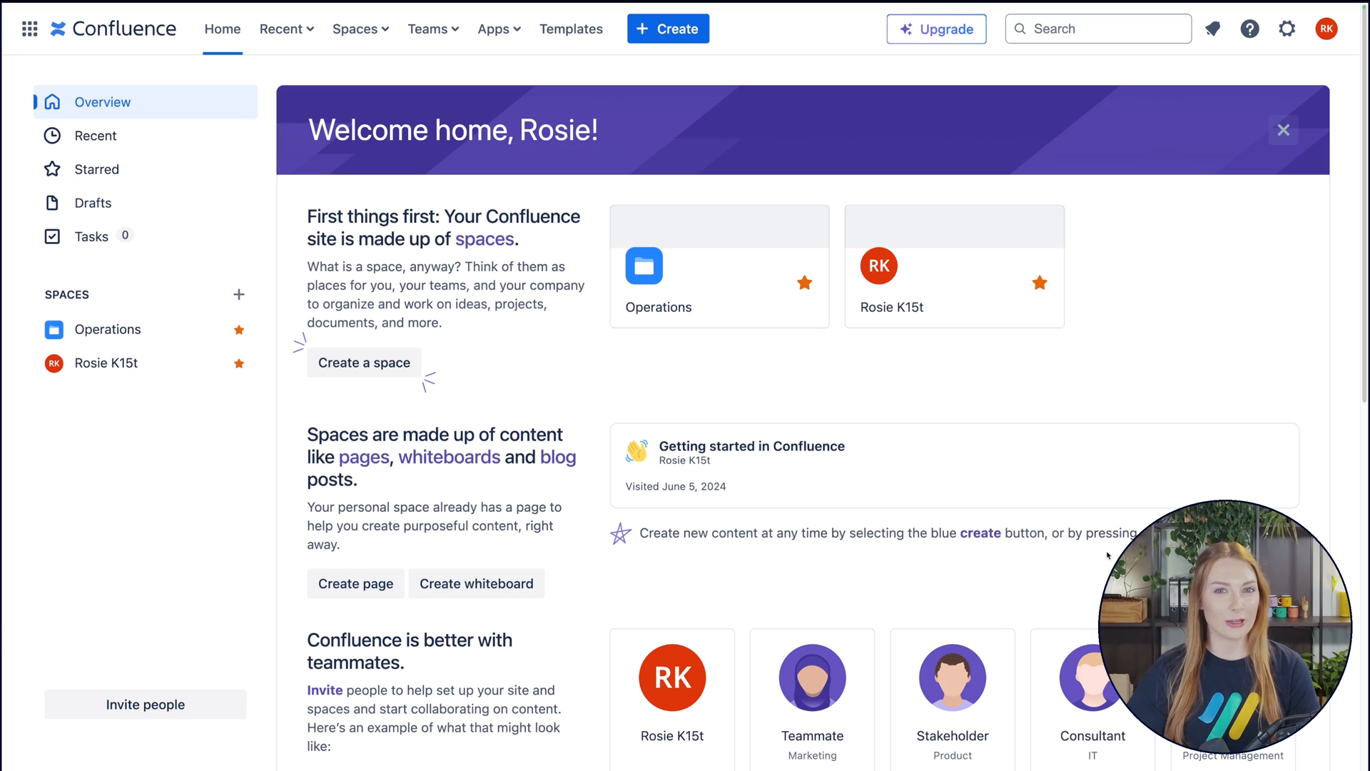
pyautogui.moveTo(1121, 506)
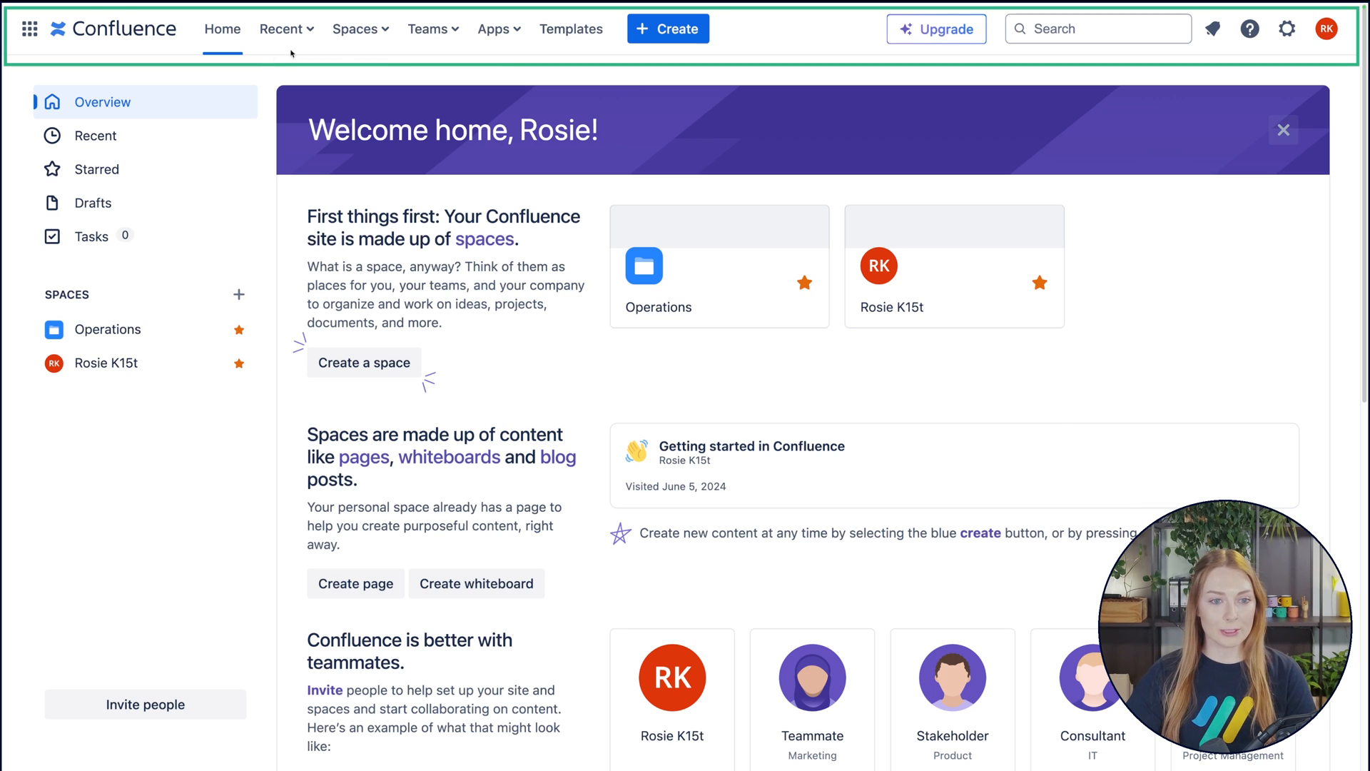
pyautogui.moveTo(422, 46)
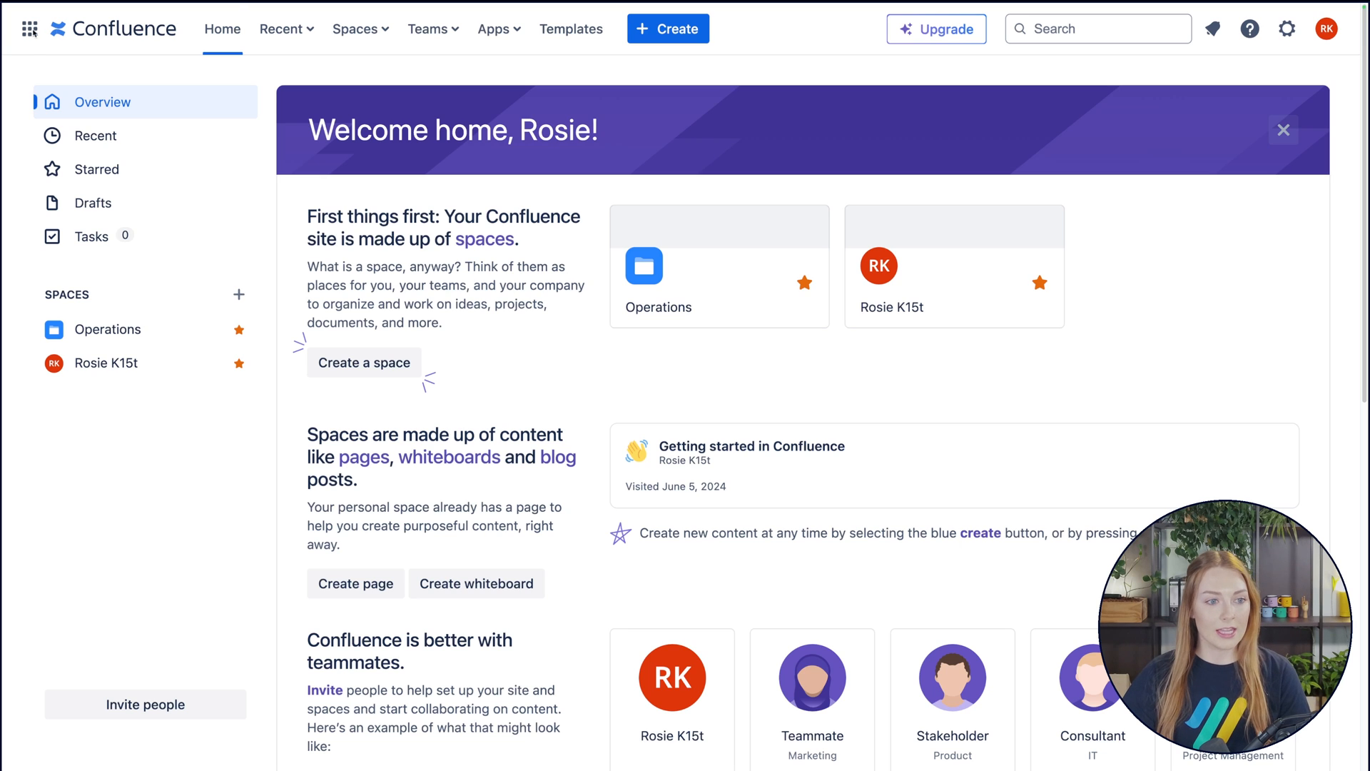
# Check the app switcher, then filter recent content through Worked on, Created by me and Drafts.
pyautogui.click(29, 27)
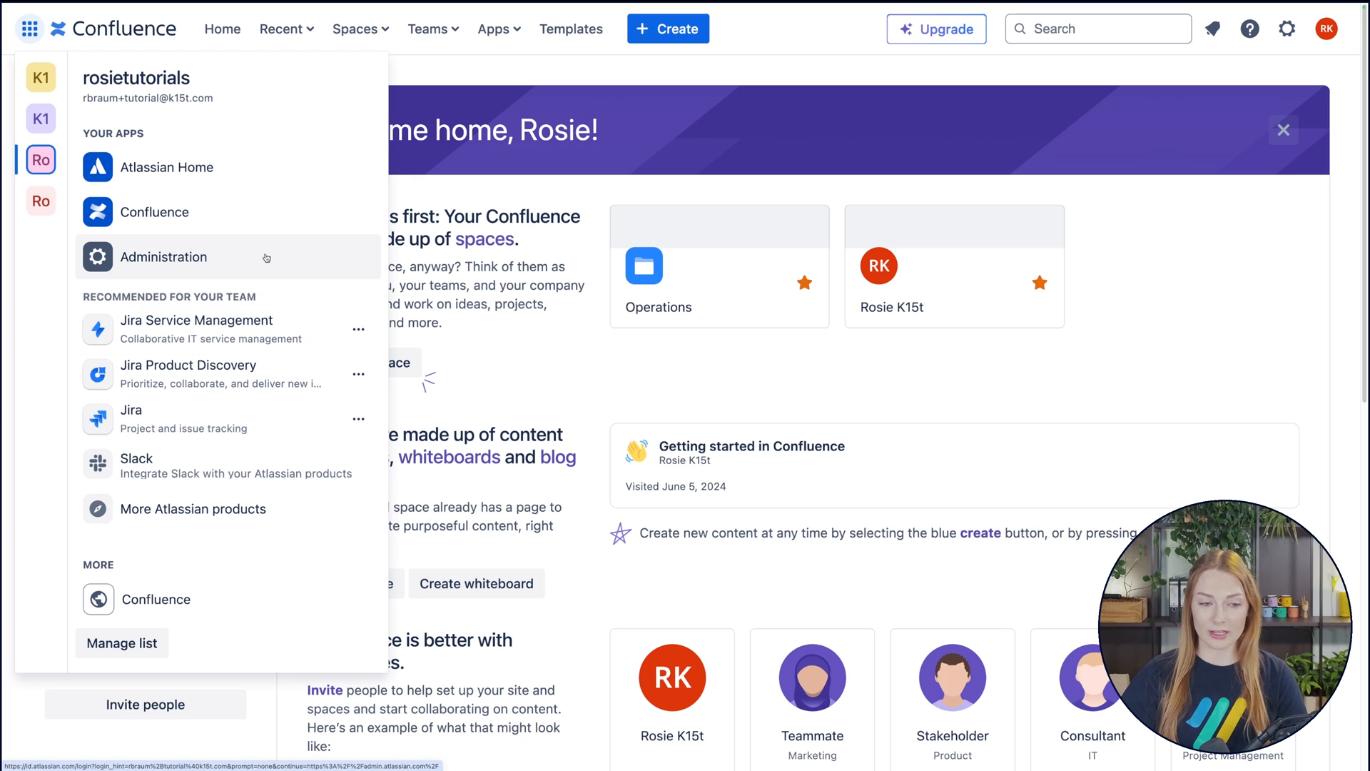
pyautogui.moveTo(583, 194)
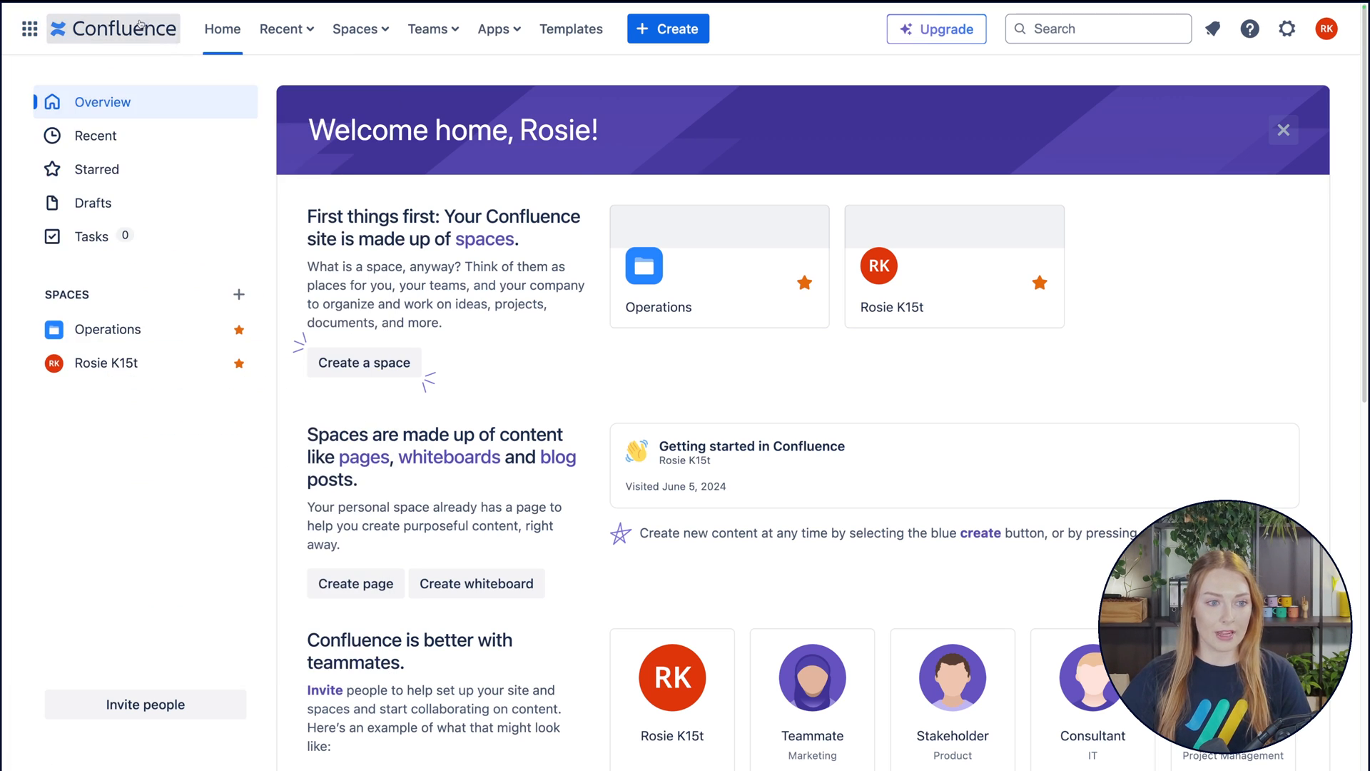
pyautogui.moveTo(222, 28)
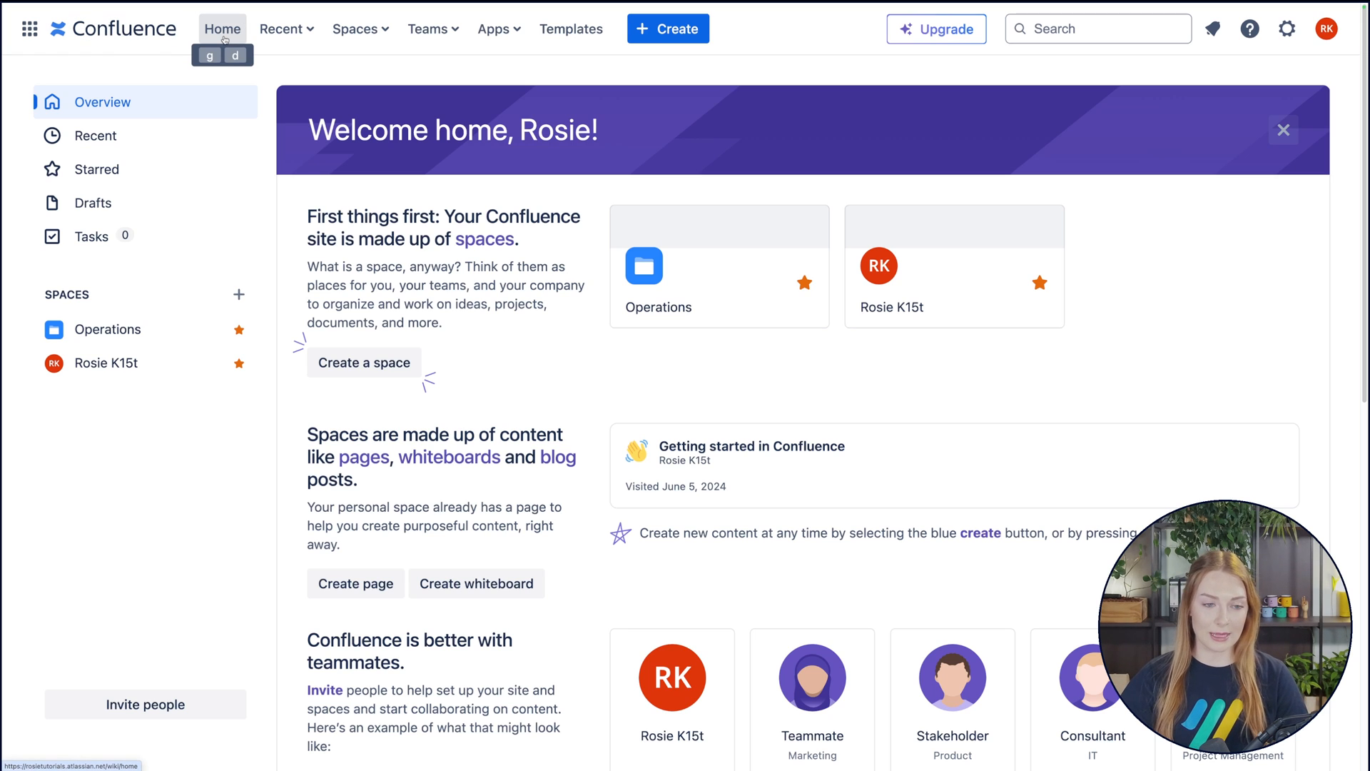
pyautogui.moveTo(707, 188)
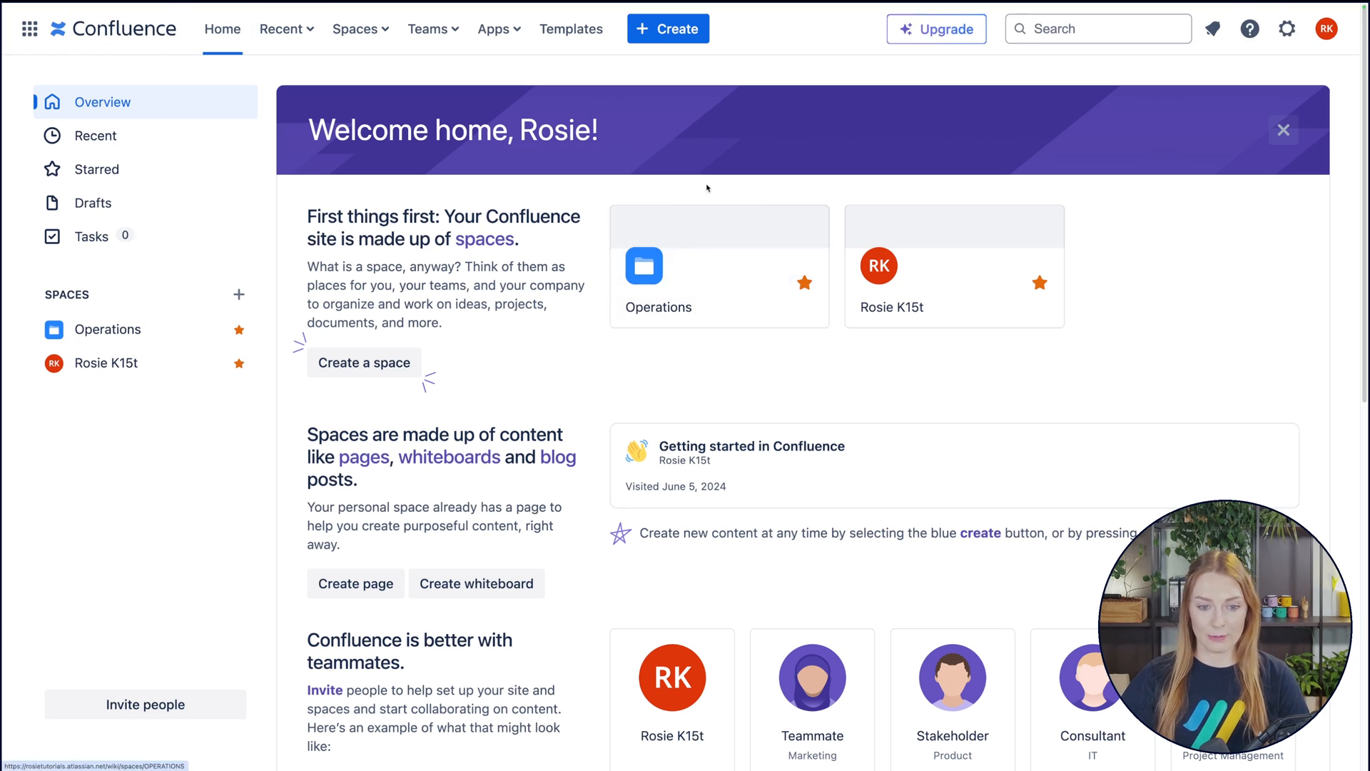
pyautogui.moveTo(319, 96)
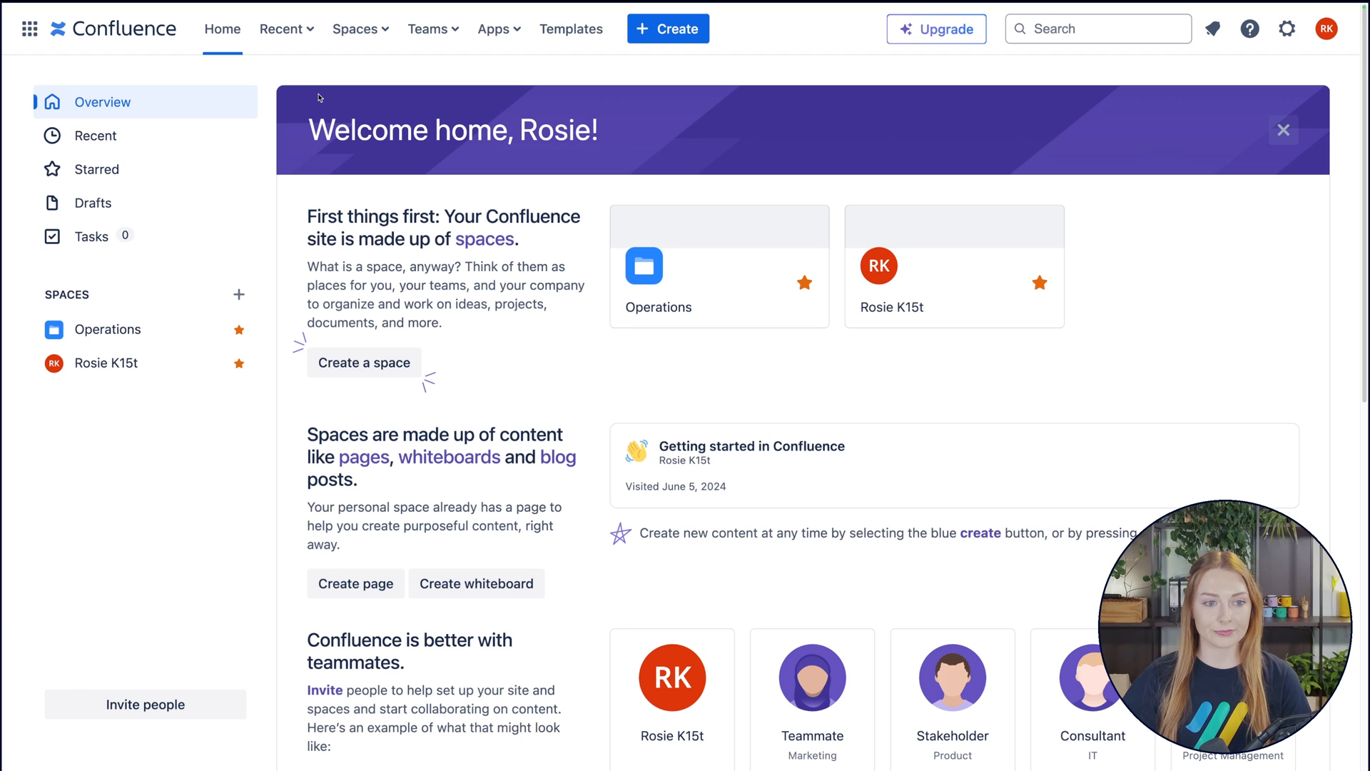
pyautogui.click(281, 28)
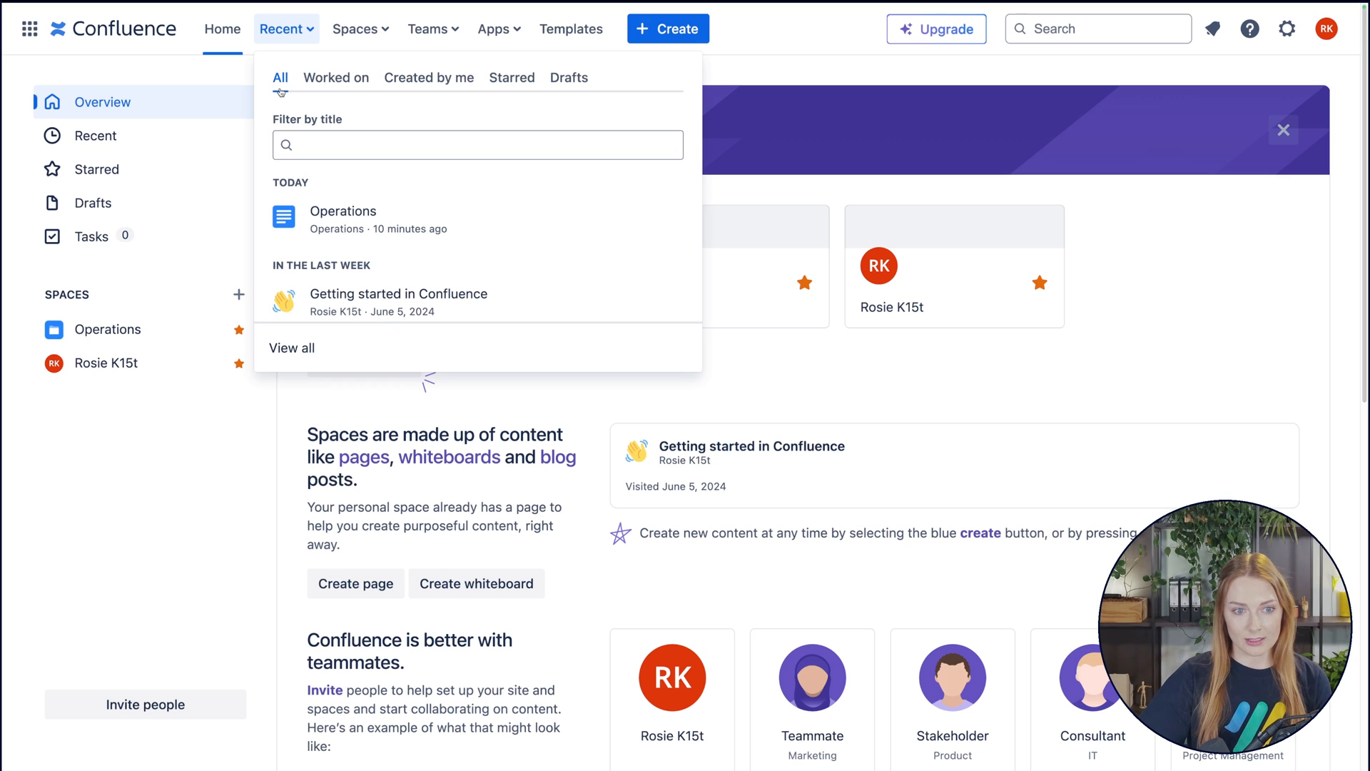
pyautogui.moveTo(506, 268)
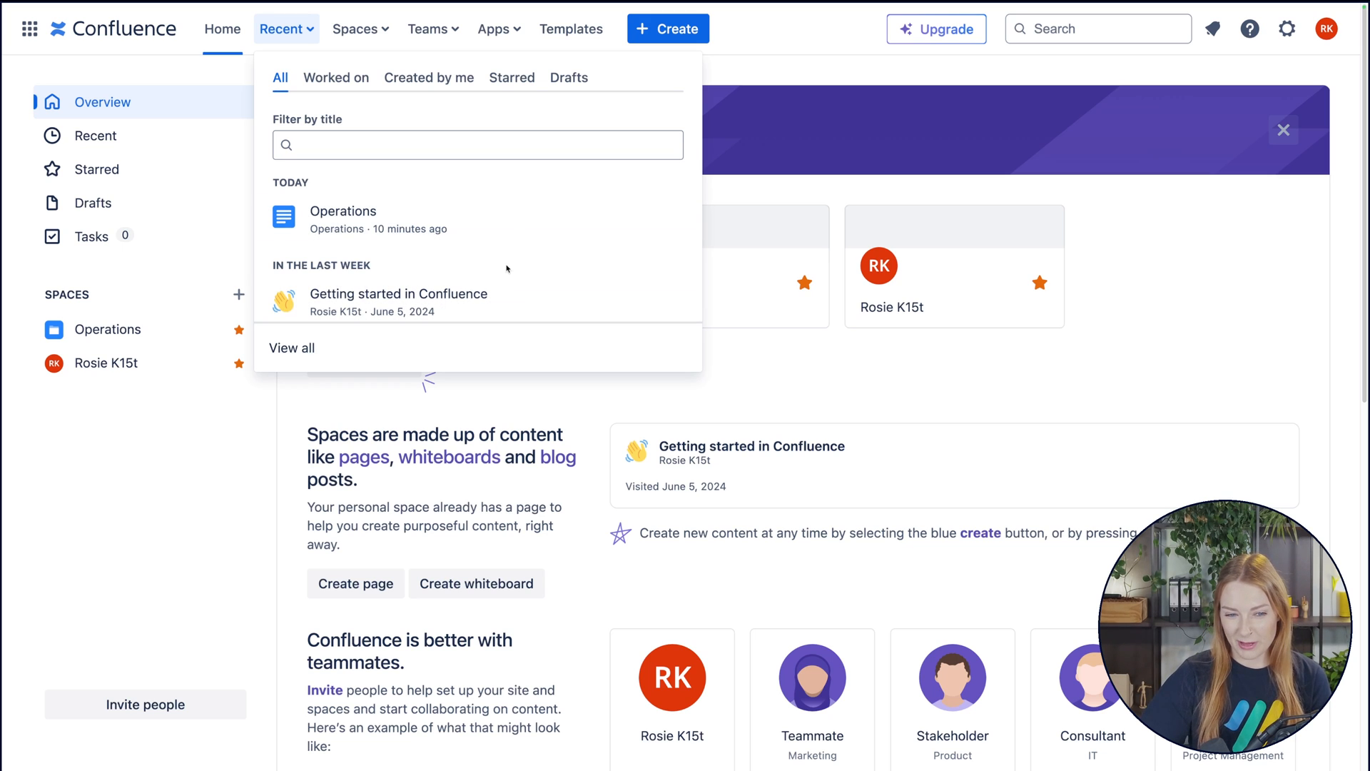
pyautogui.moveTo(380, 98)
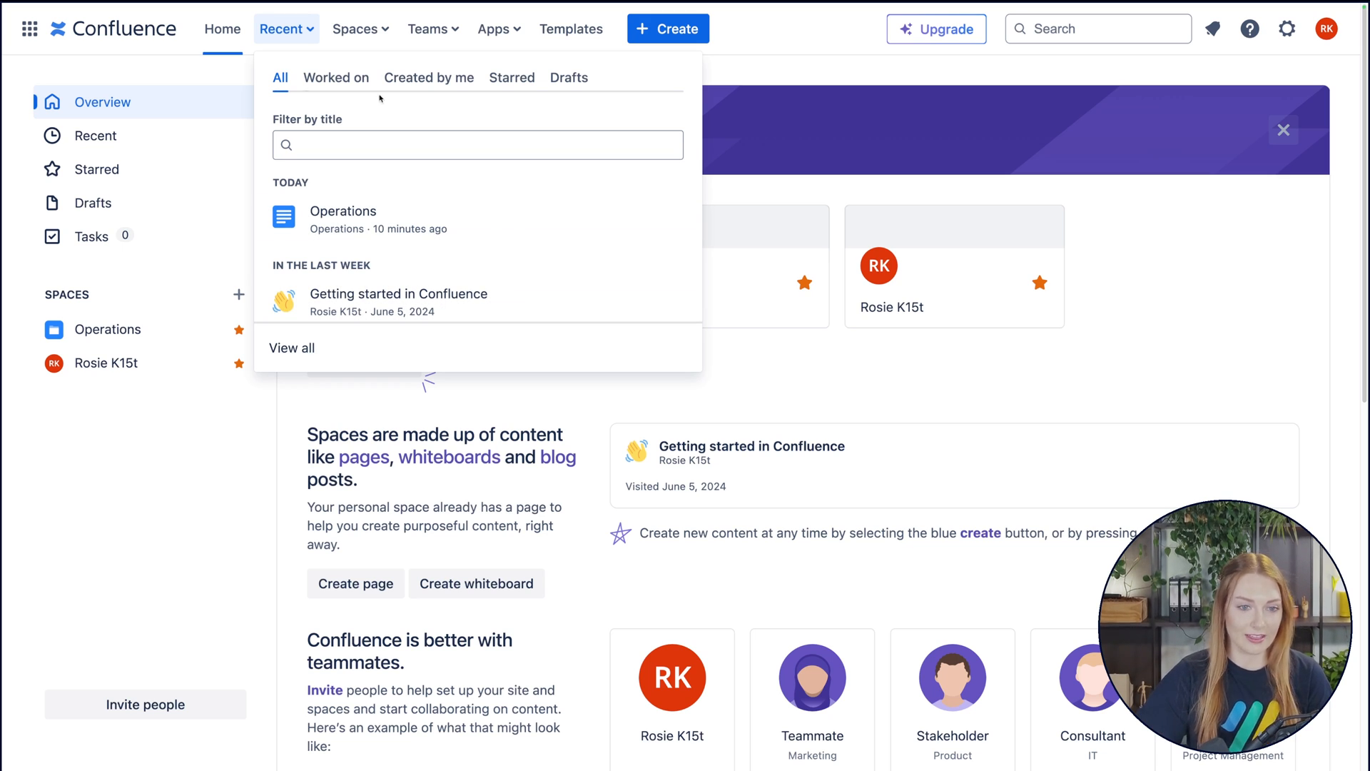
pyautogui.click(335, 77)
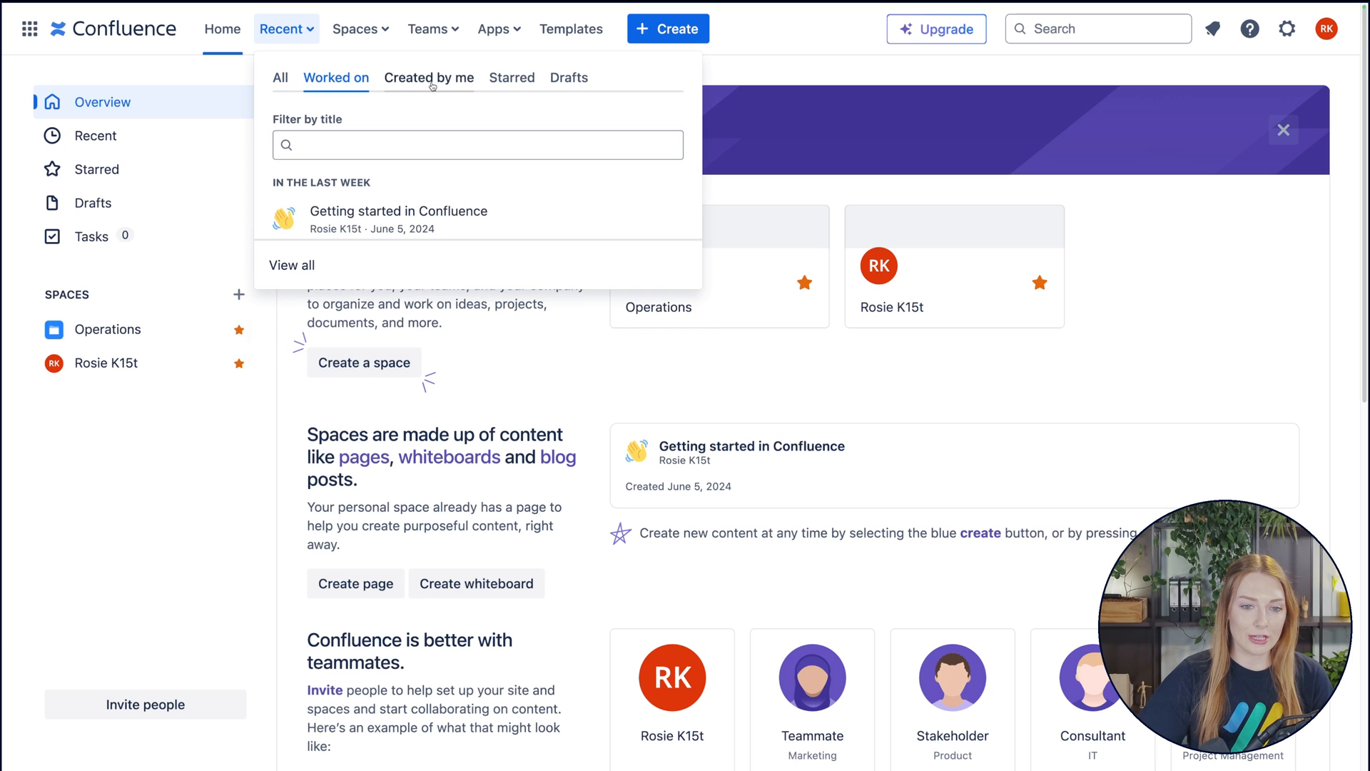
pyautogui.click(513, 77)
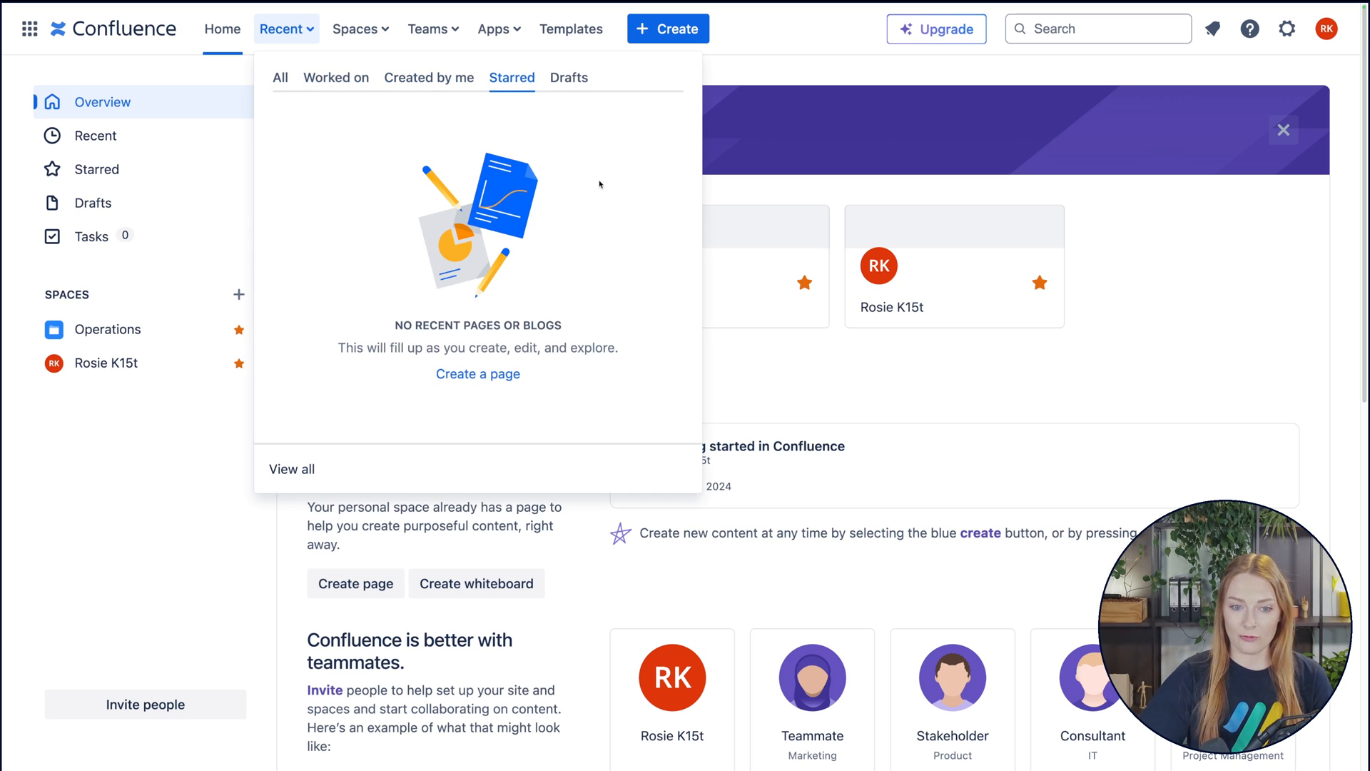
pyautogui.moveTo(592, 191)
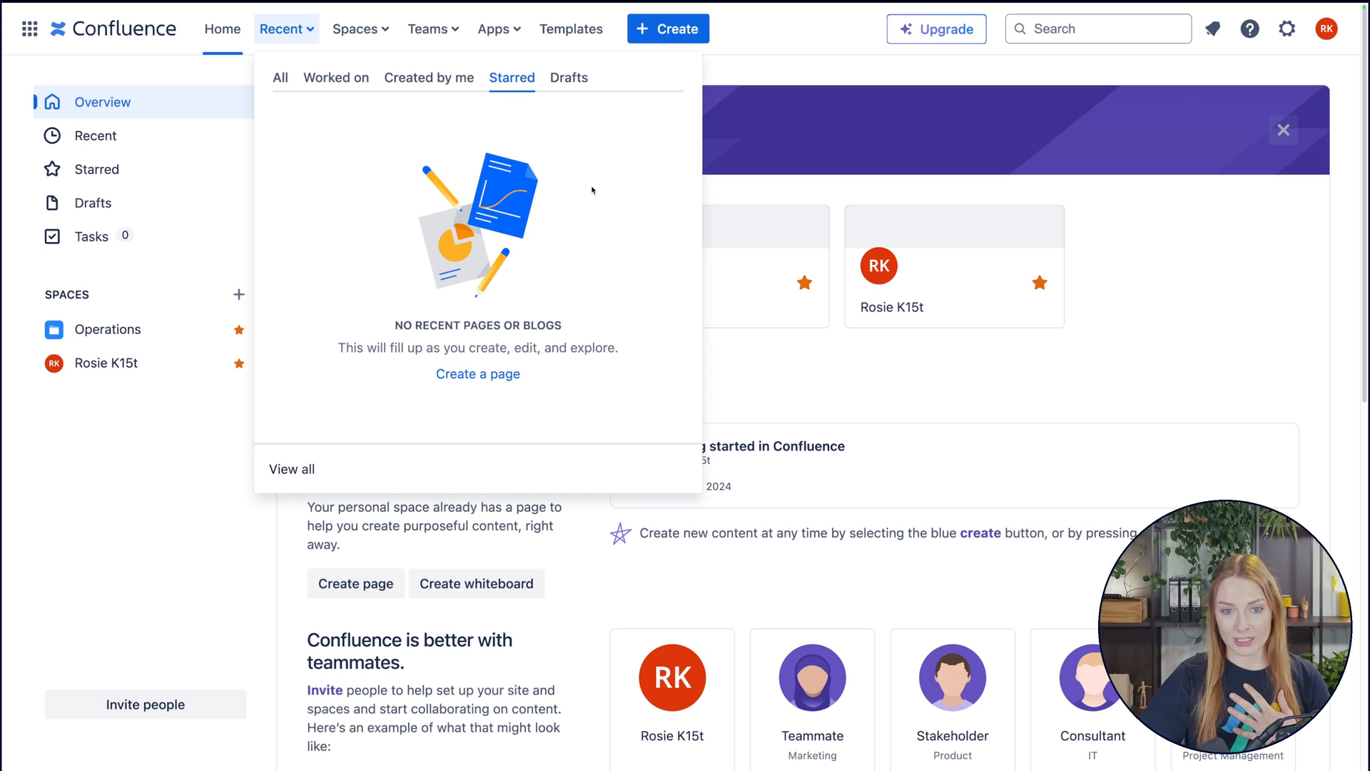
pyautogui.click(568, 78)
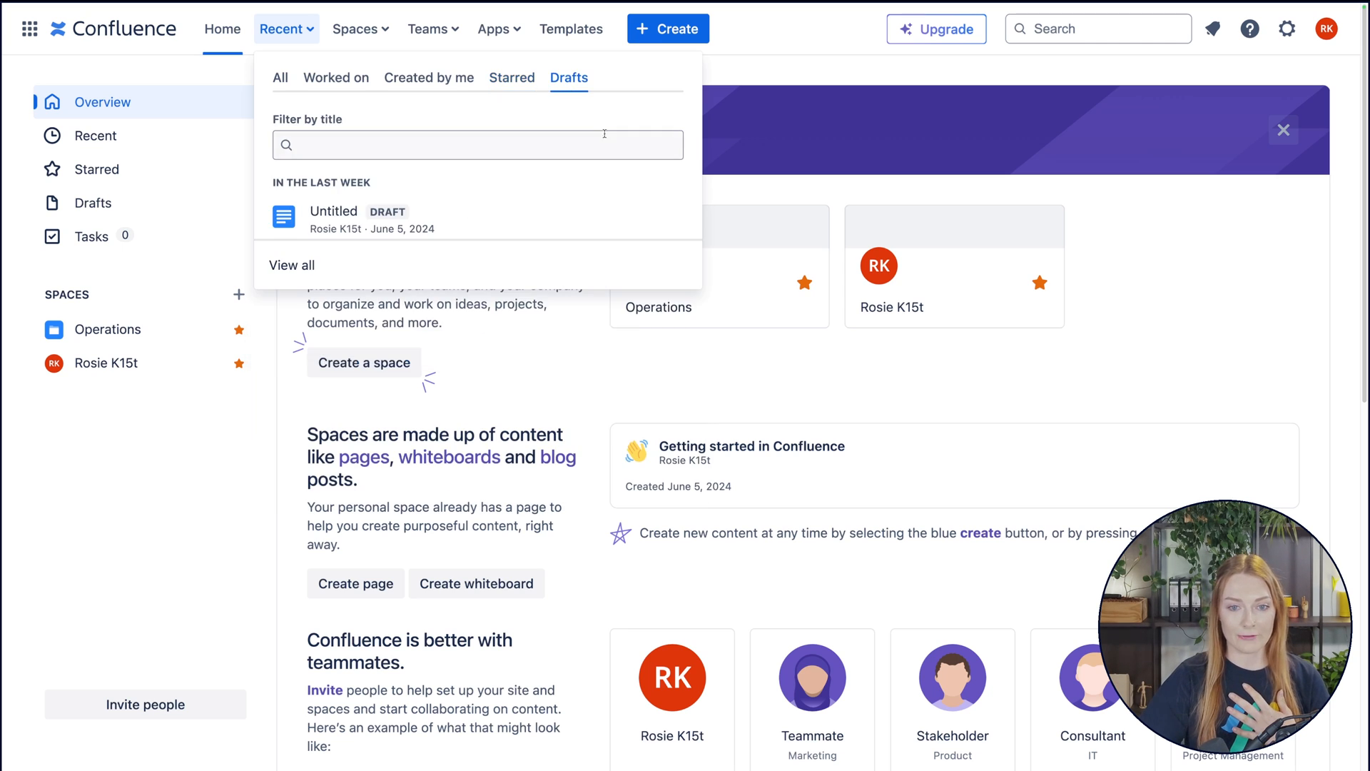
pyautogui.moveTo(405, 219)
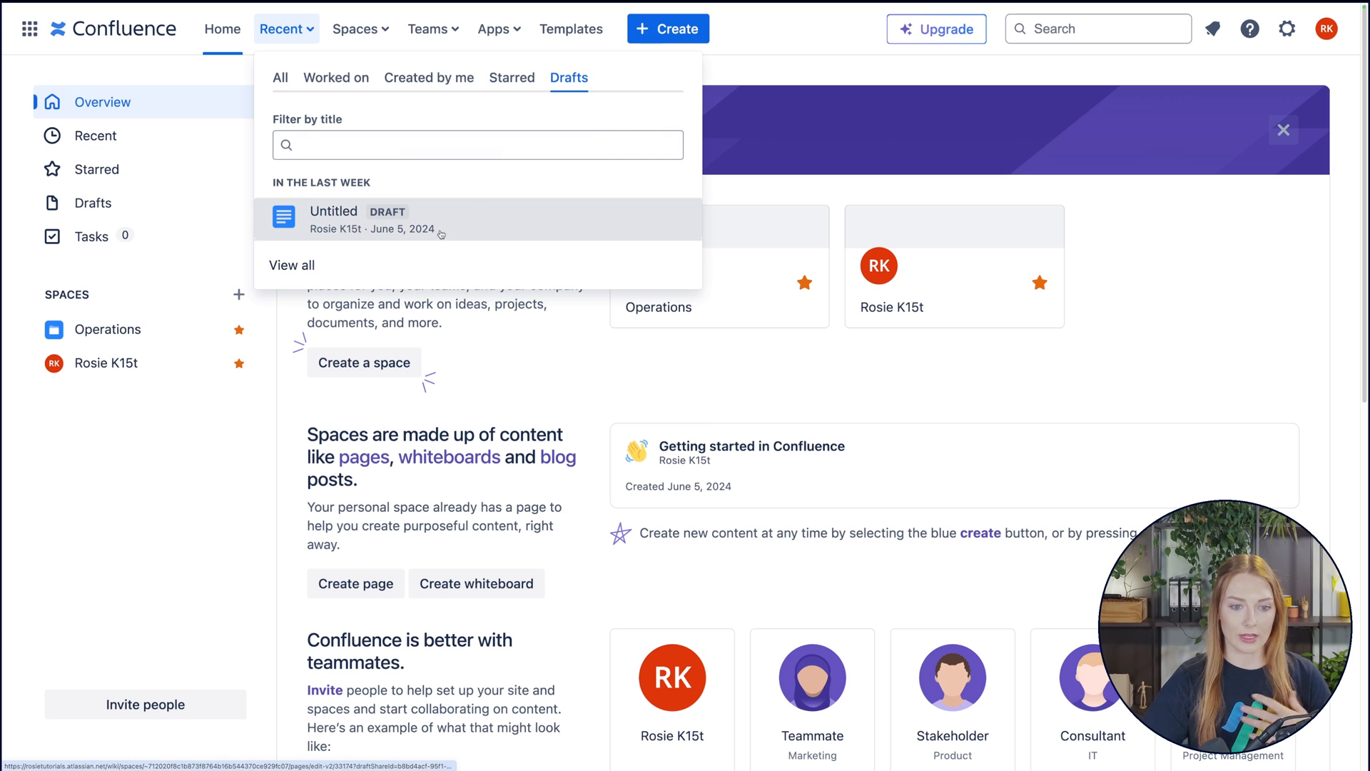
pyautogui.moveTo(482, 227)
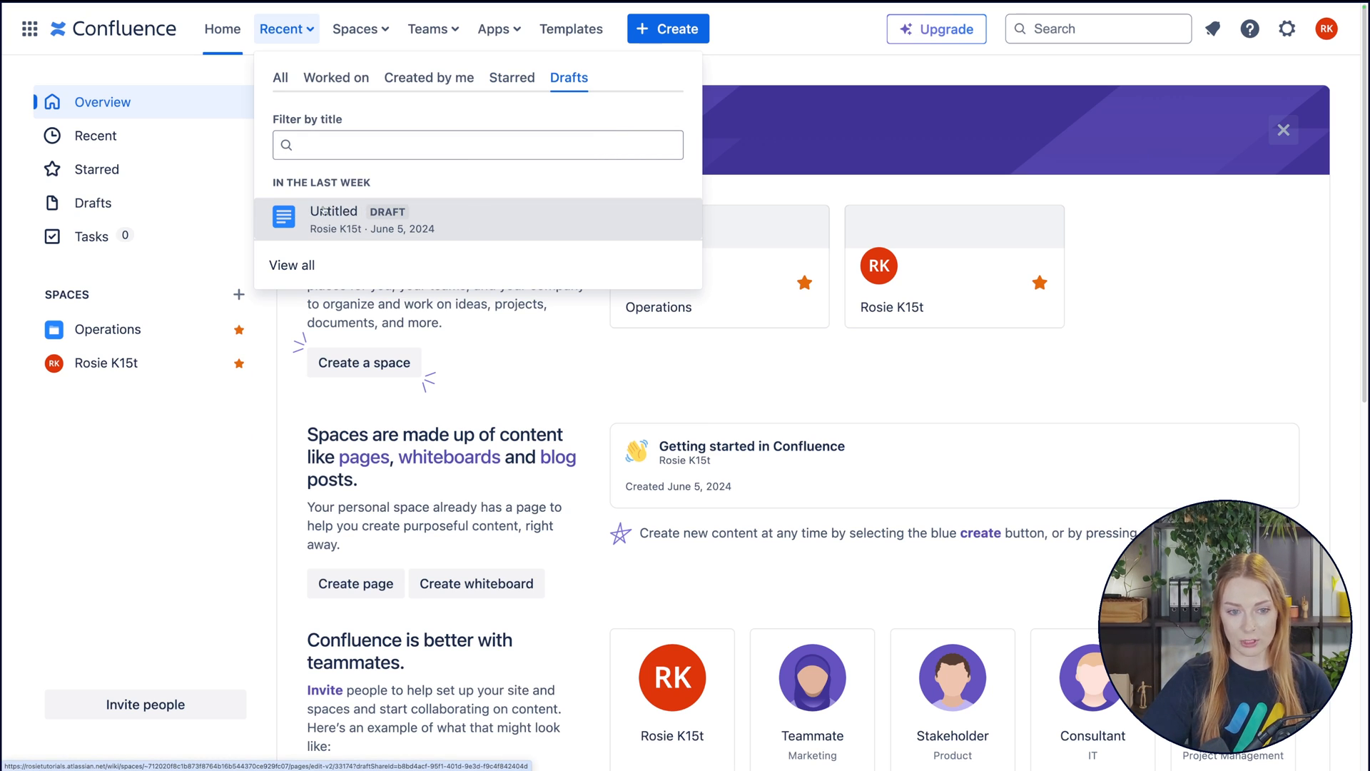
pyautogui.moveTo(479, 231)
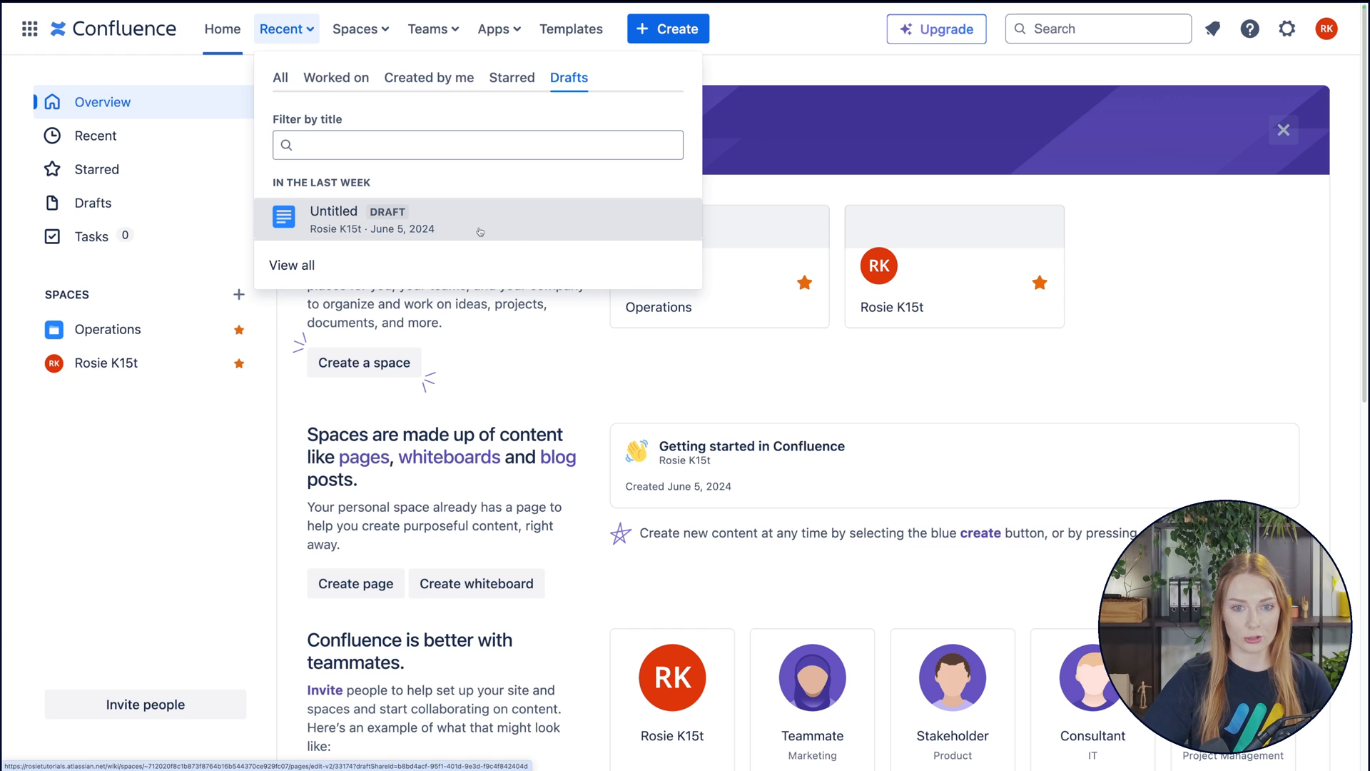
# Visit the Operations space from the Spaces list, then return to the Confluence home overview.
pyautogui.click(359, 29)
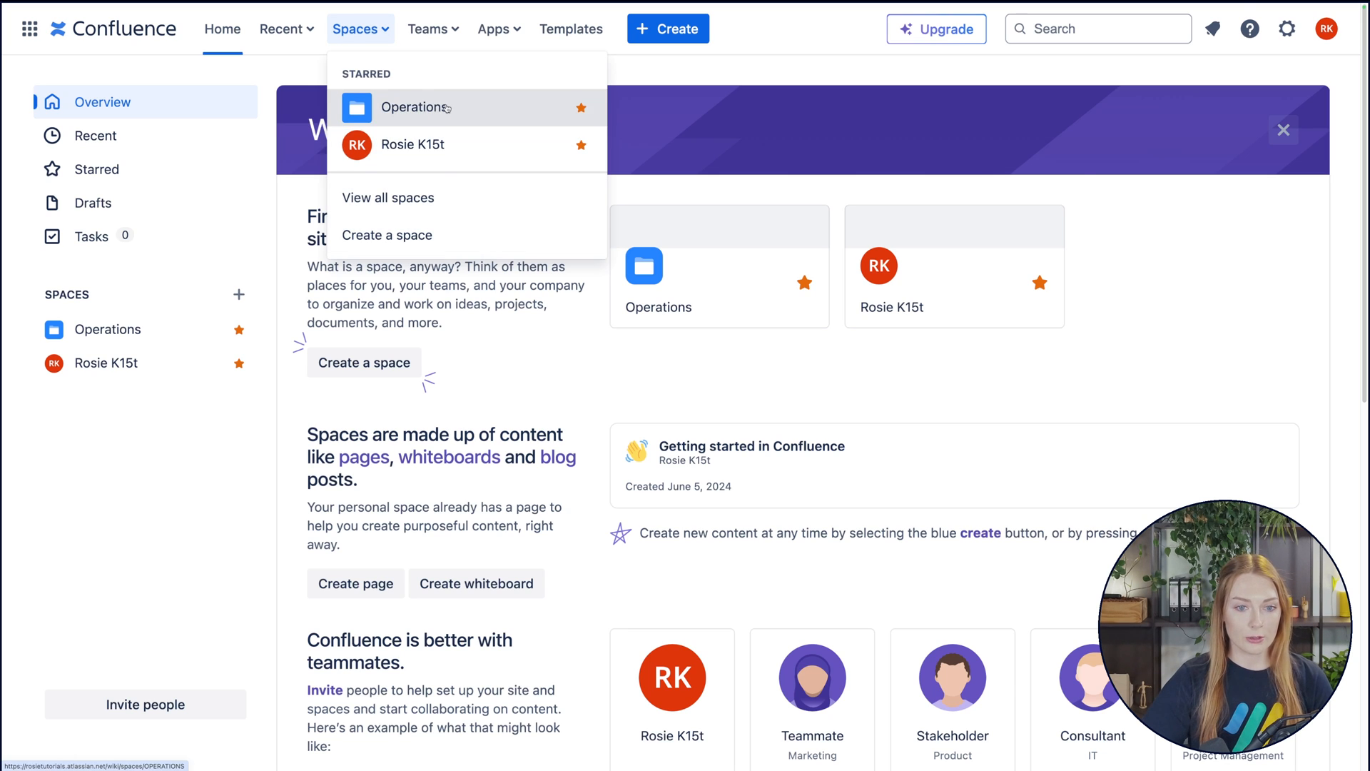
pyautogui.click(413, 106)
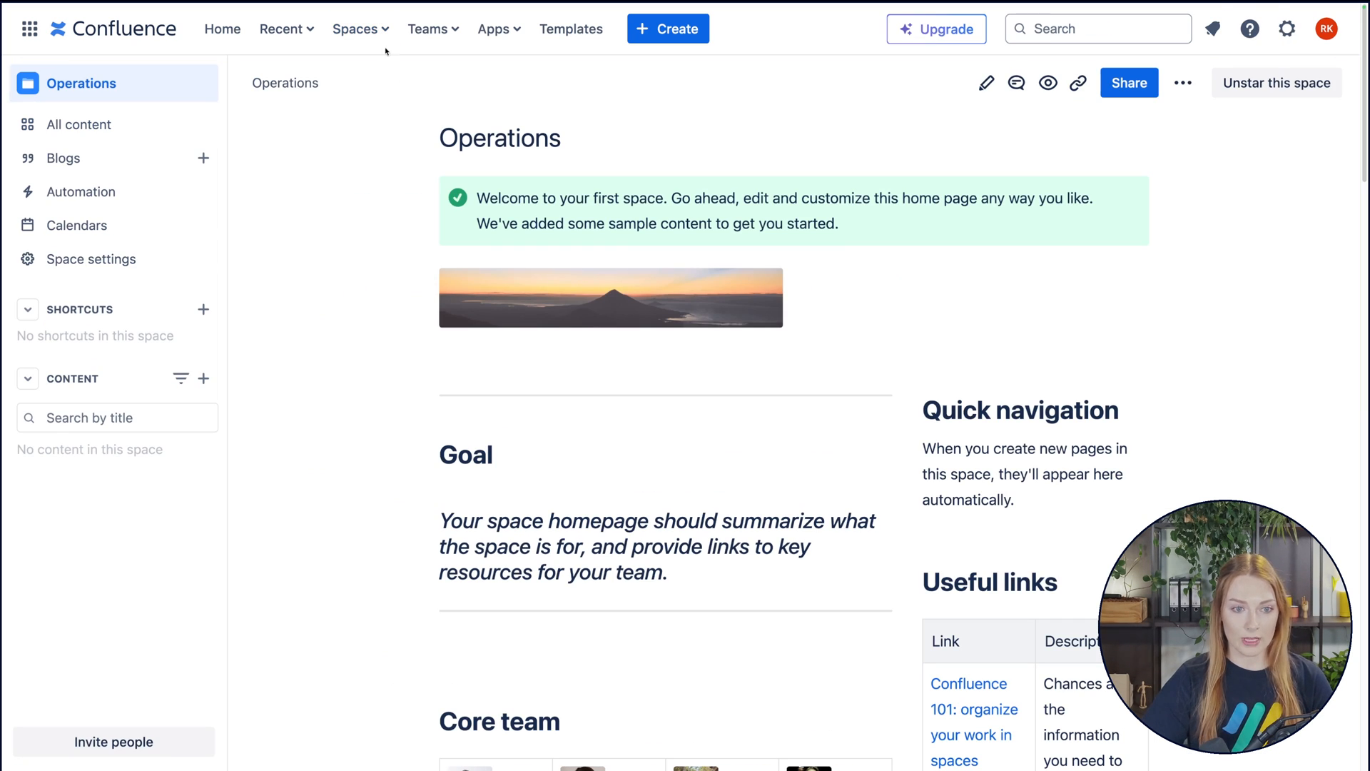
pyautogui.click(359, 29)
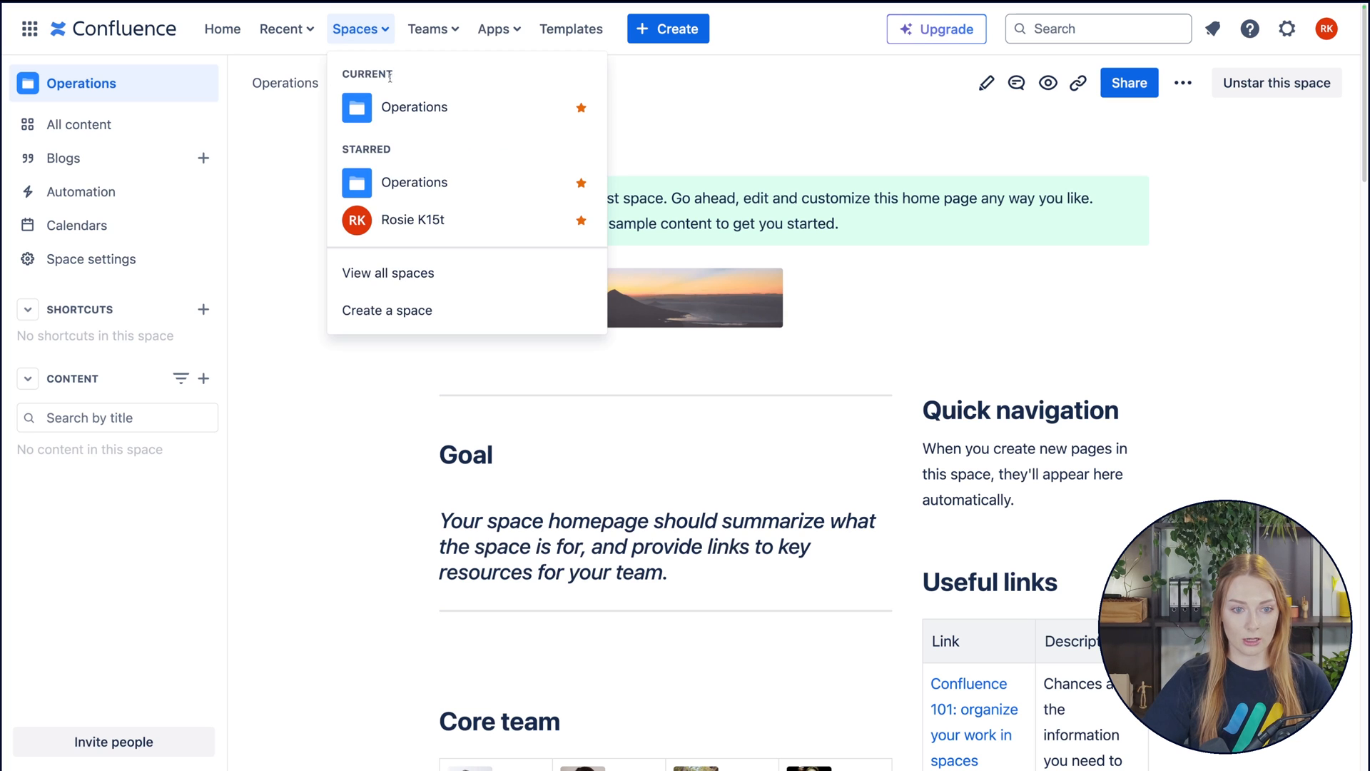
pyautogui.moveTo(114, 28)
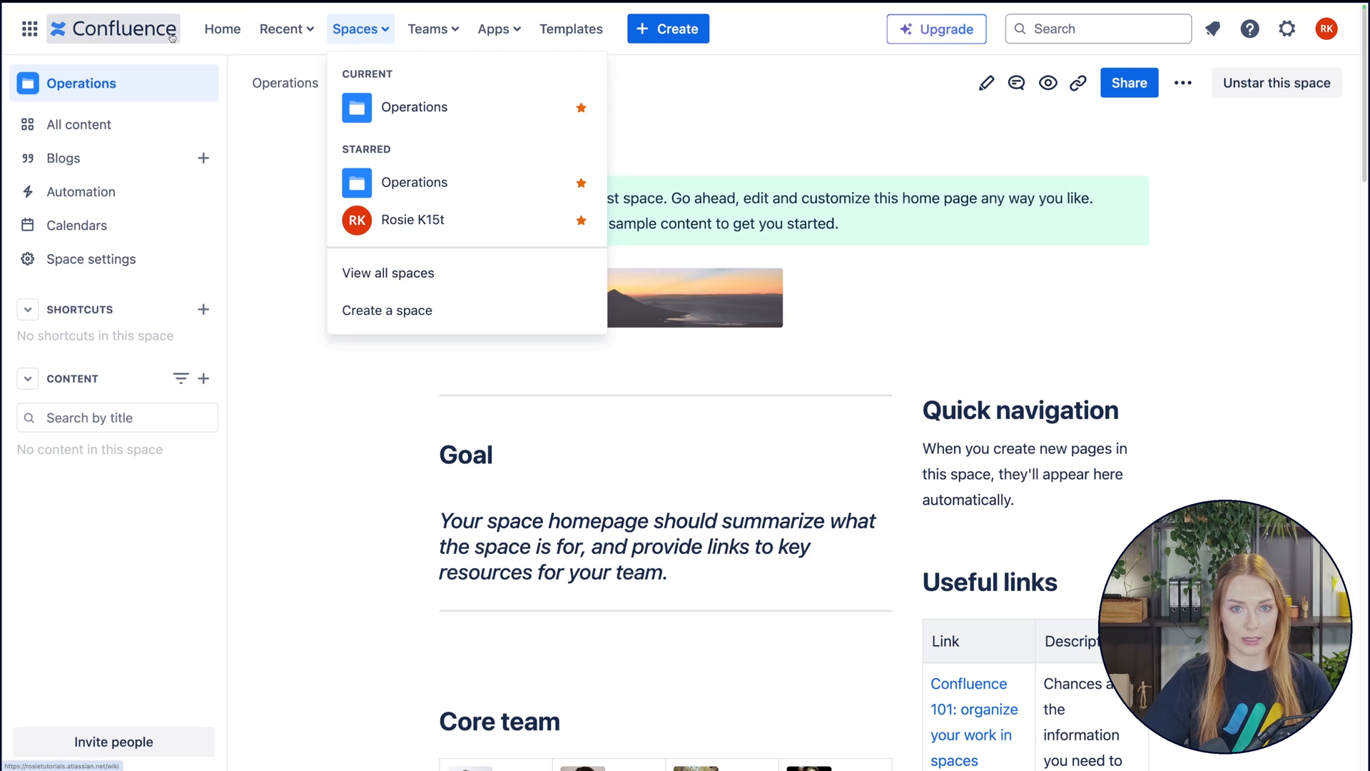
pyautogui.click(222, 29)
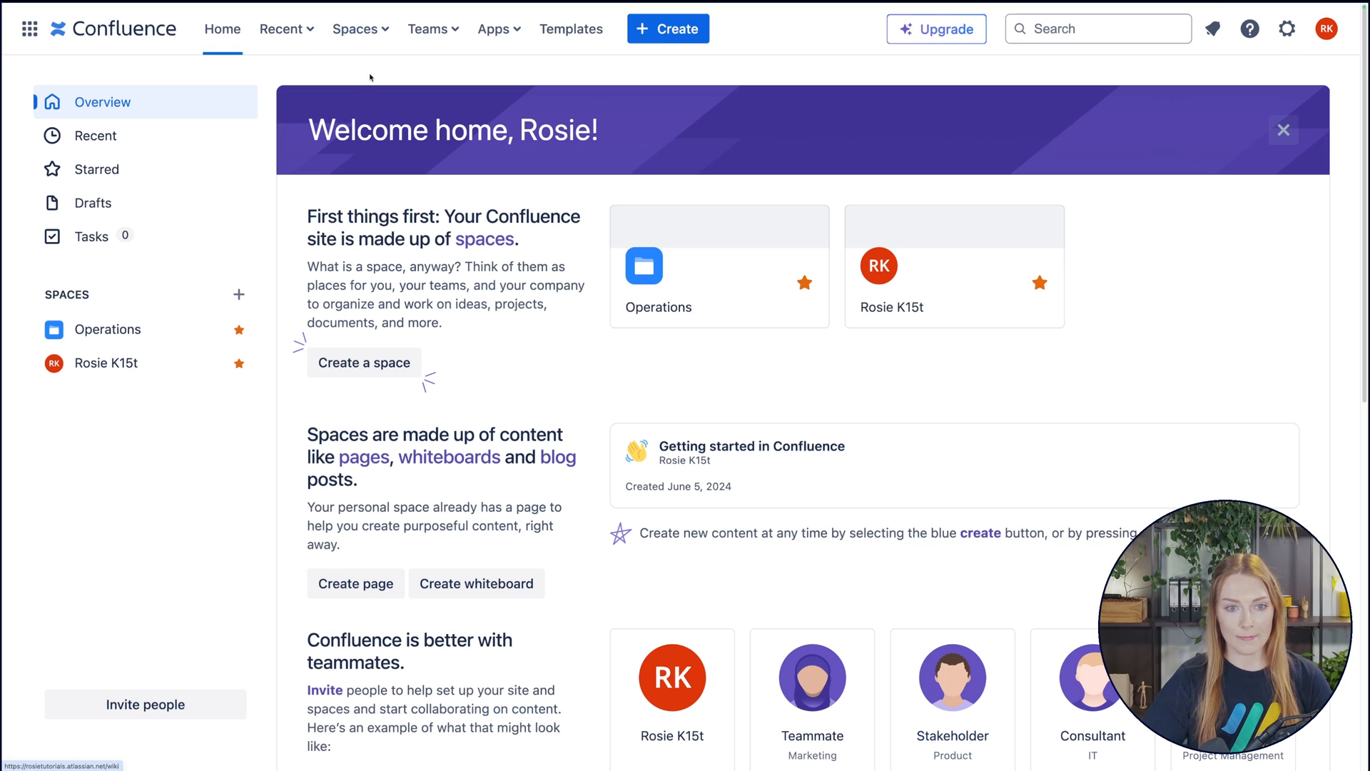
# Show the Teams menu with invite people, create team and search options.
pyautogui.click(427, 29)
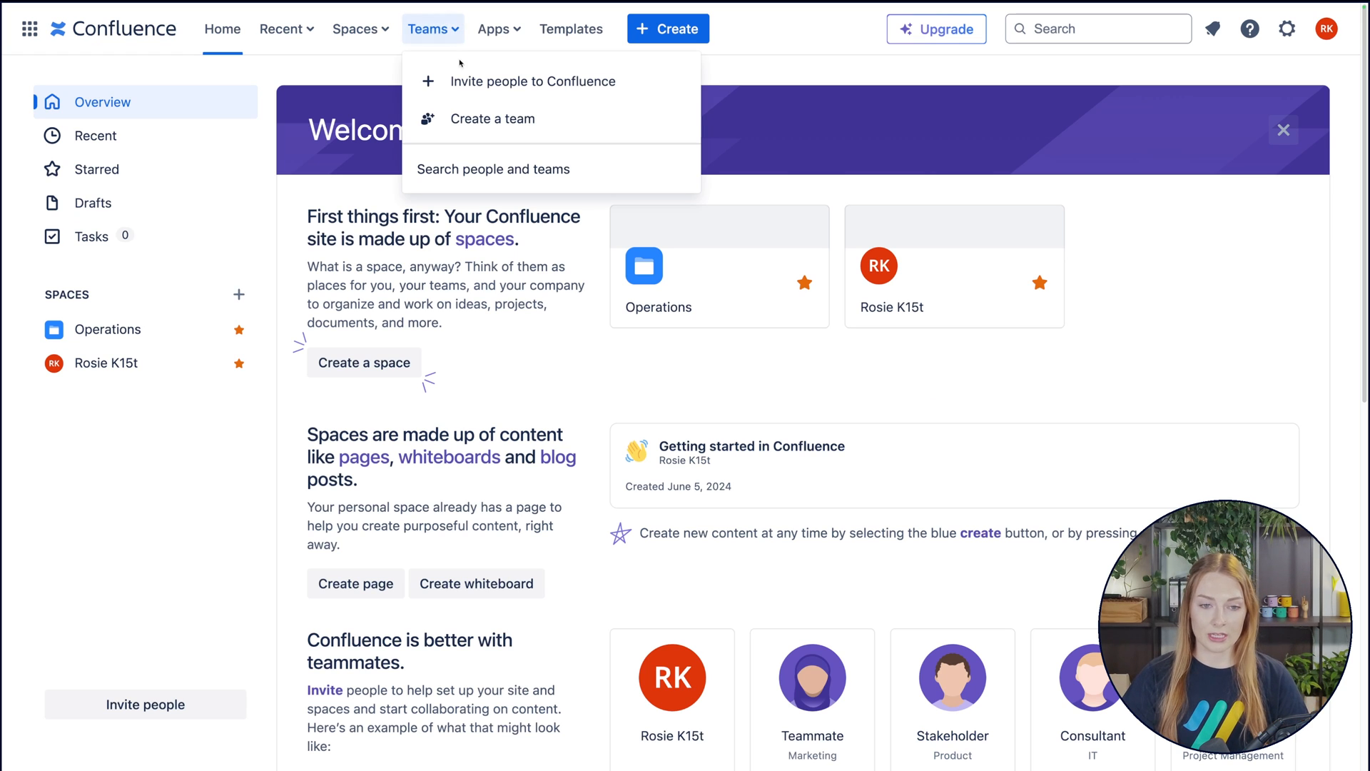
pyautogui.moveTo(519, 119)
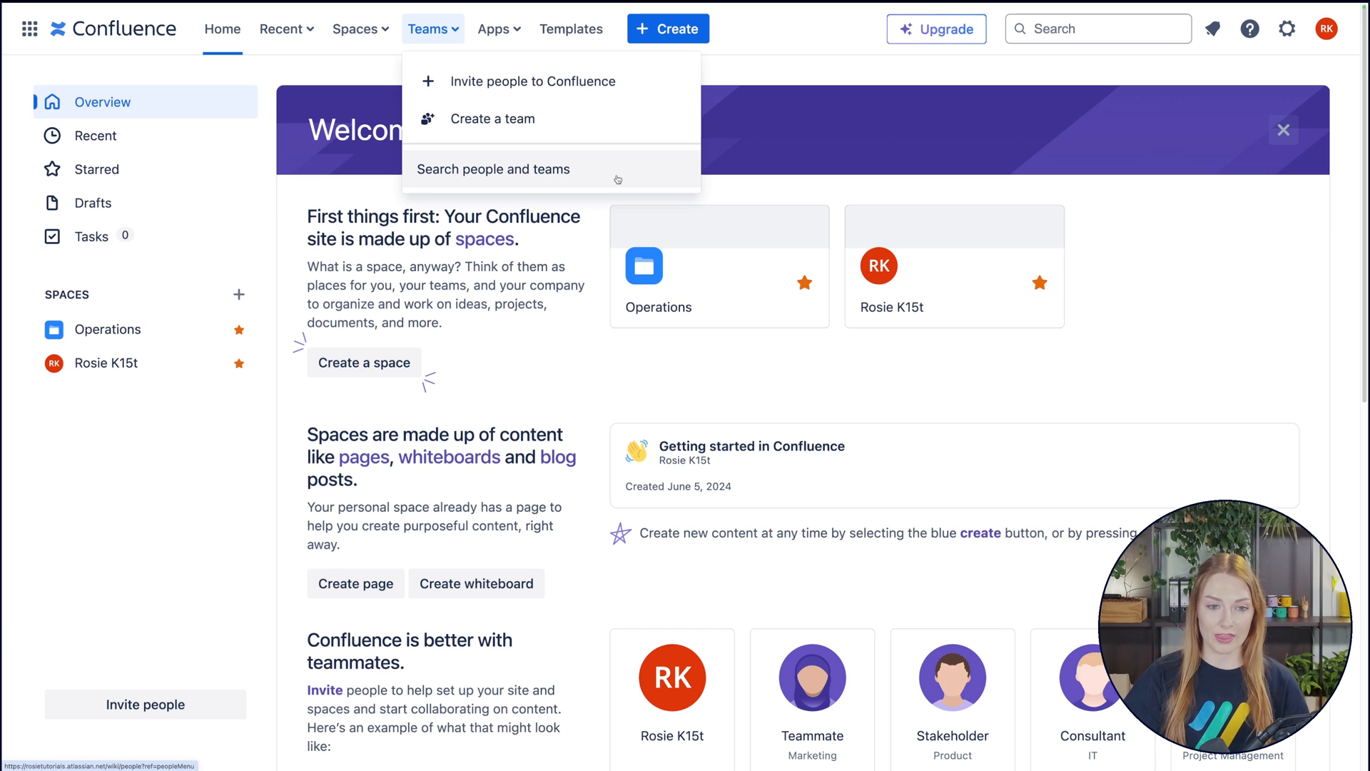
# Show the Apps menu listing Slack, Google Drive, Lucidchart and app management options.
pyautogui.click(494, 28)
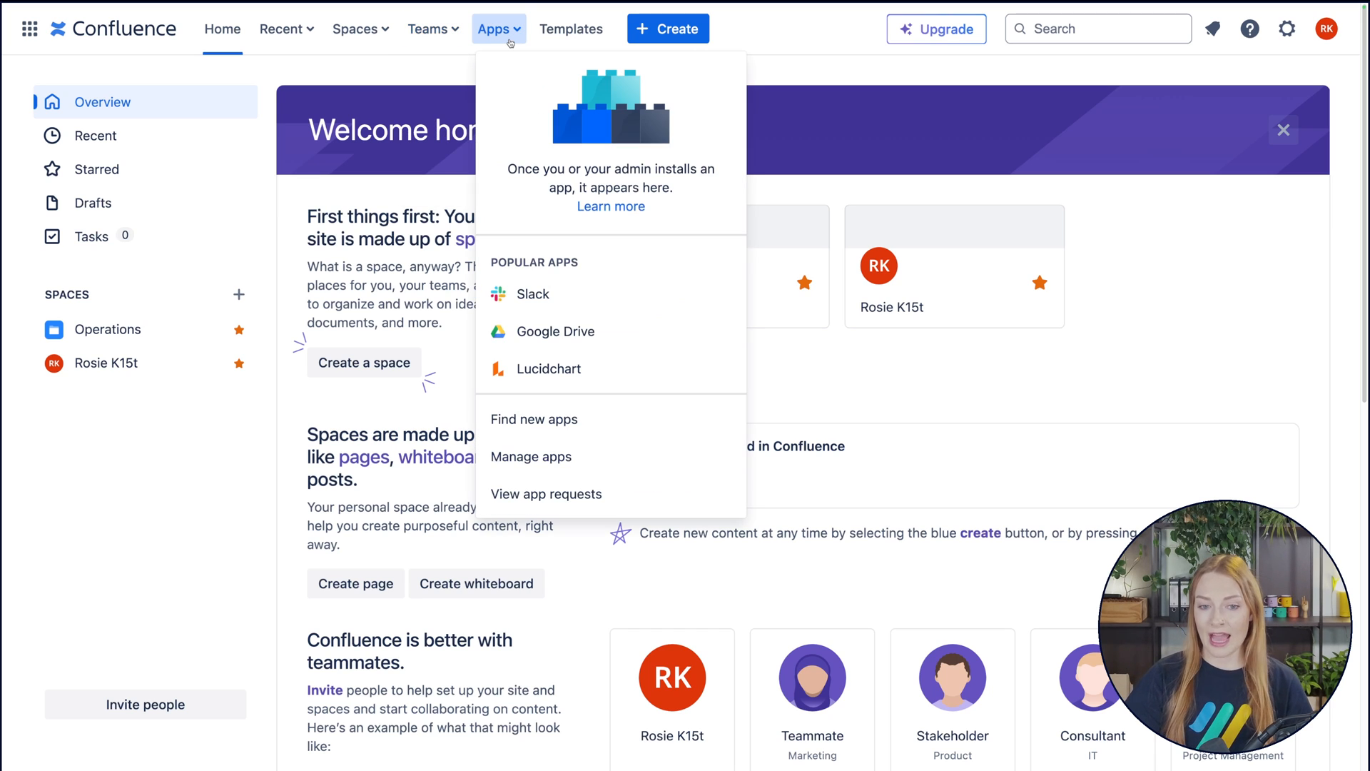
pyautogui.moveTo(710, 198)
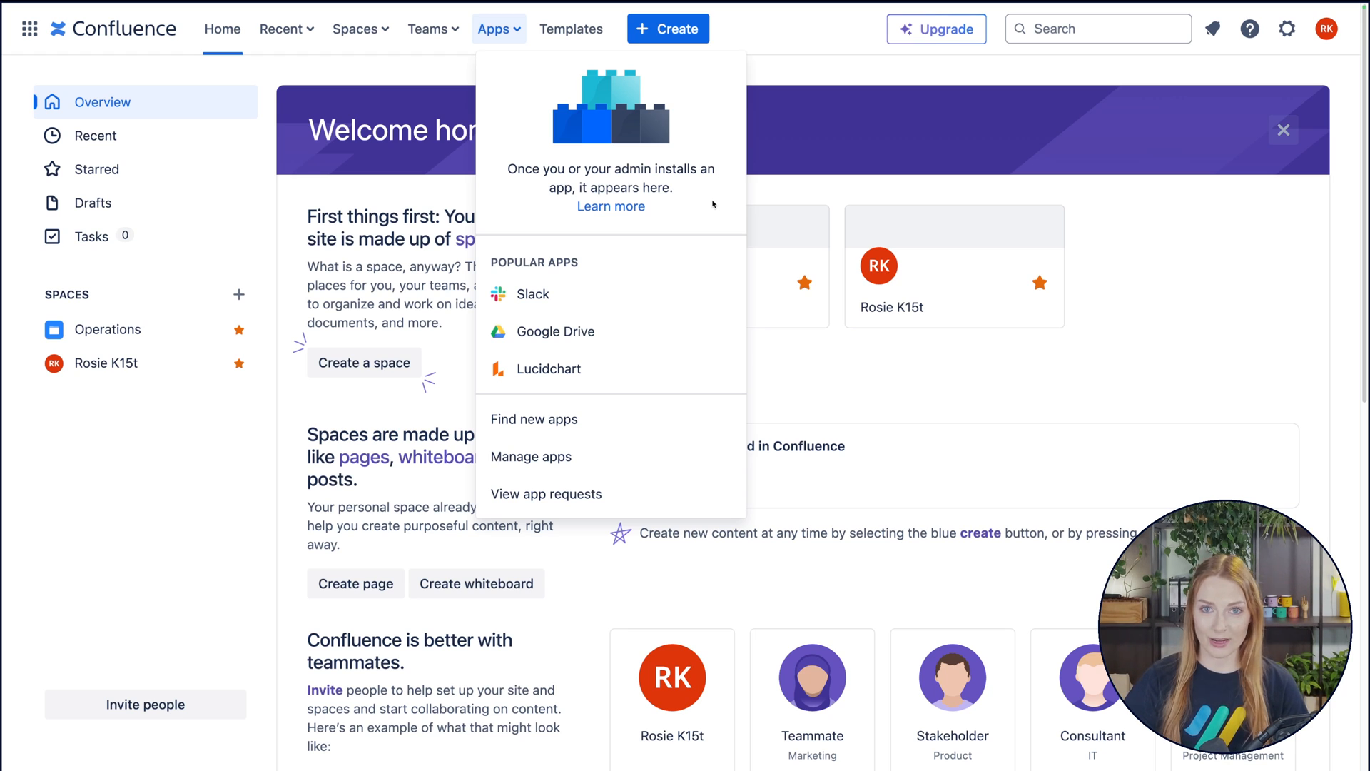
pyautogui.moveTo(611, 368)
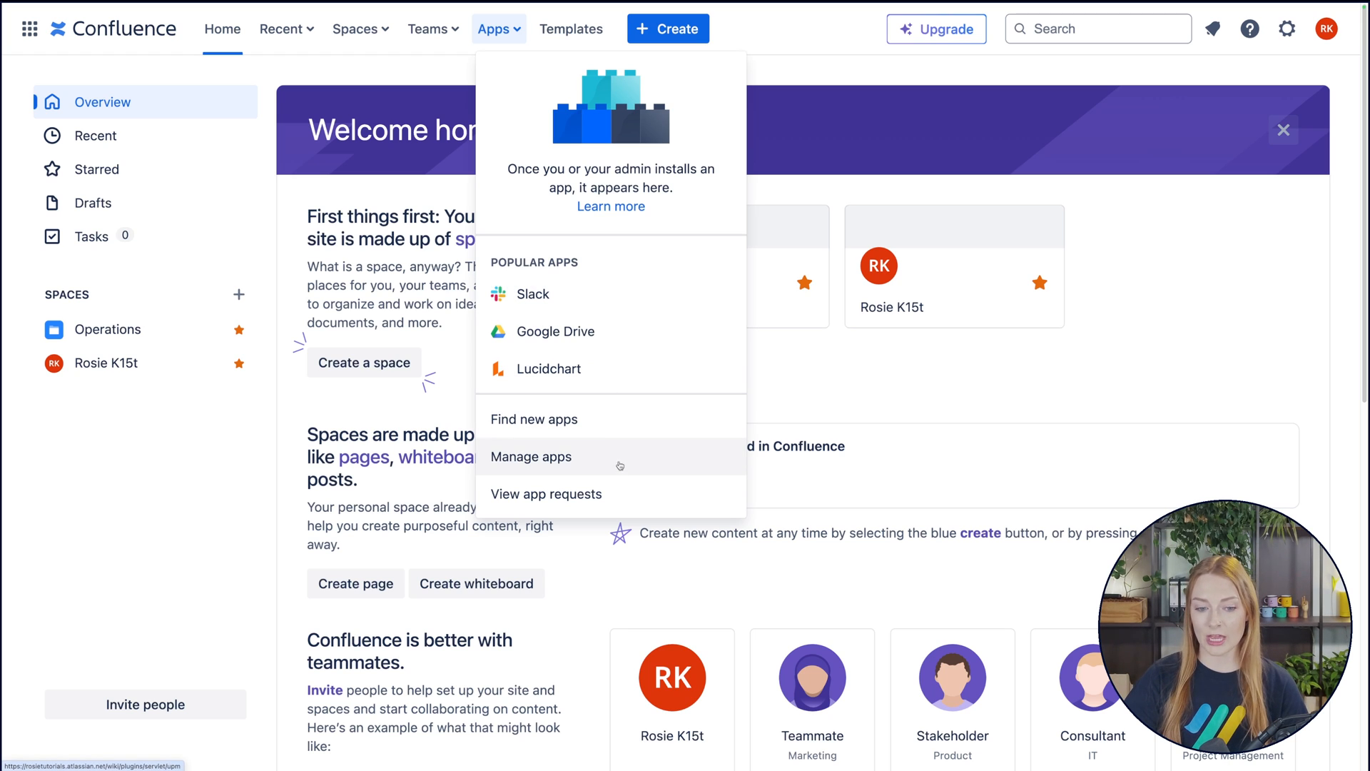
pyautogui.moveTo(571, 28)
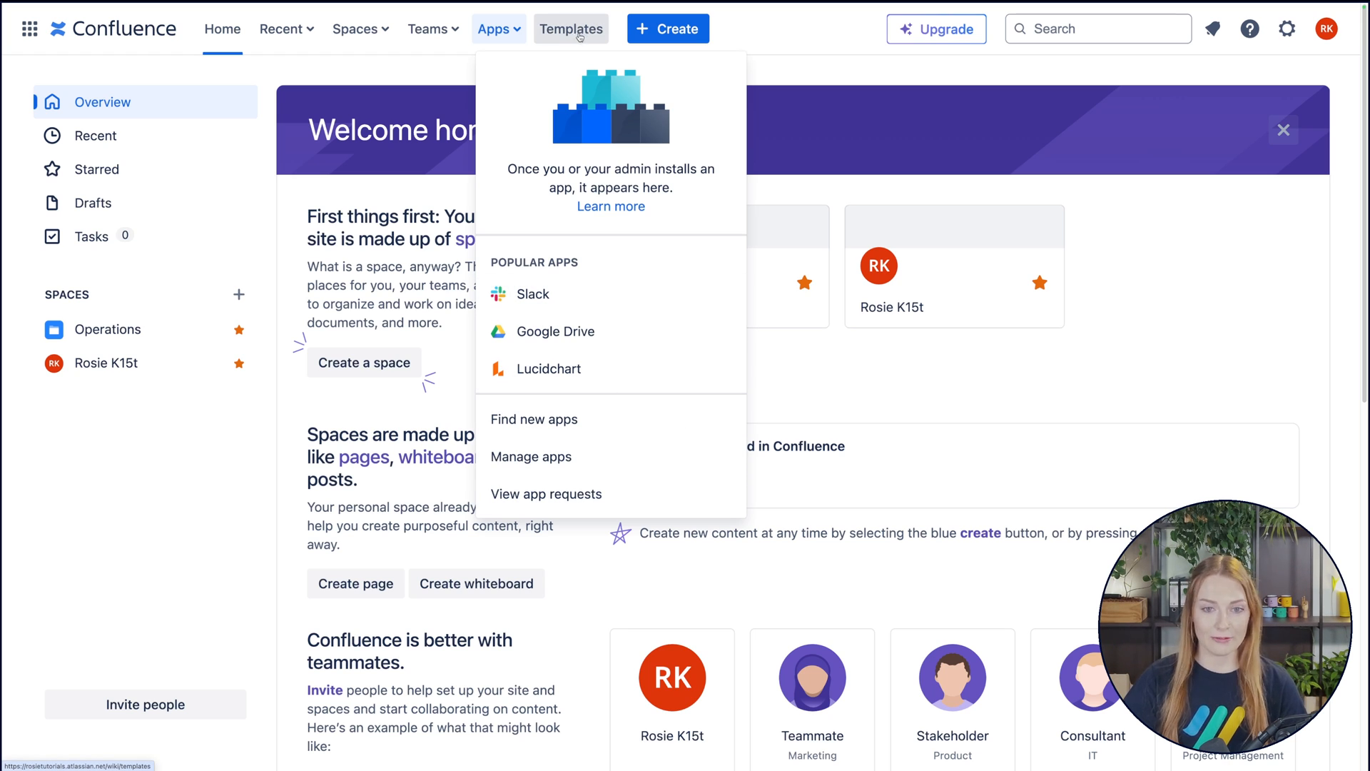
# Filter the template gallery to My Templates, and briefly check the Create menu.
pyautogui.click(571, 28)
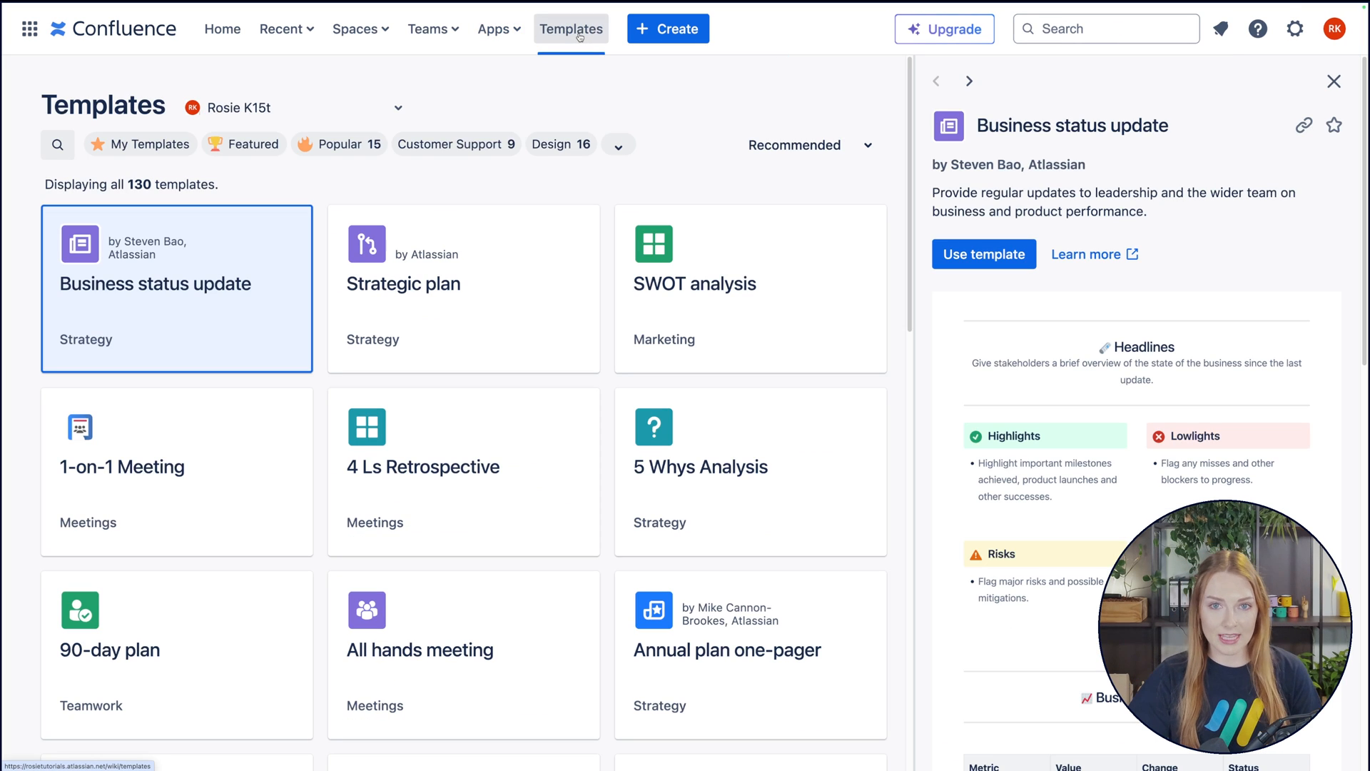
pyautogui.moveTo(546, 97)
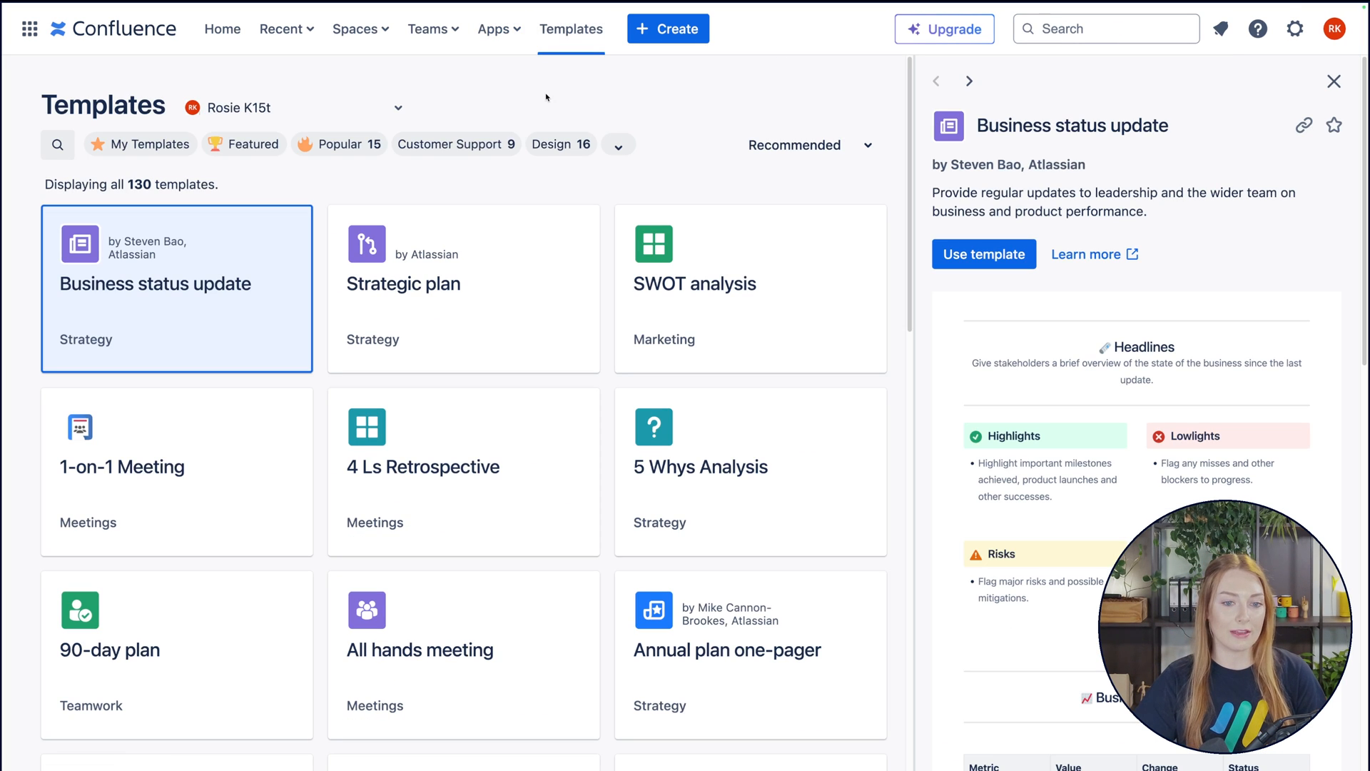
pyautogui.moveTo(528, 100)
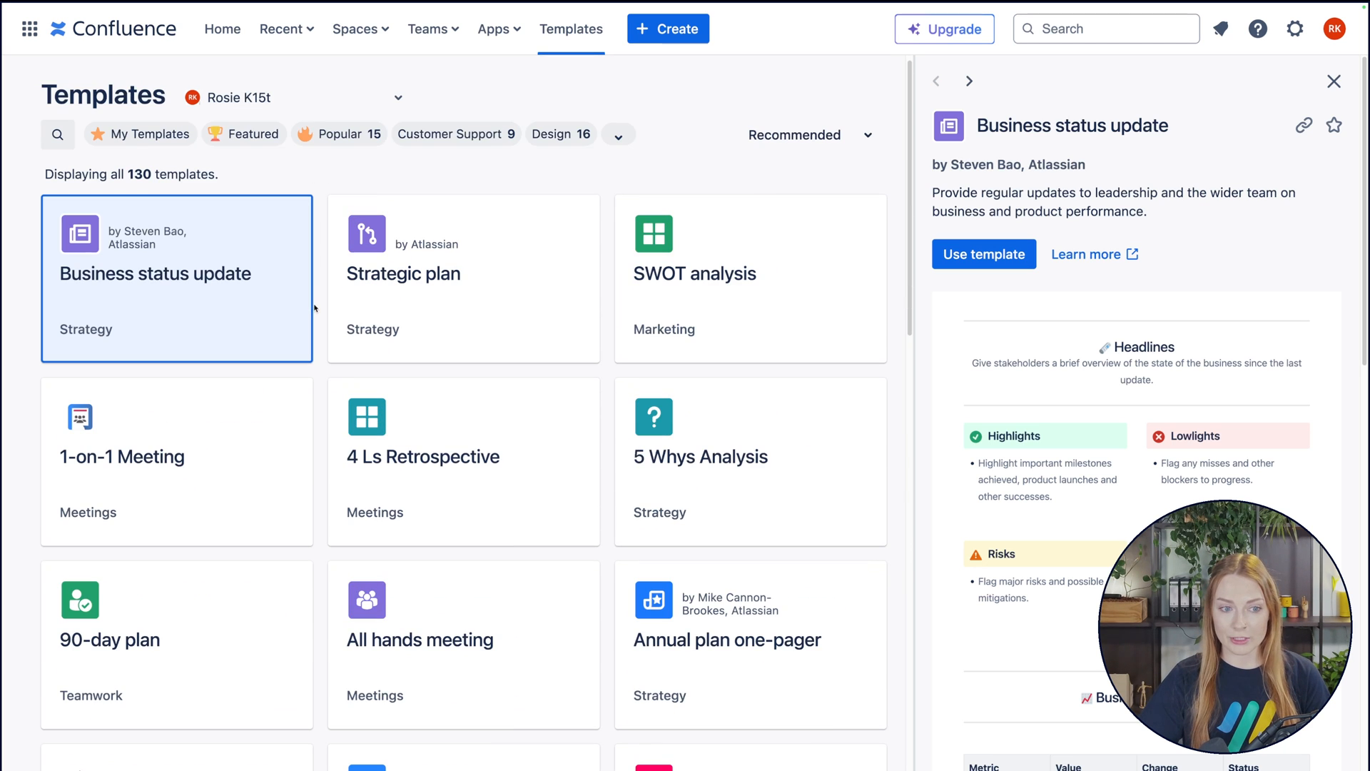
pyautogui.click(149, 134)
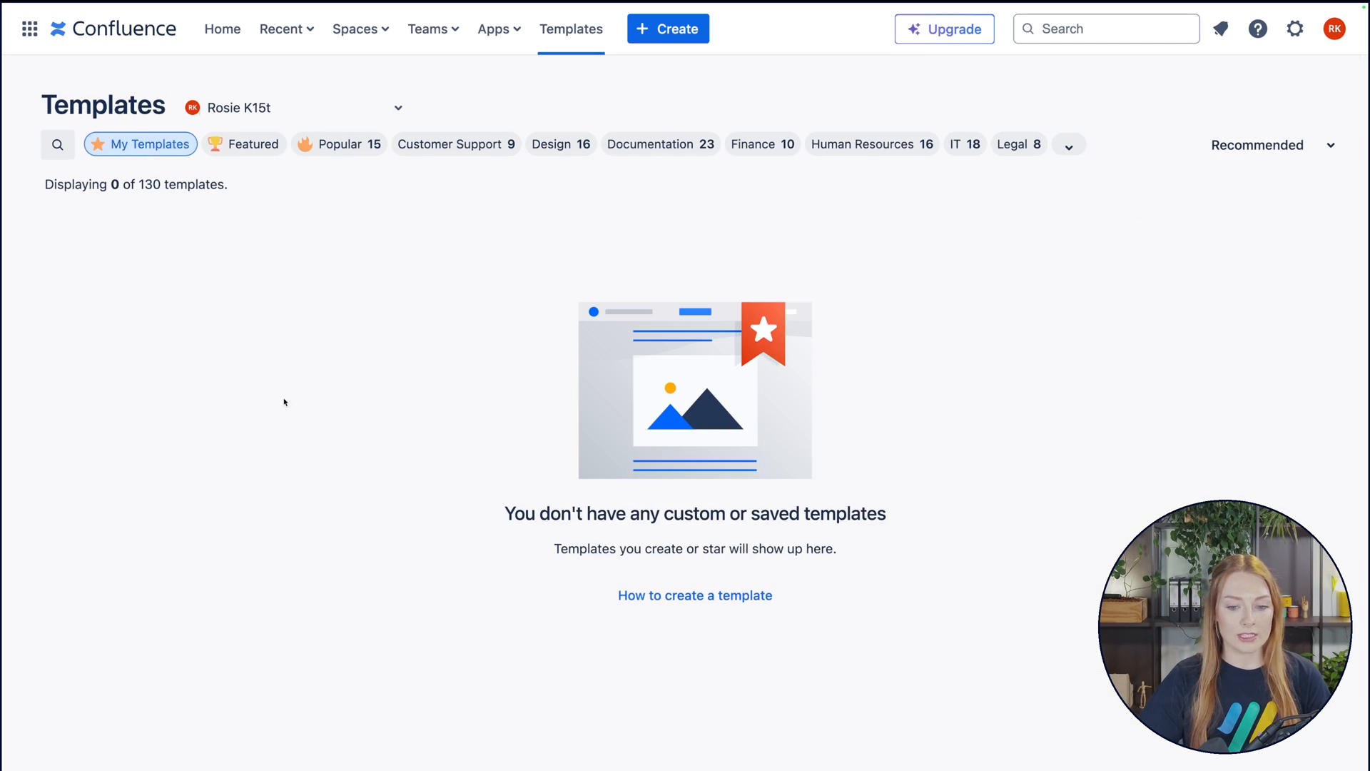
pyautogui.moveTo(385, 436)
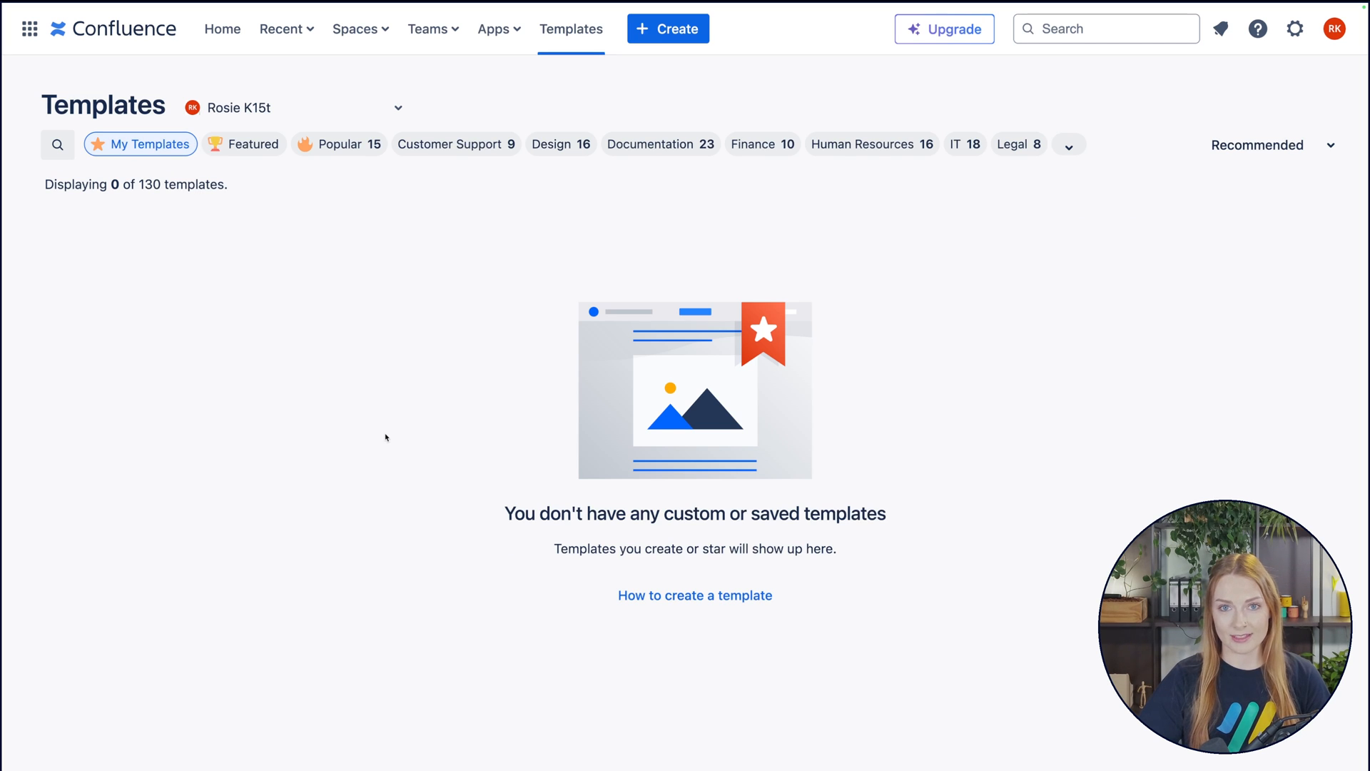
pyautogui.moveTo(678, 86)
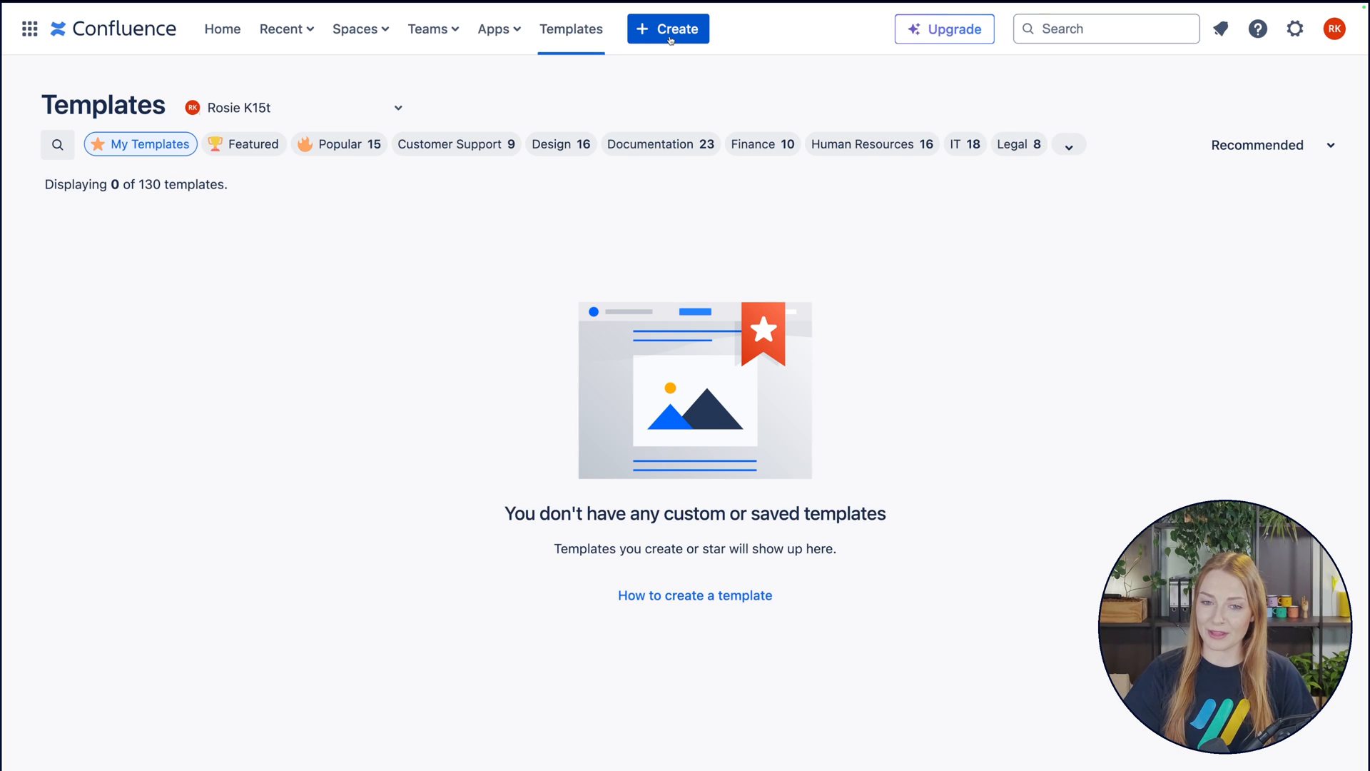
pyautogui.click(667, 28)
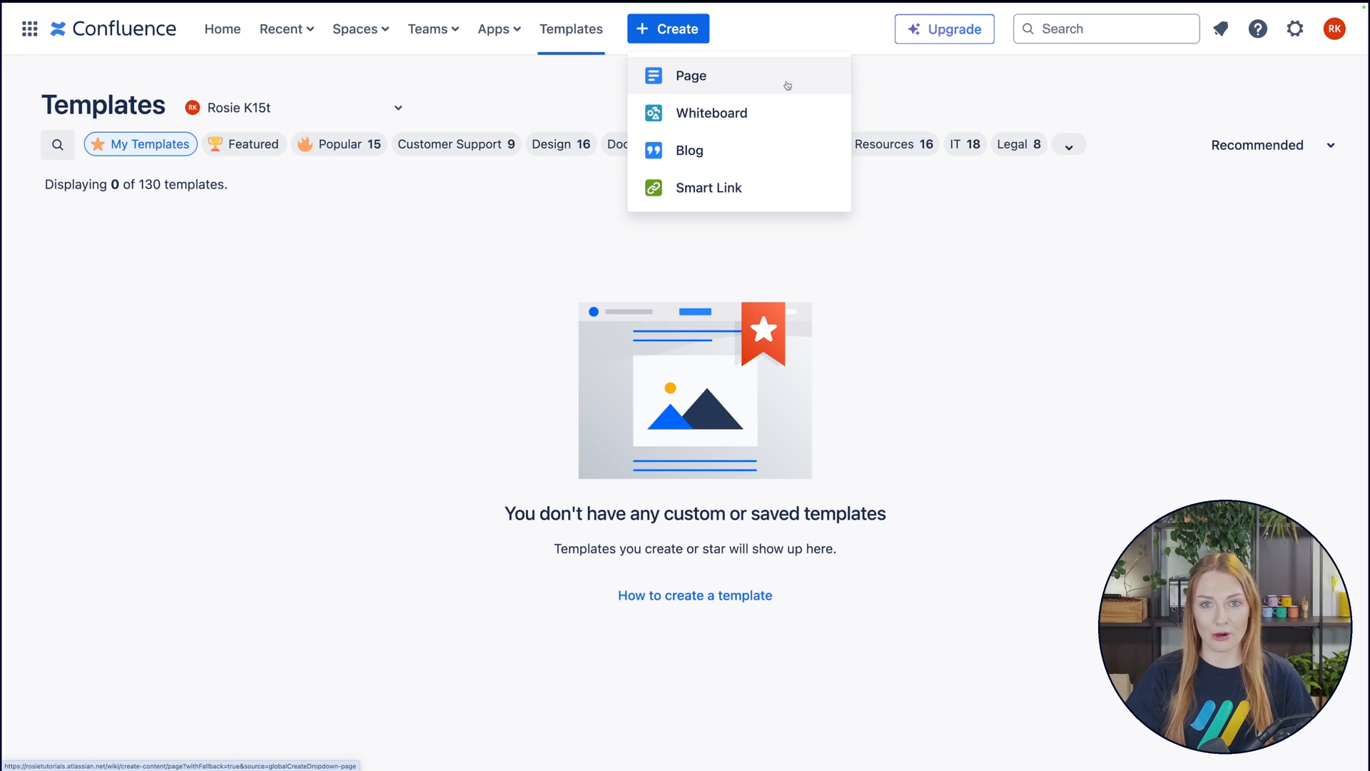
pyautogui.click(1001, 38)
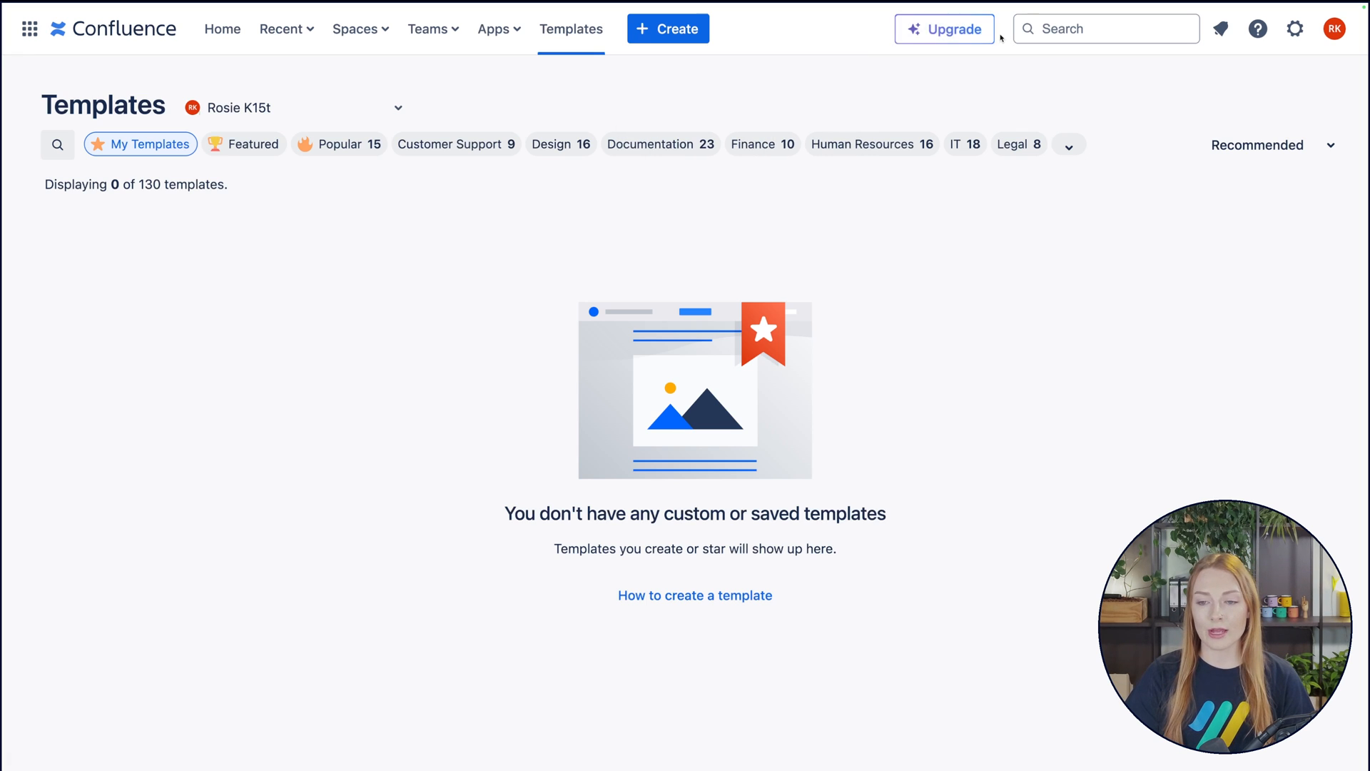
pyautogui.moveTo(944, 29)
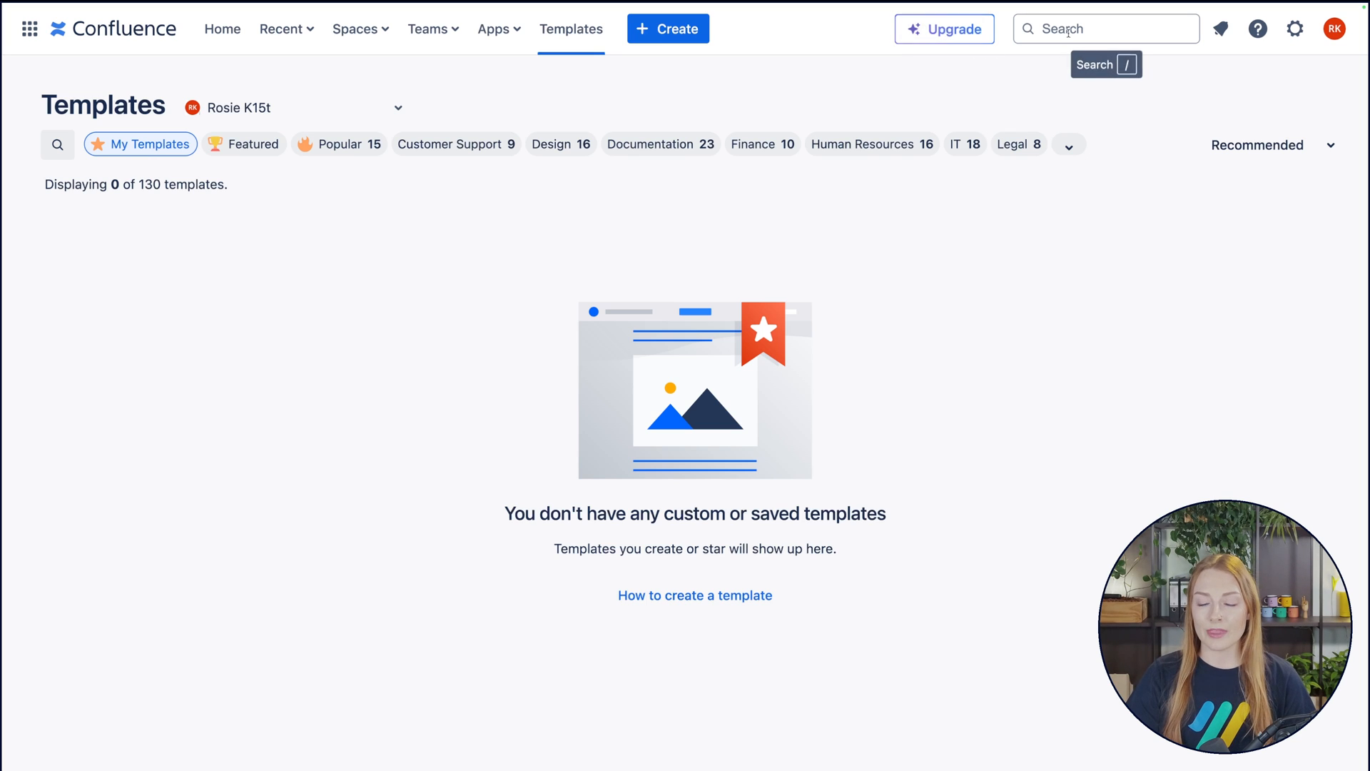
# Preview recent search items, then view the single notification about database access.
pyautogui.click(1104, 29)
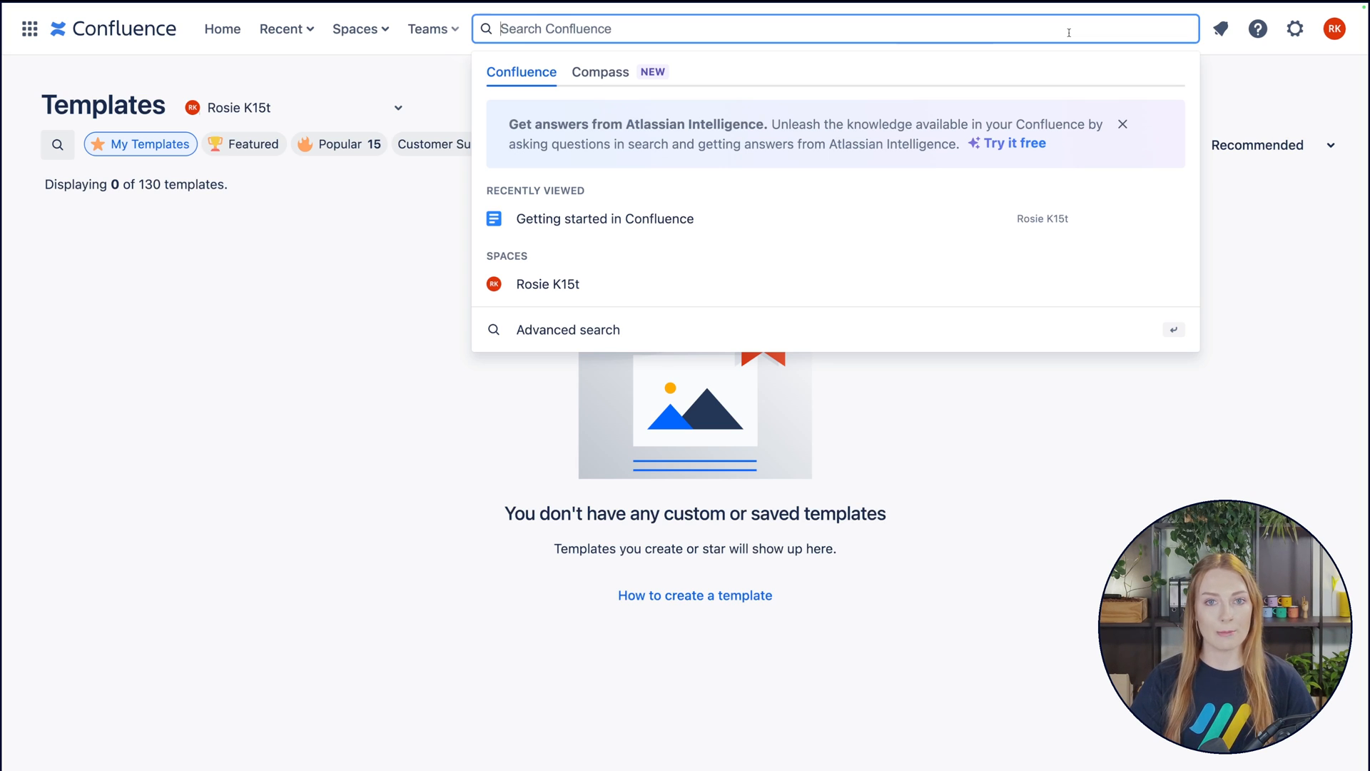
pyautogui.moveTo(876, 195)
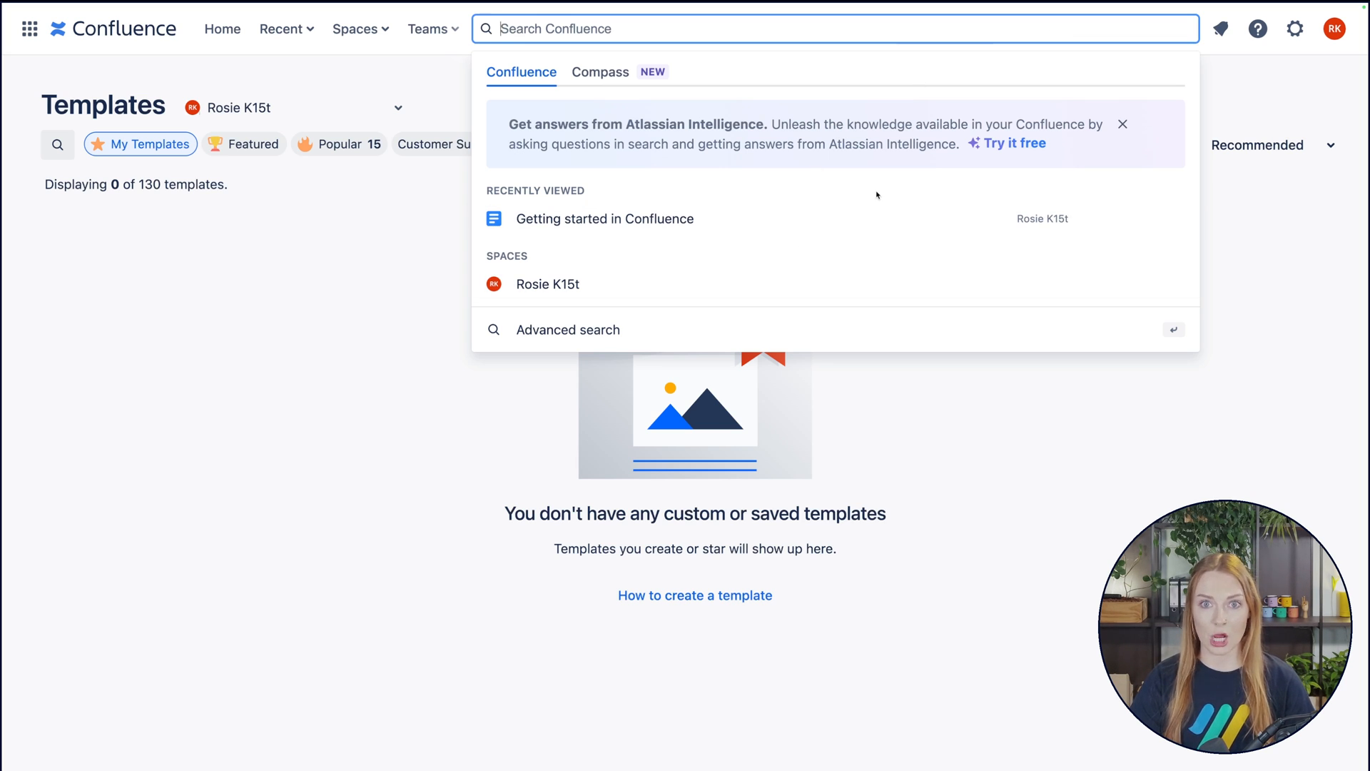
pyautogui.click(1220, 27)
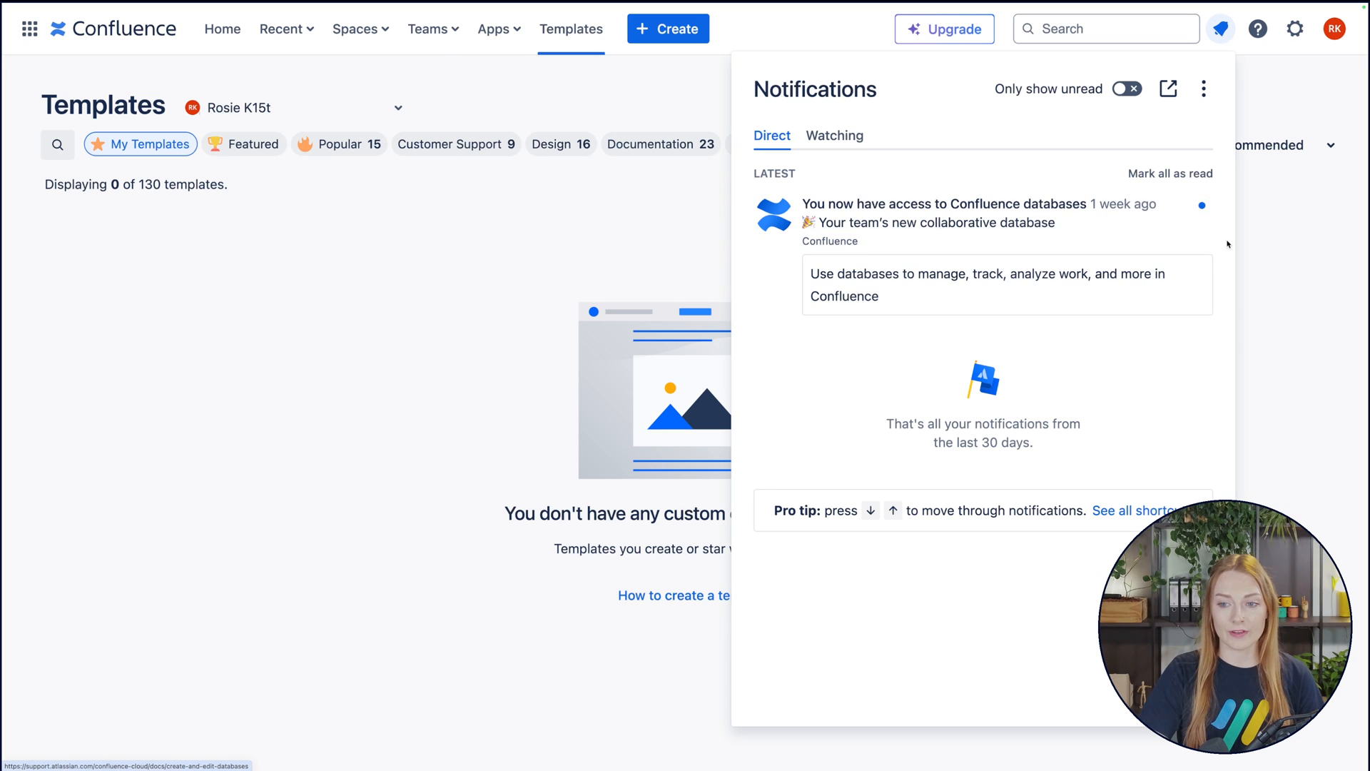
pyautogui.moveTo(1055, 181)
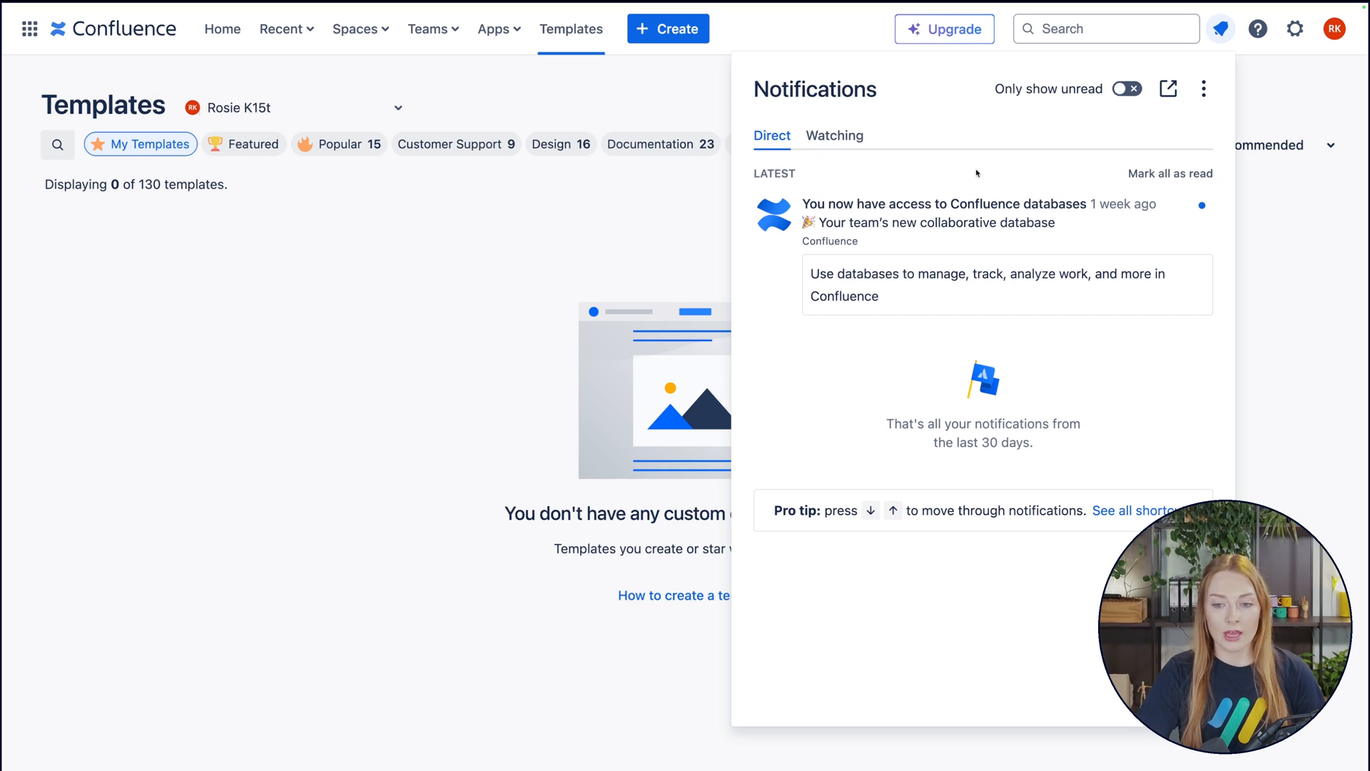
pyautogui.moveTo(1163, 417)
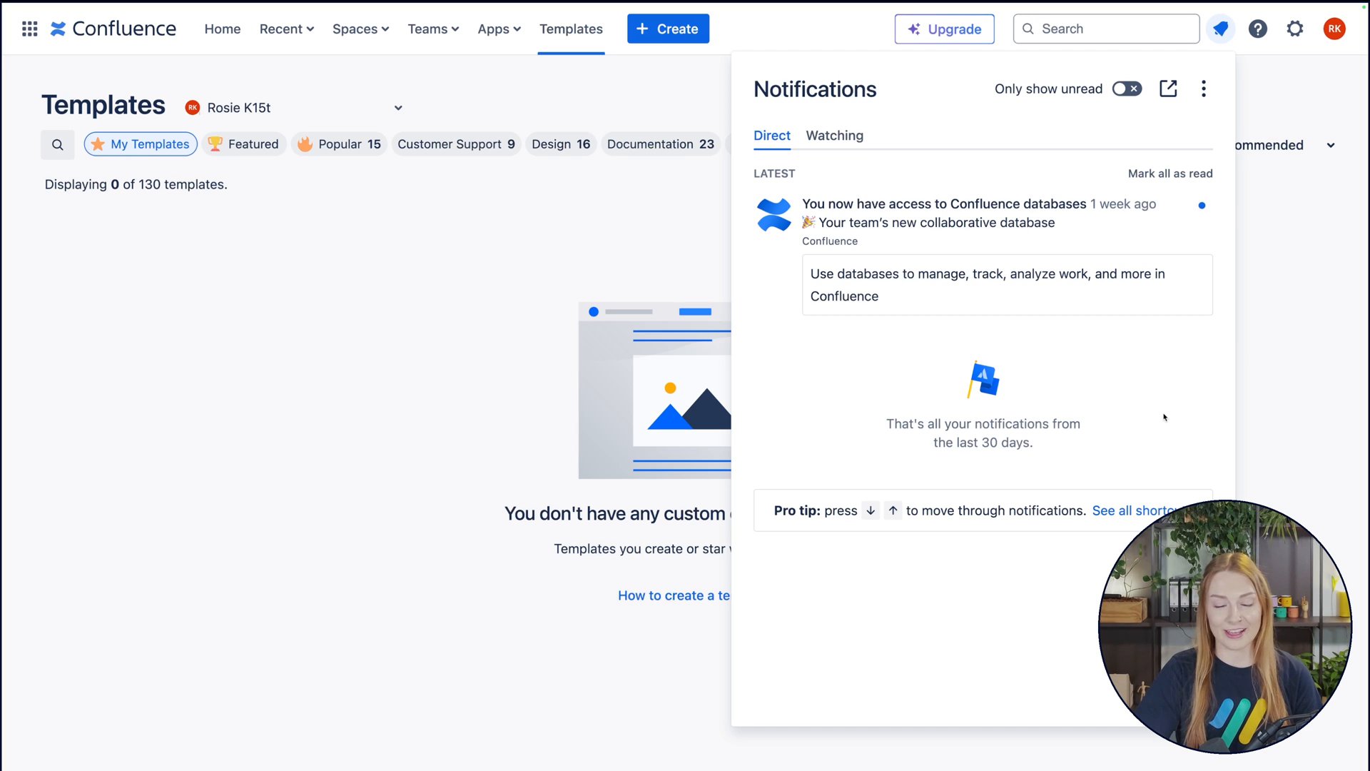
# Show the Help panel with articles, community, what's new, feedback and shortcuts.
pyautogui.click(1257, 28)
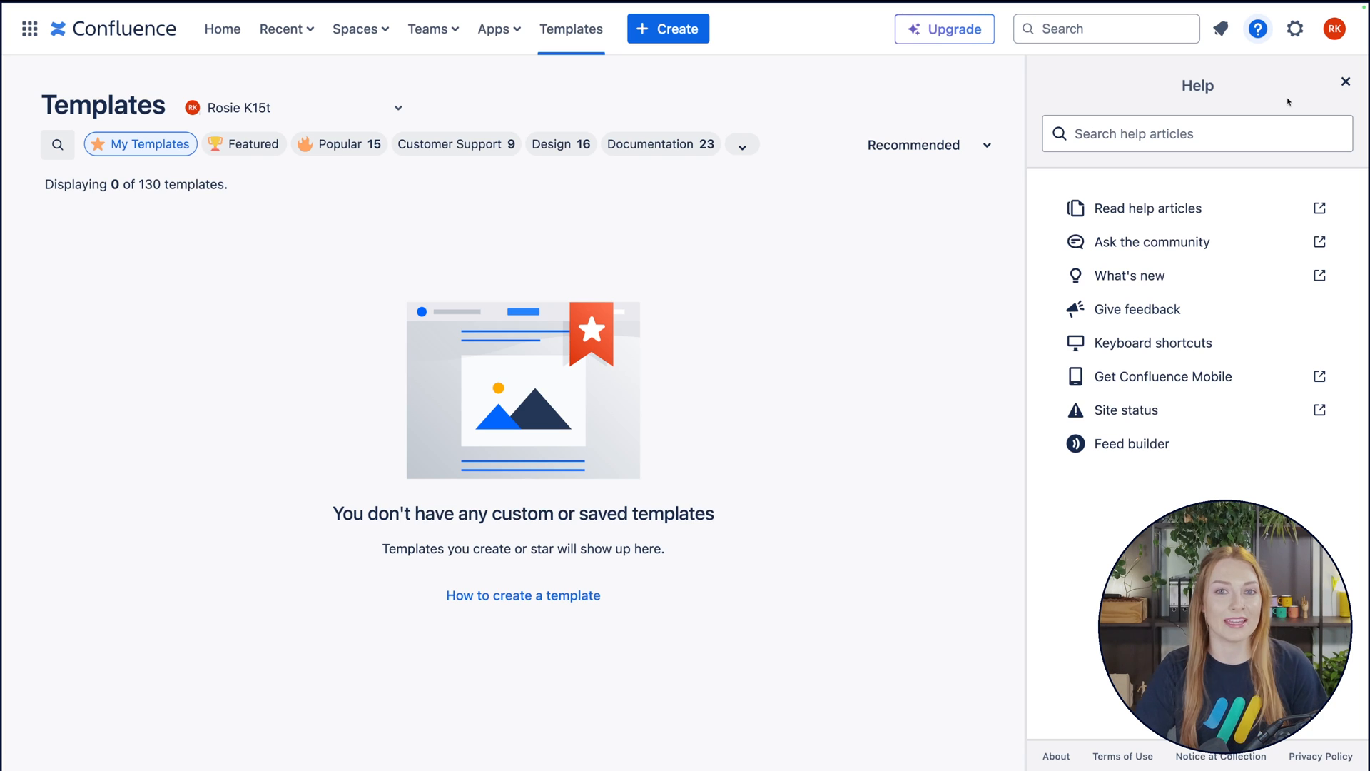
pyautogui.moveTo(1253, 192)
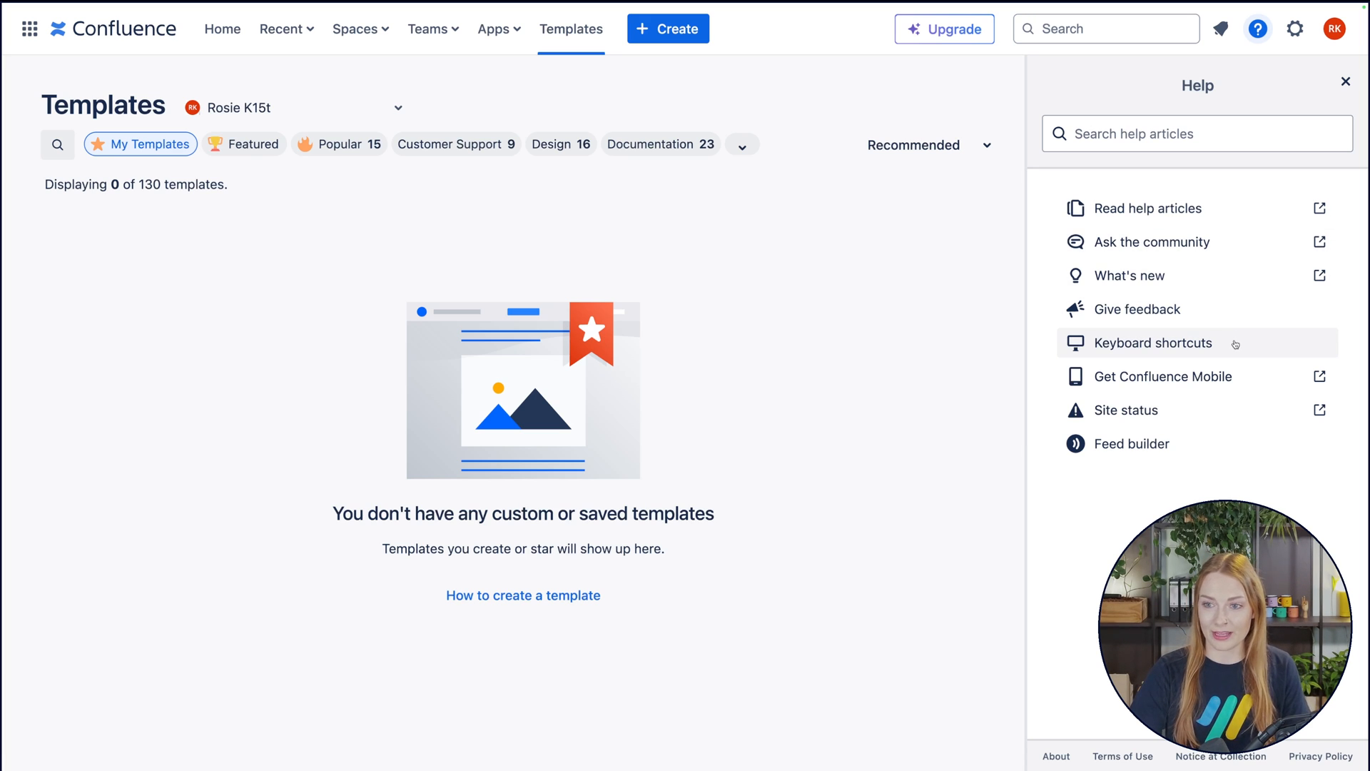
pyautogui.click(1153, 342)
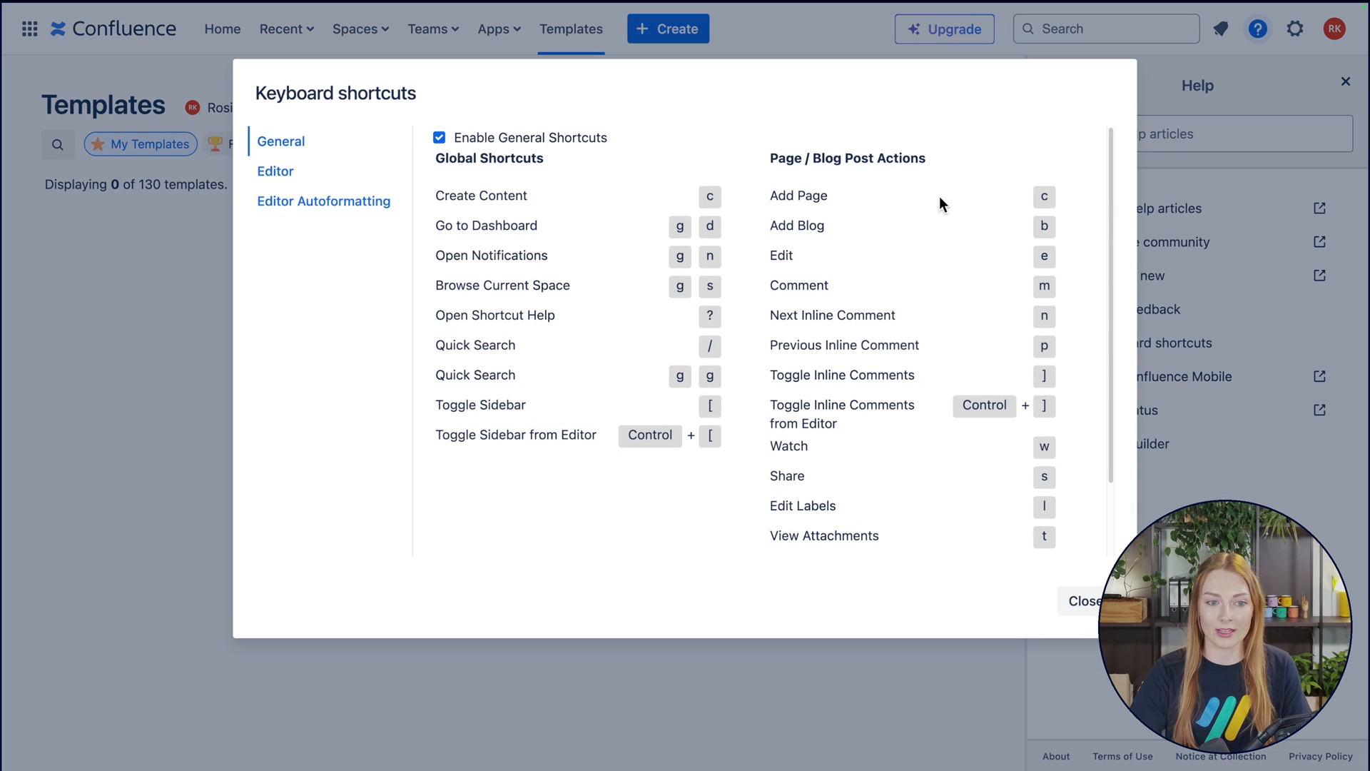
pyautogui.moveTo(725, 159)
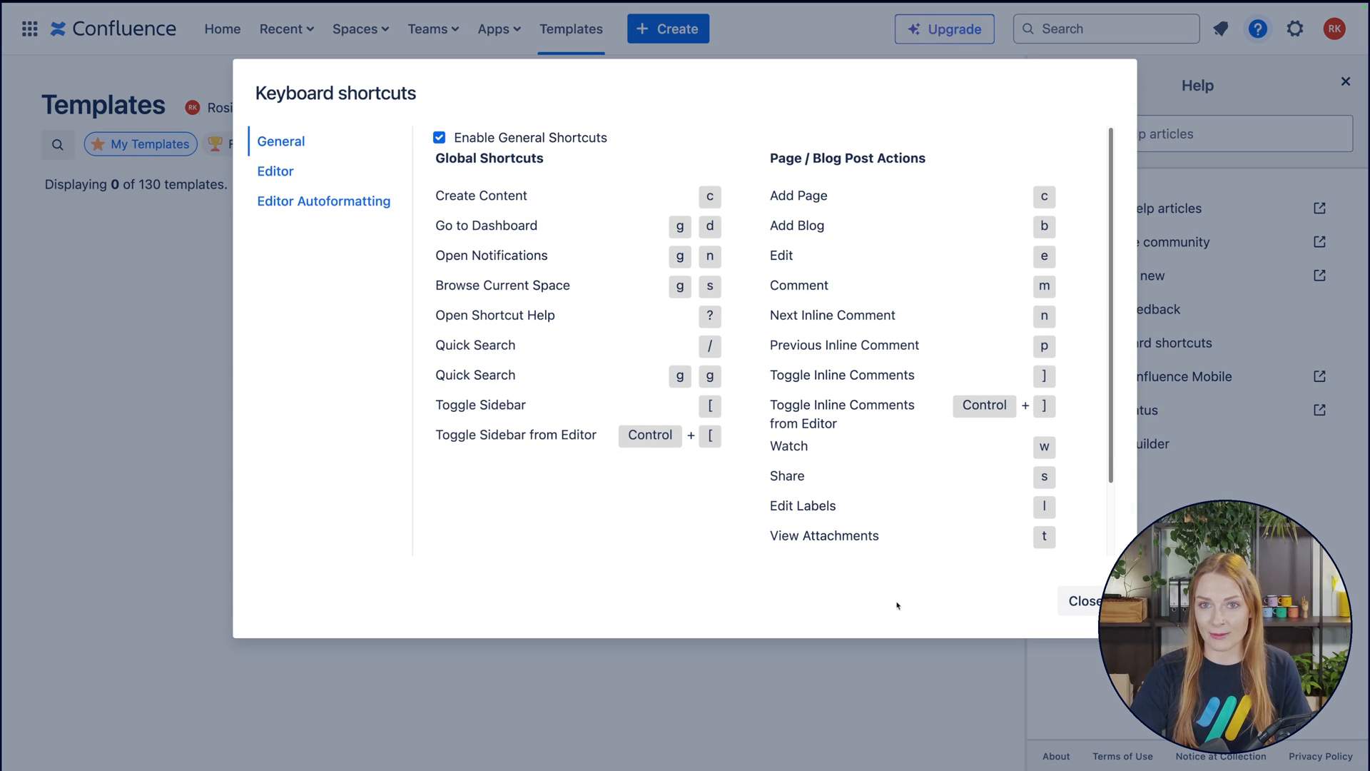
pyautogui.moveTo(907, 591)
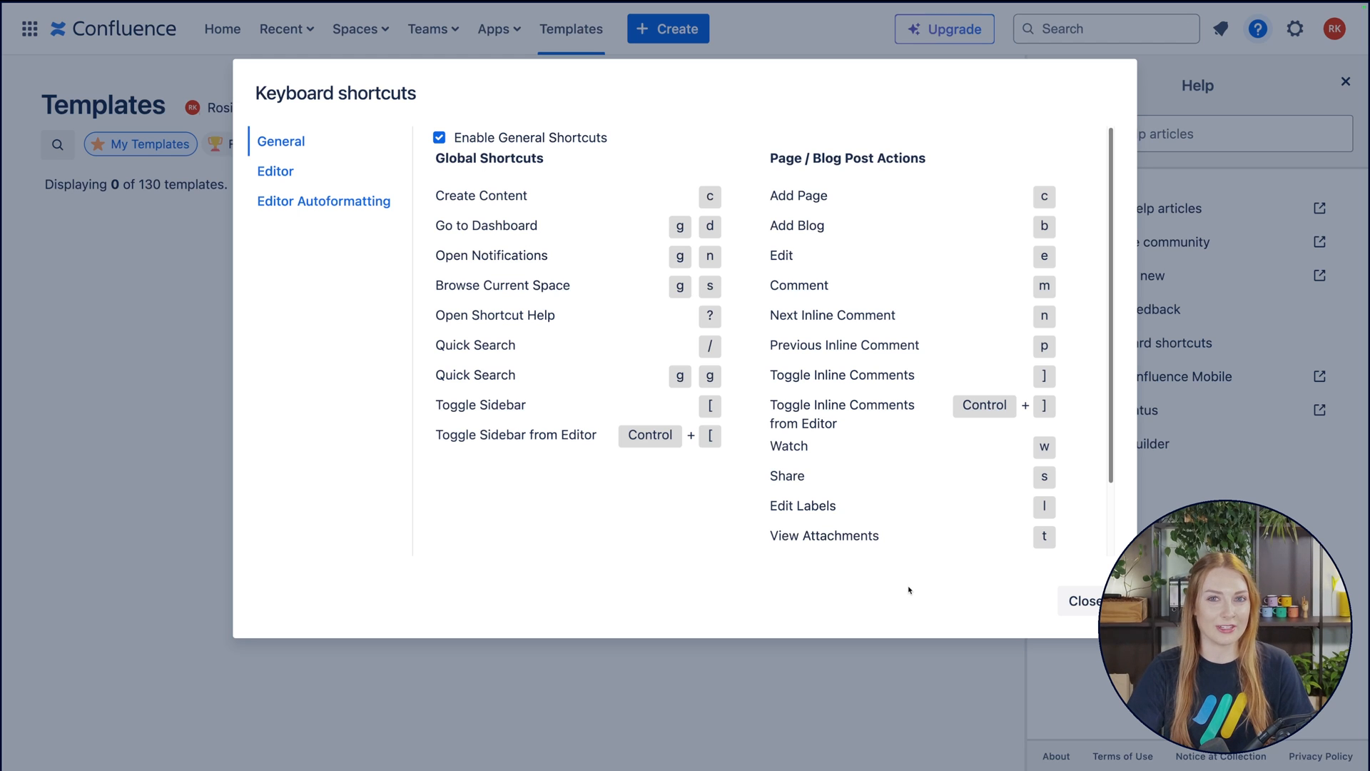
pyautogui.click(1081, 600)
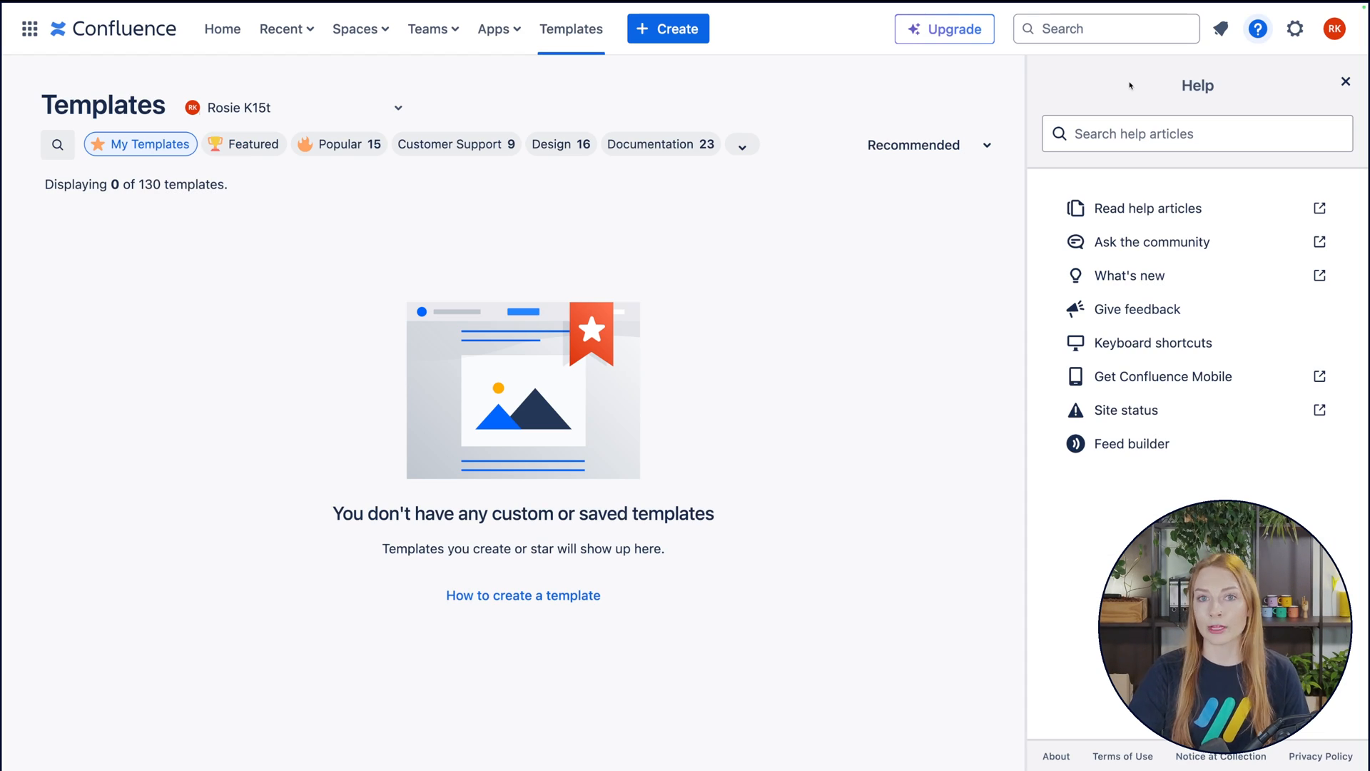
pyautogui.moveTo(1222, 28)
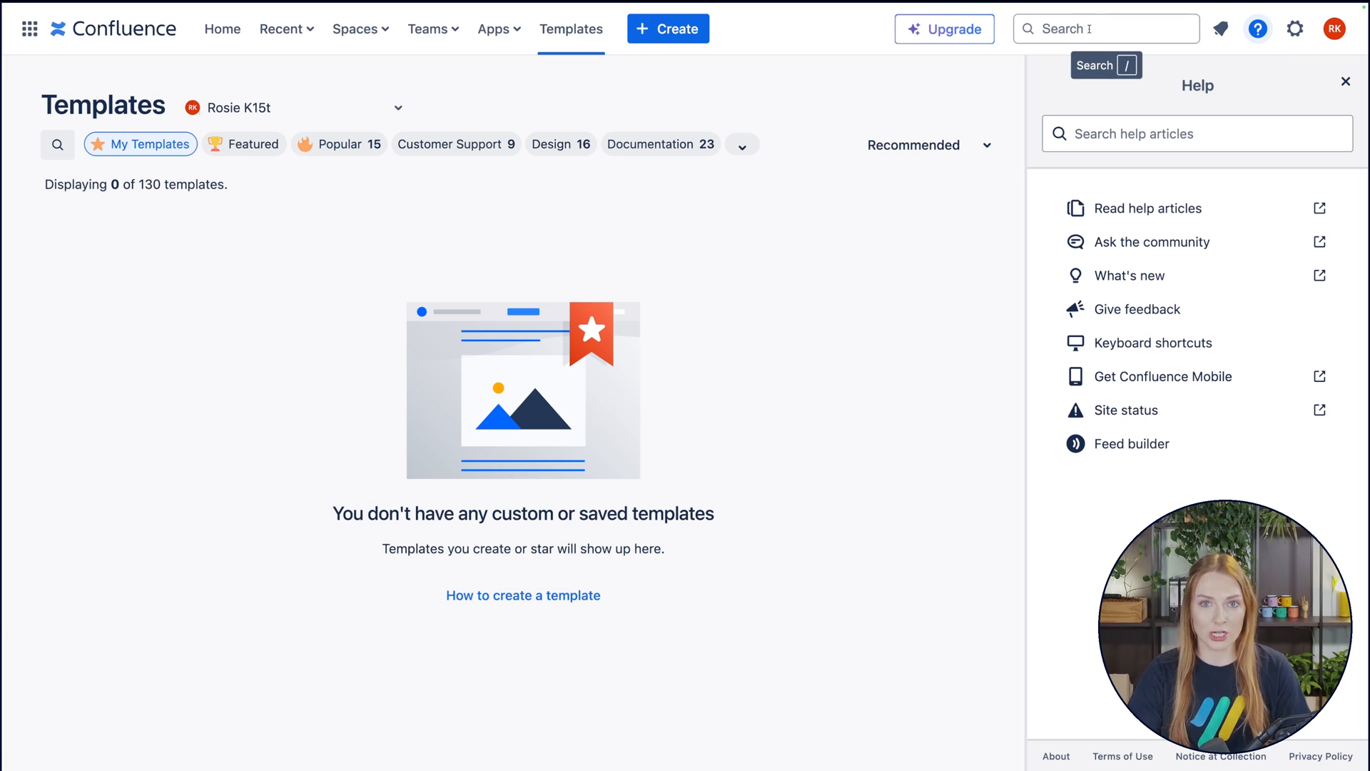
# Visit the general configuration settings and the account menu, then return home.
pyautogui.click(1296, 28)
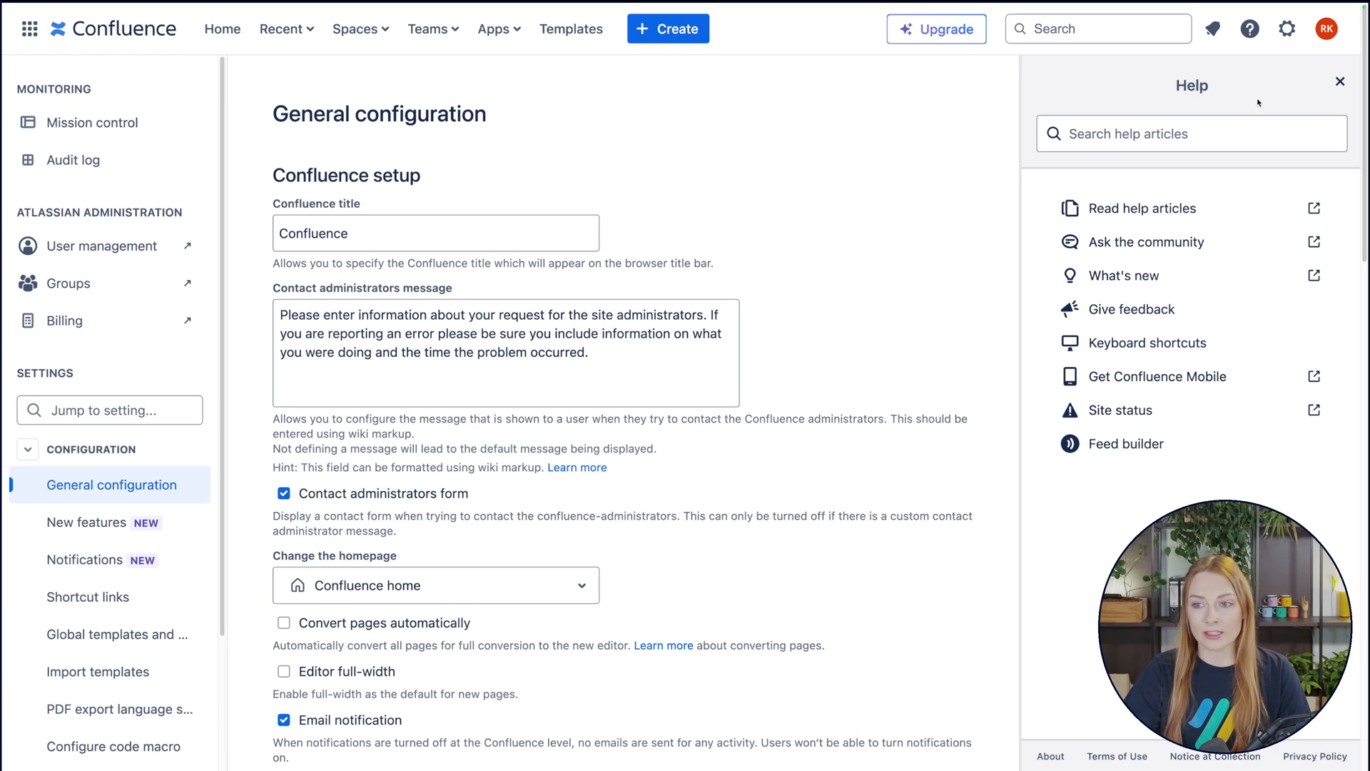
pyautogui.click(1327, 28)
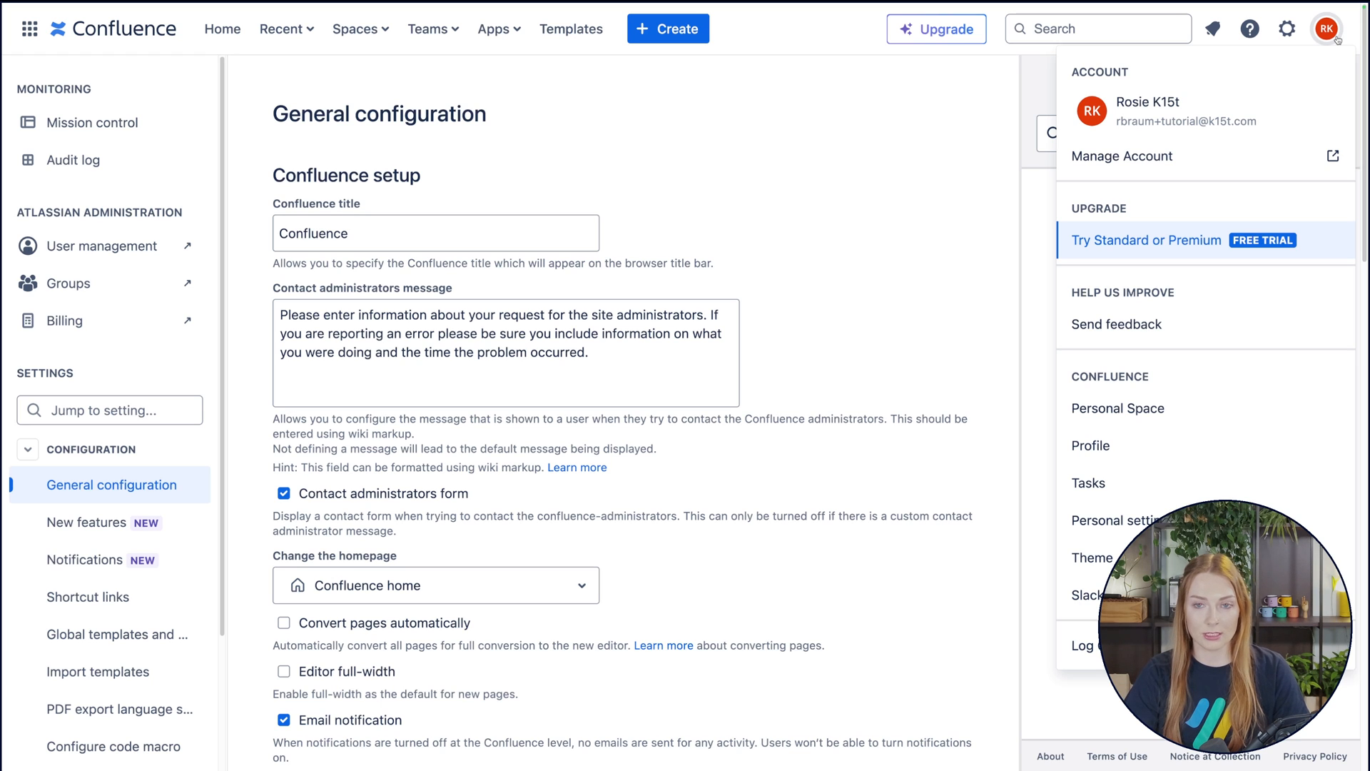
pyautogui.moveTo(1234, 172)
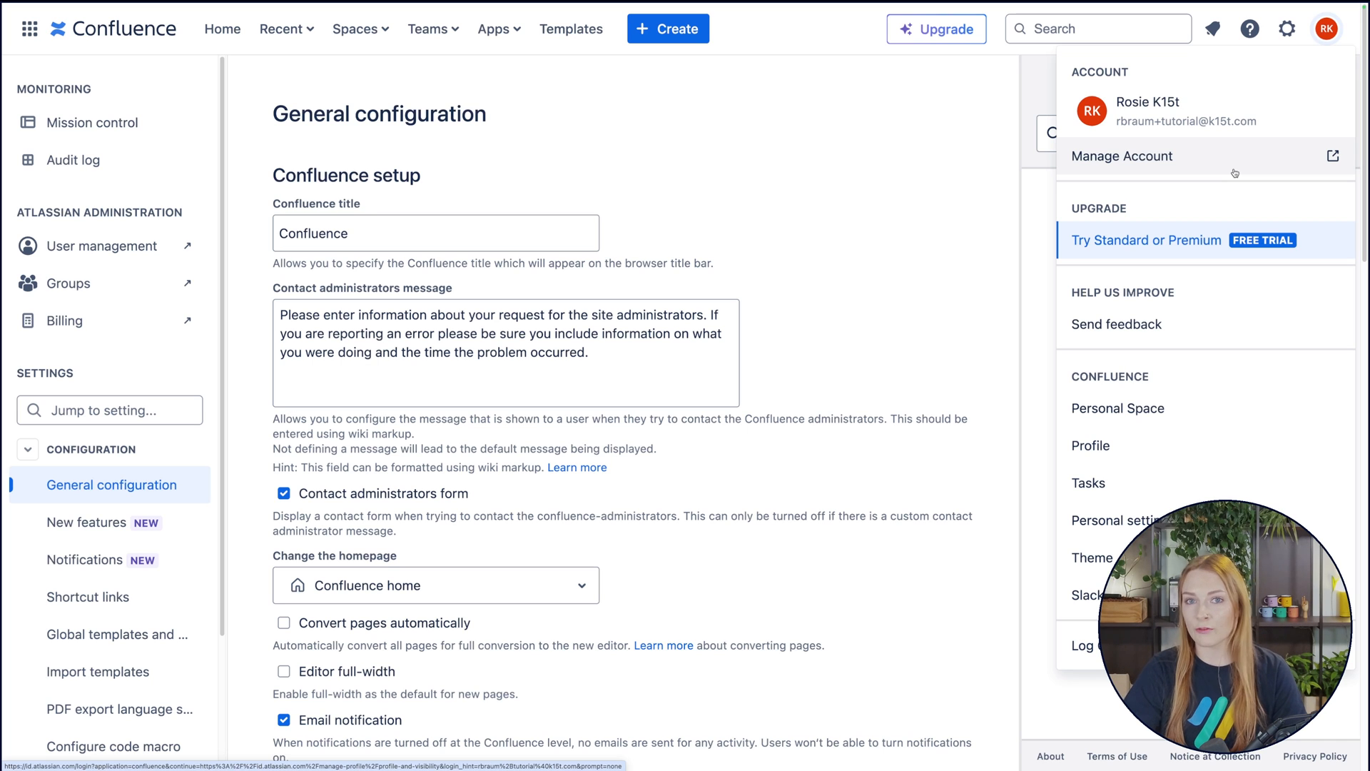
pyautogui.click(222, 28)
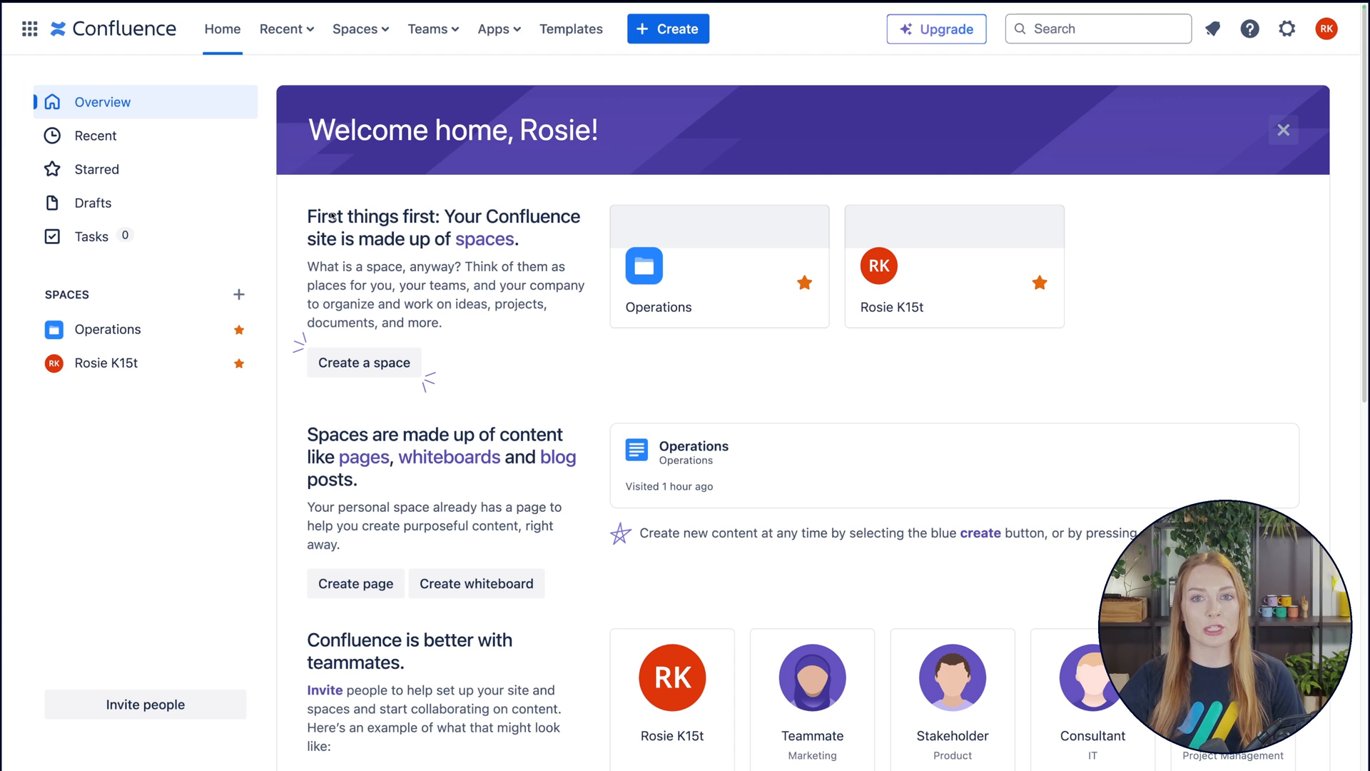
pyautogui.moveTo(183, 146)
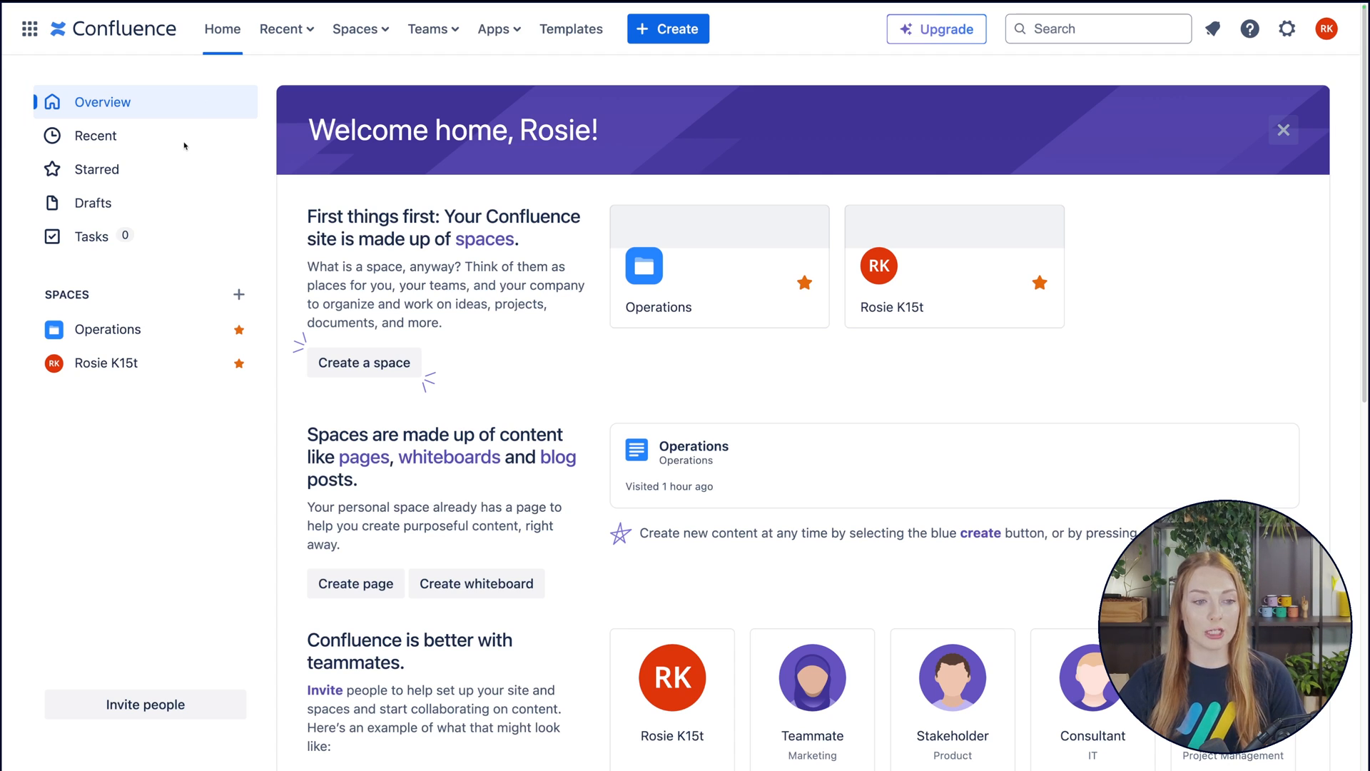
pyautogui.moveTo(155, 215)
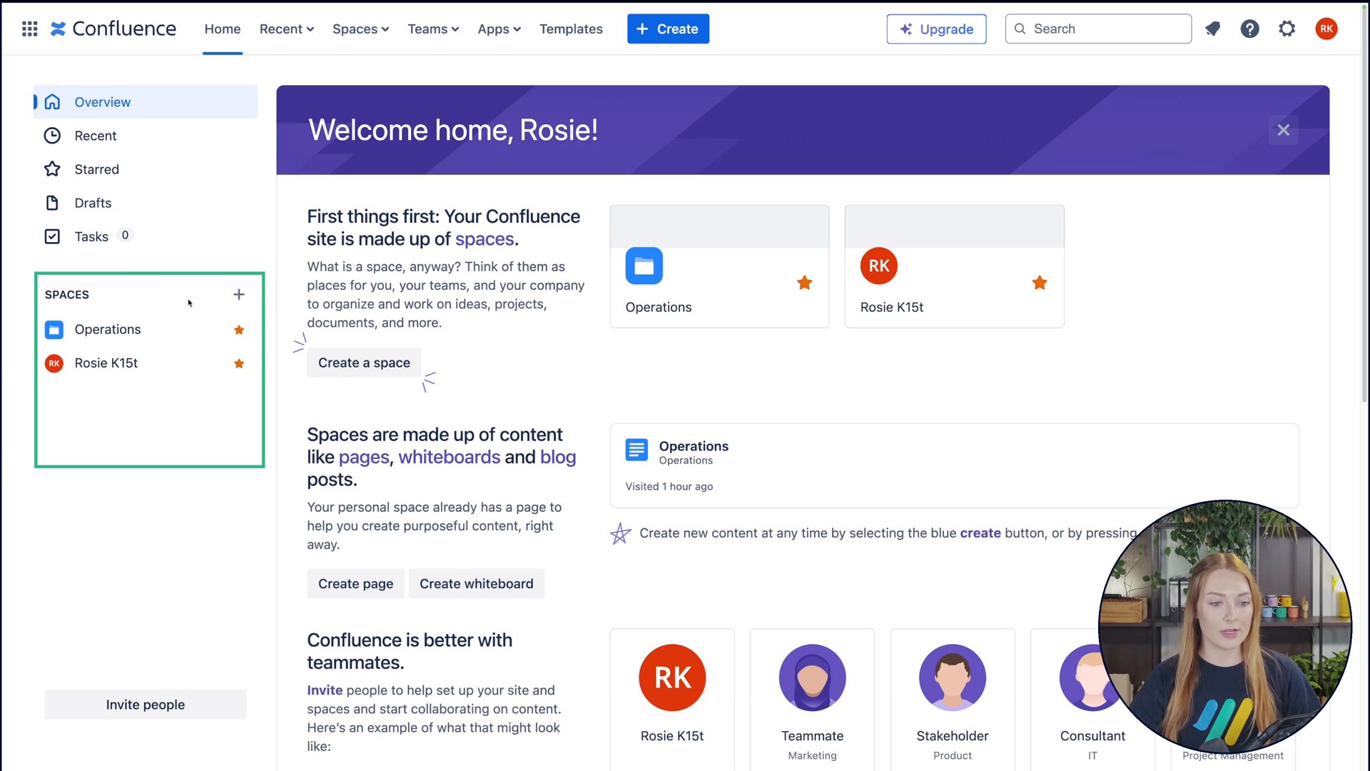
pyautogui.moveTo(133, 436)
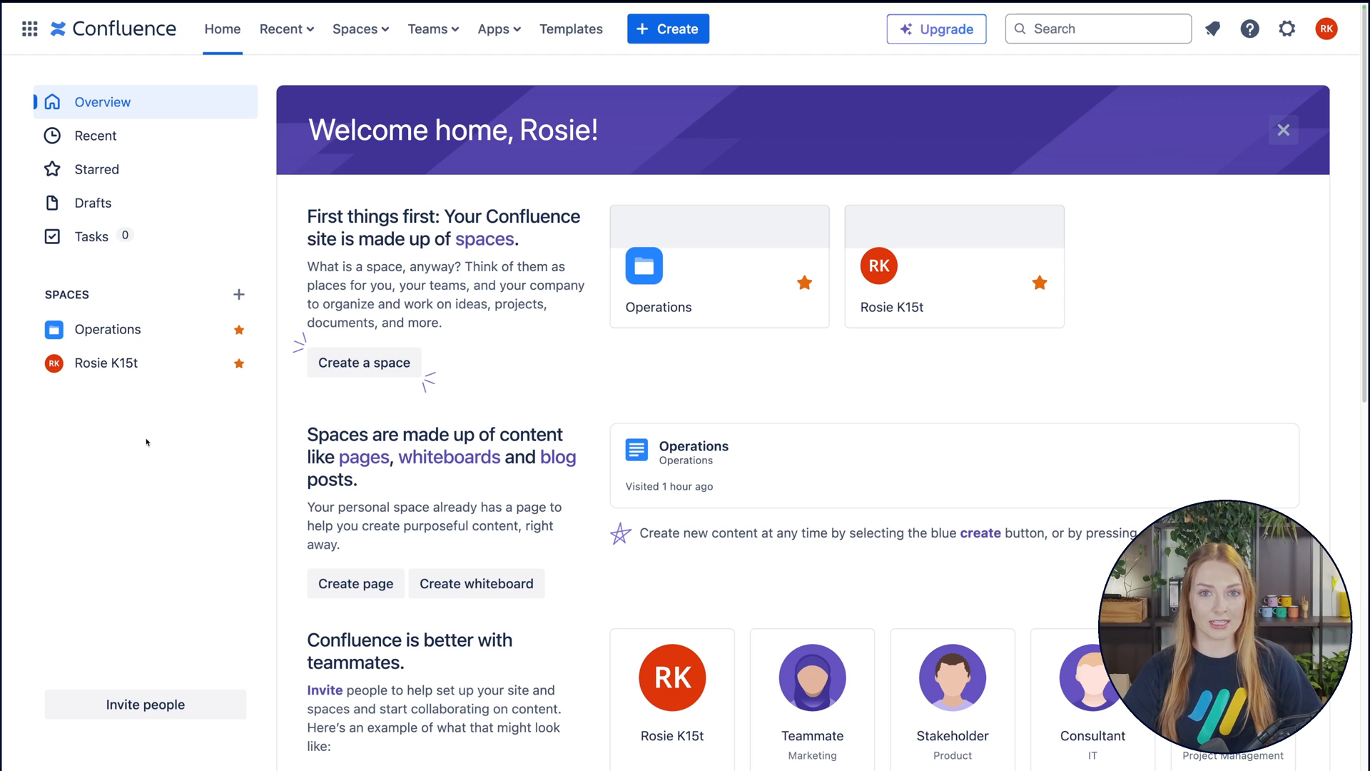
pyautogui.moveTo(201, 358)
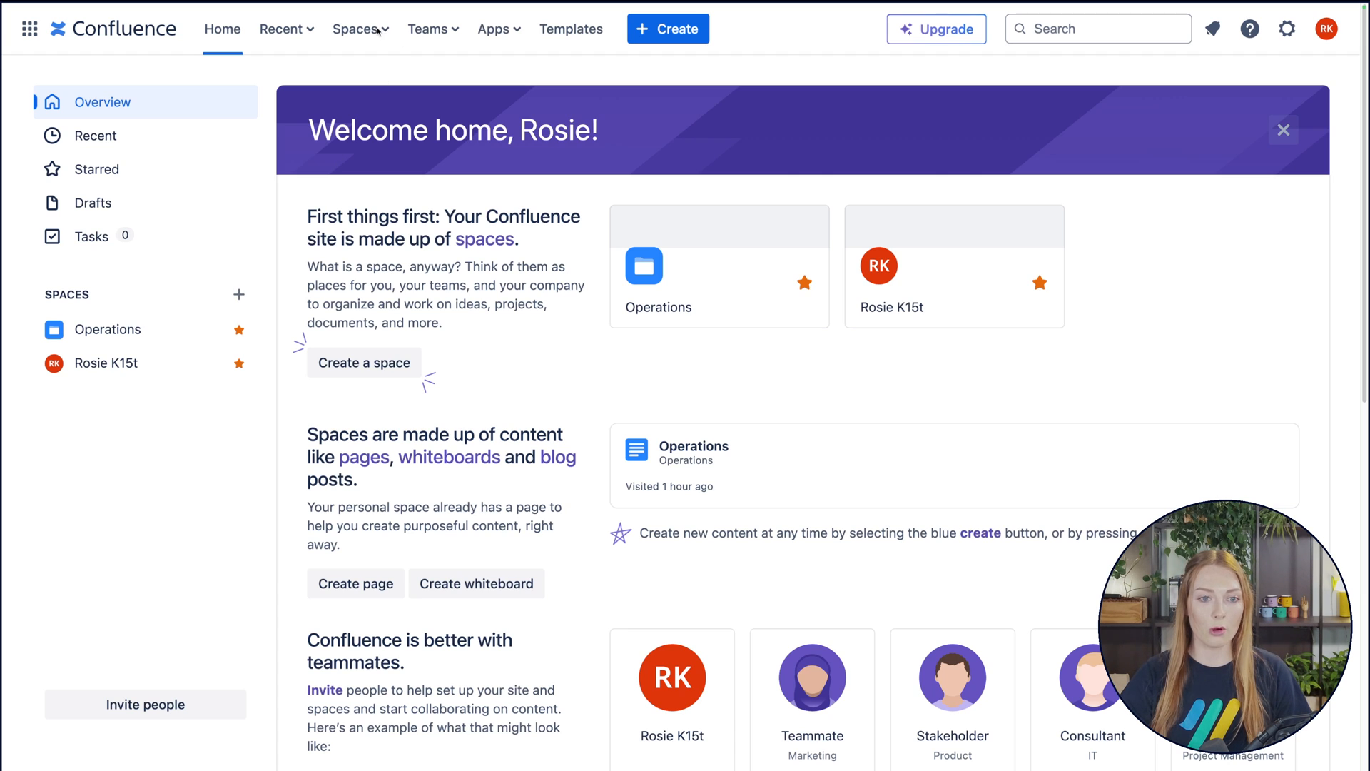
# Begin creating a new space from the Spaces menu's Create a space option.
pyautogui.click(357, 28)
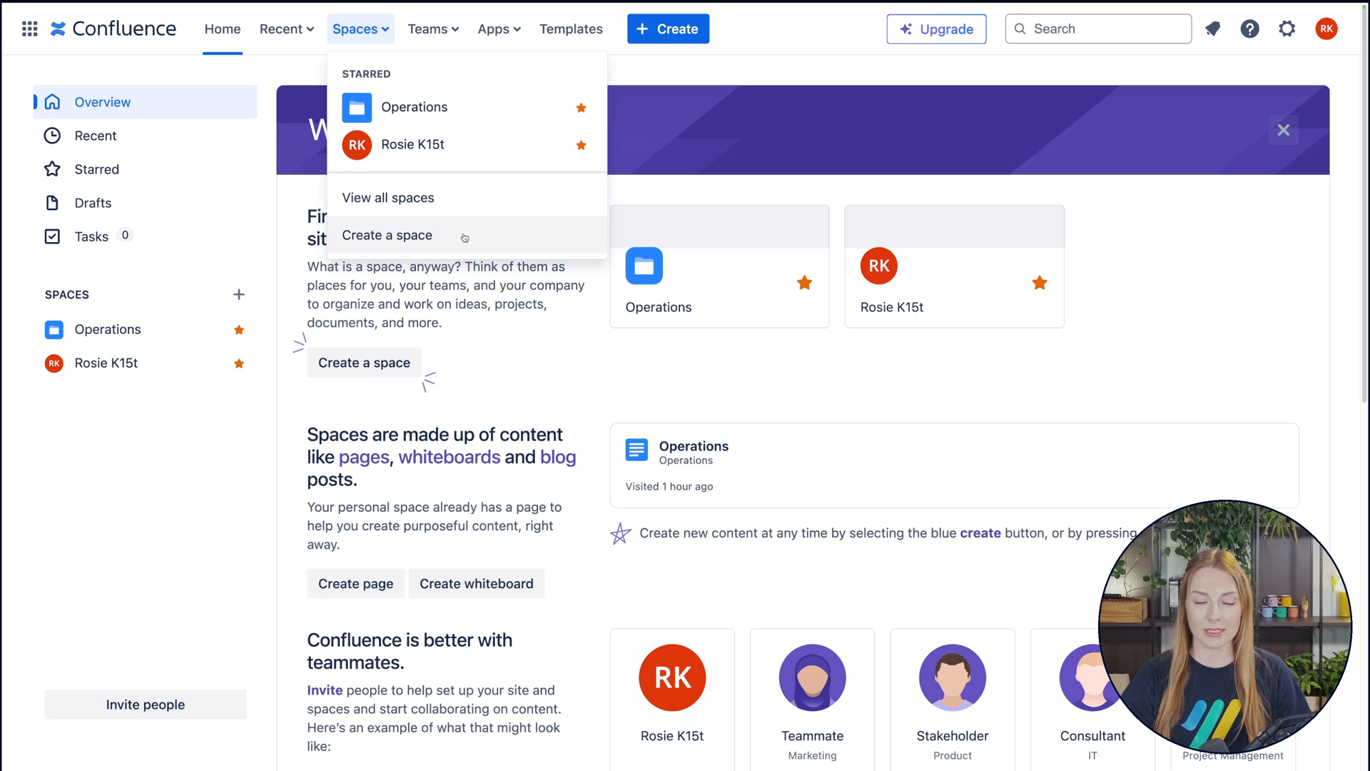
pyautogui.click(387, 235)
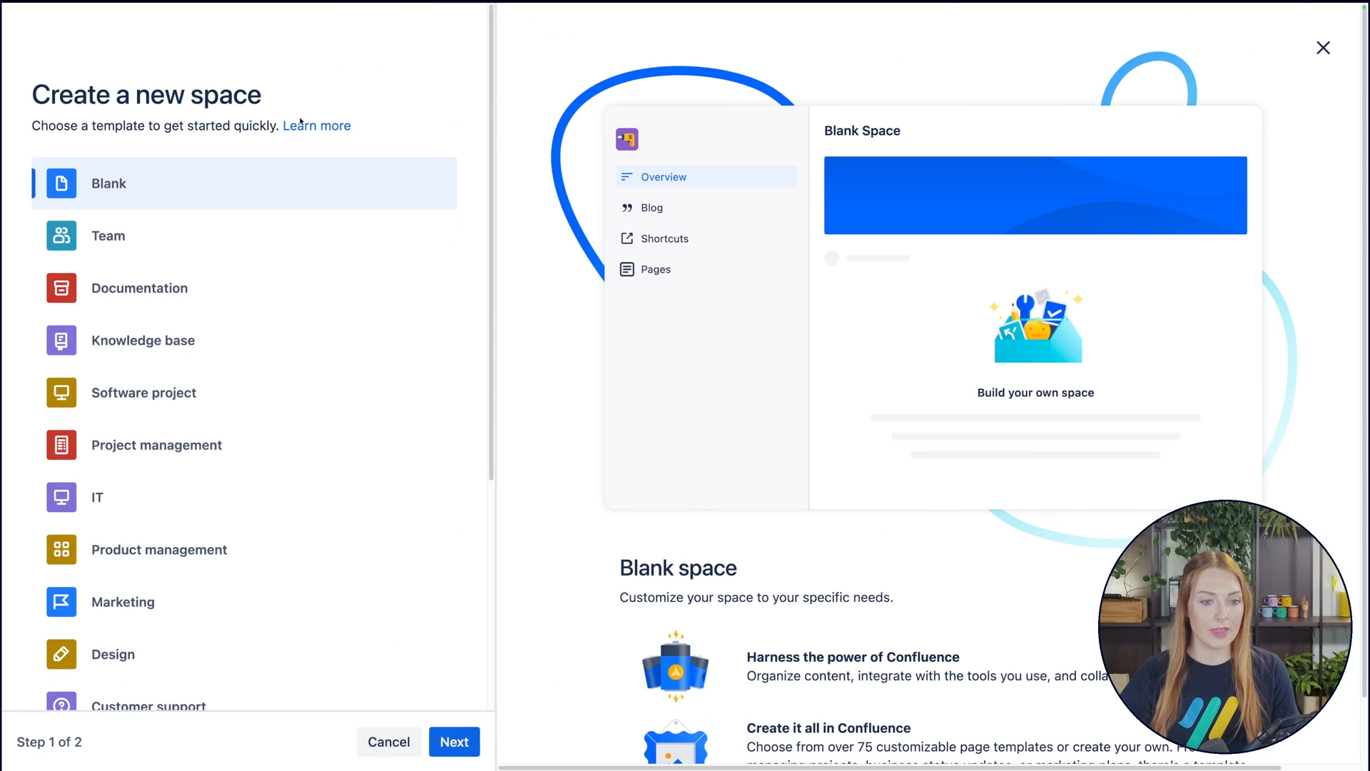
pyautogui.moveTo(335, 291)
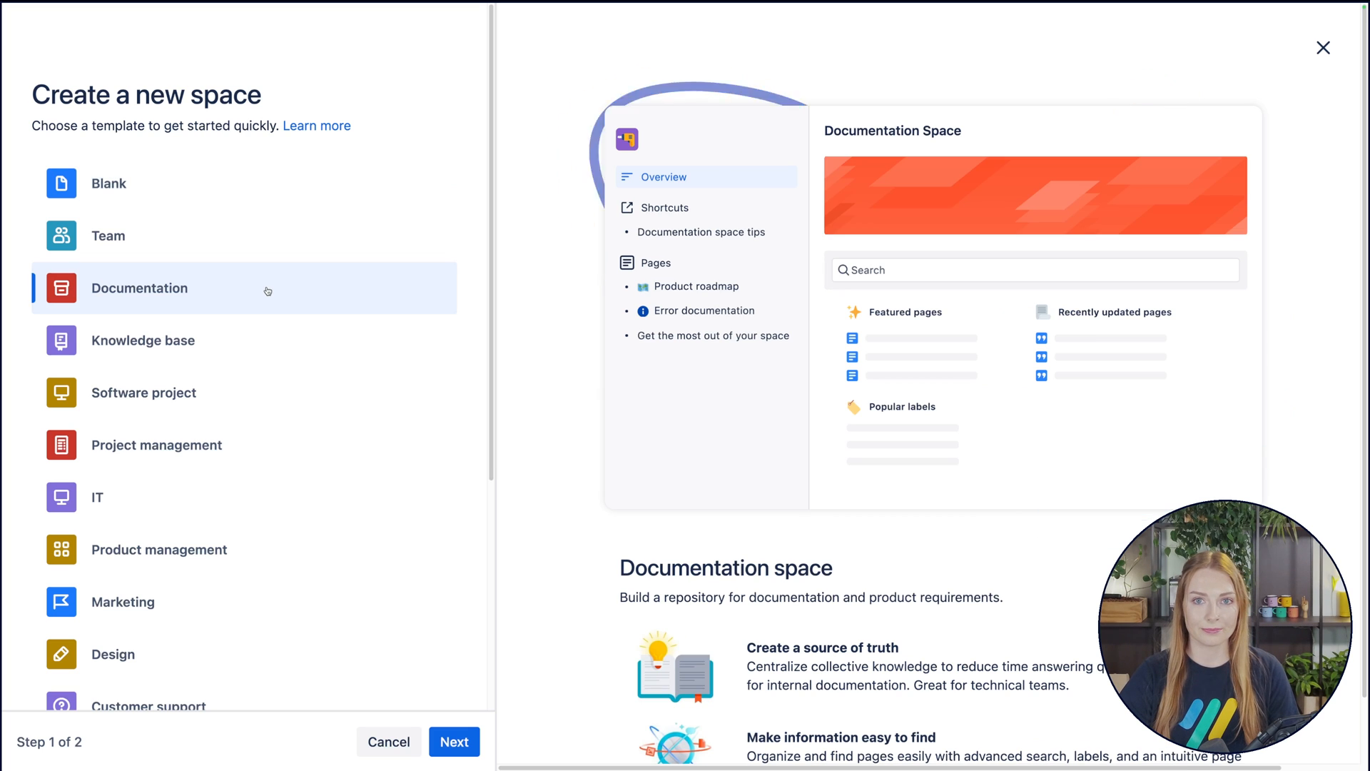
# Advance to the space details and choose the one-eyed purple creature icon.
pyautogui.click(454, 741)
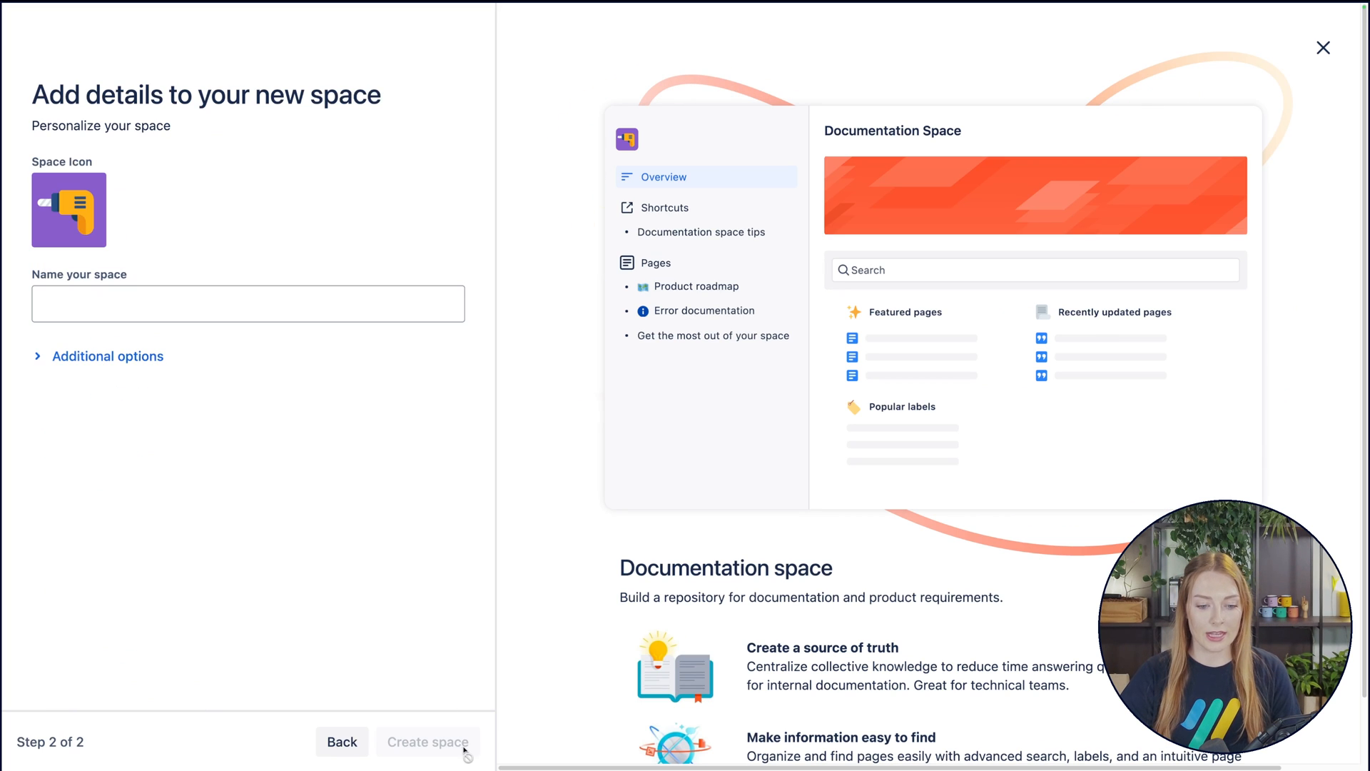
pyautogui.moveTo(68, 209)
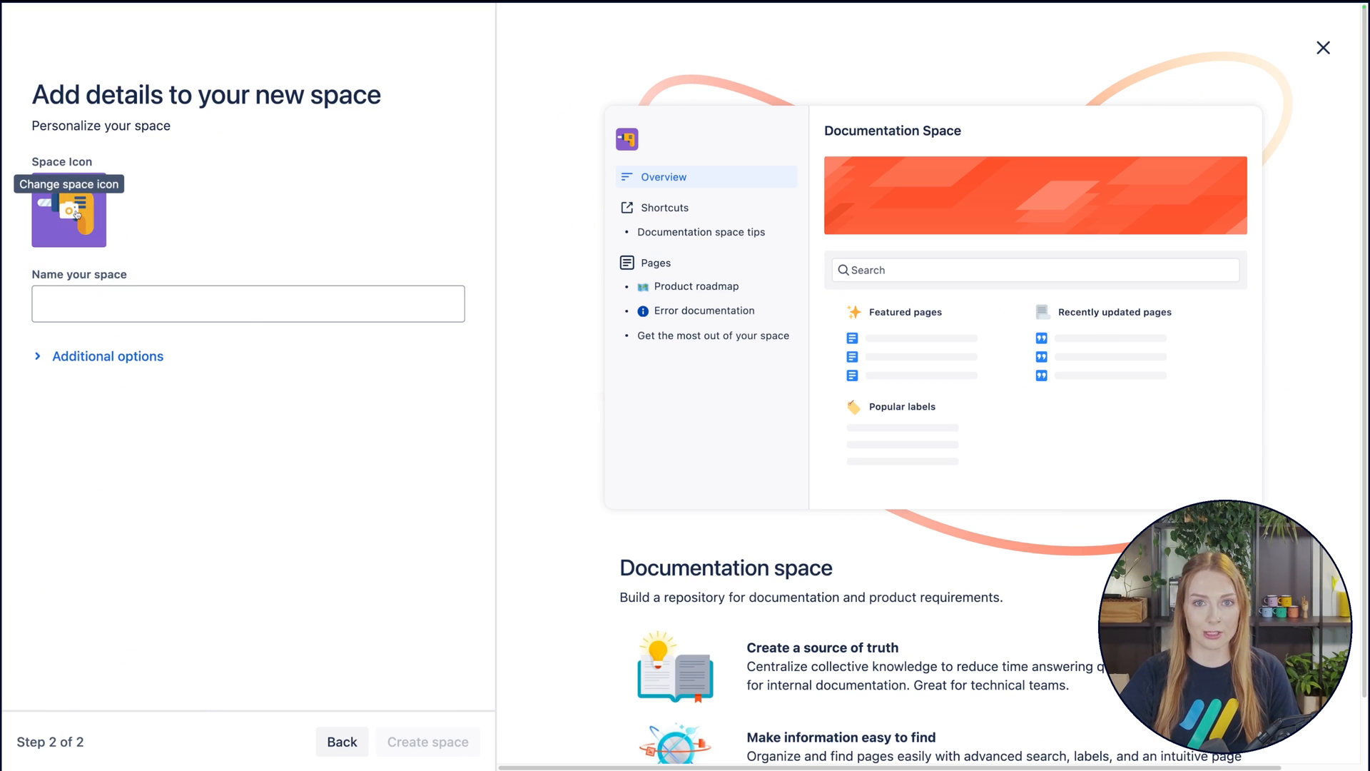
pyautogui.click(69, 210)
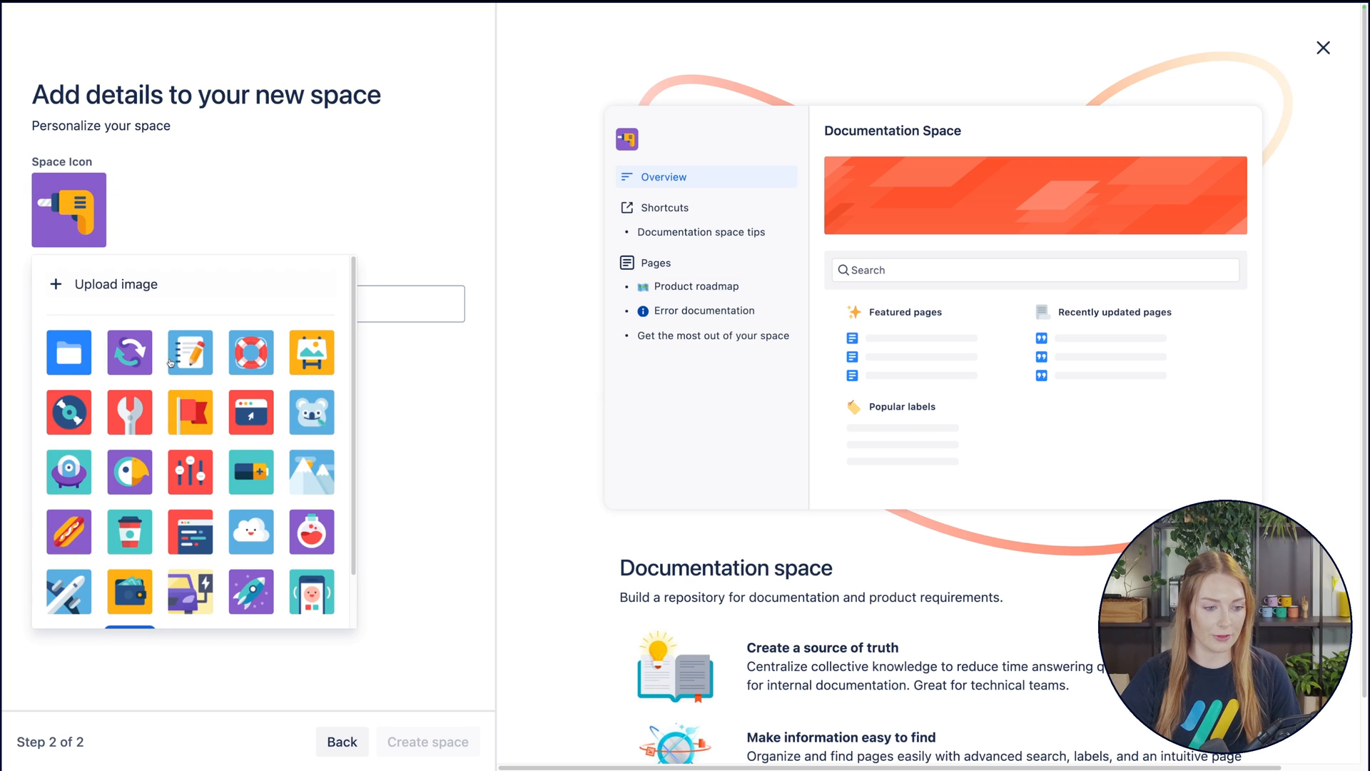
pyautogui.click(68, 472)
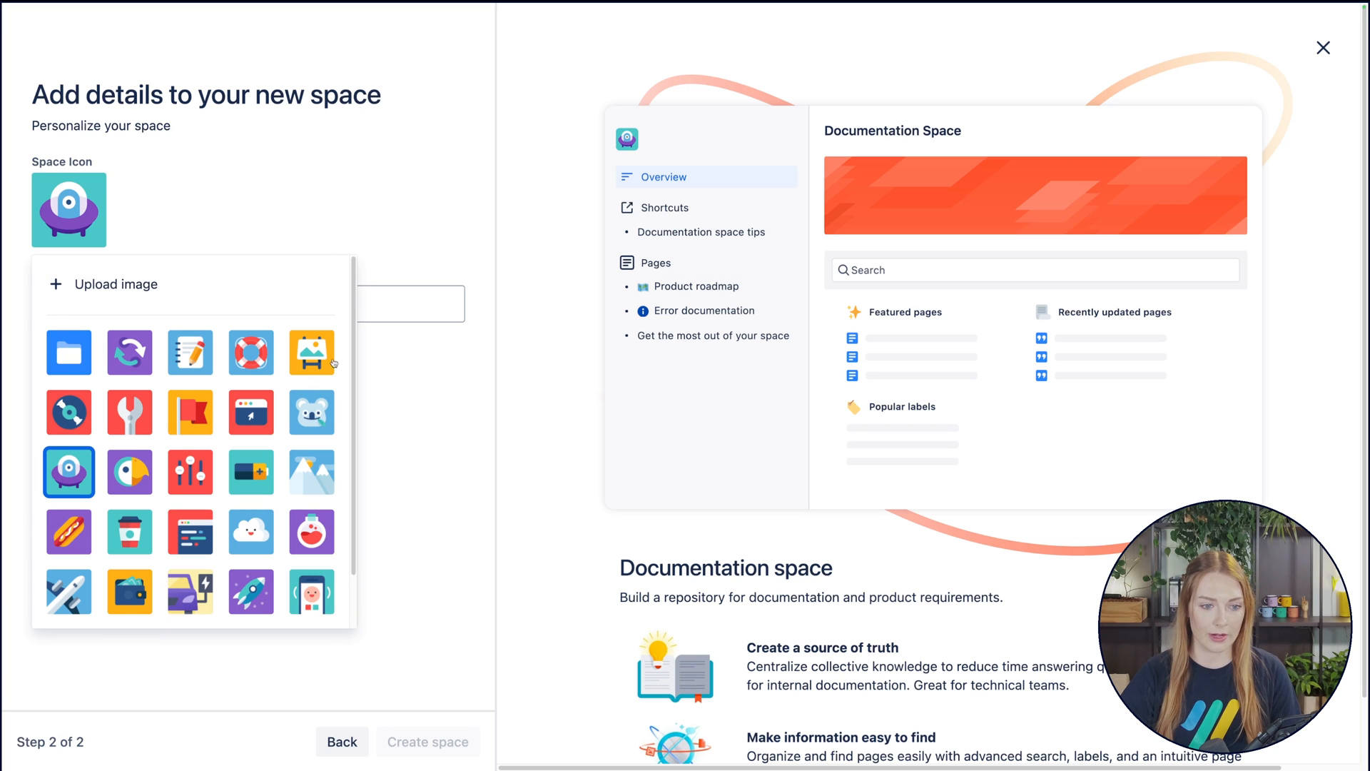
pyautogui.moveTo(298, 295)
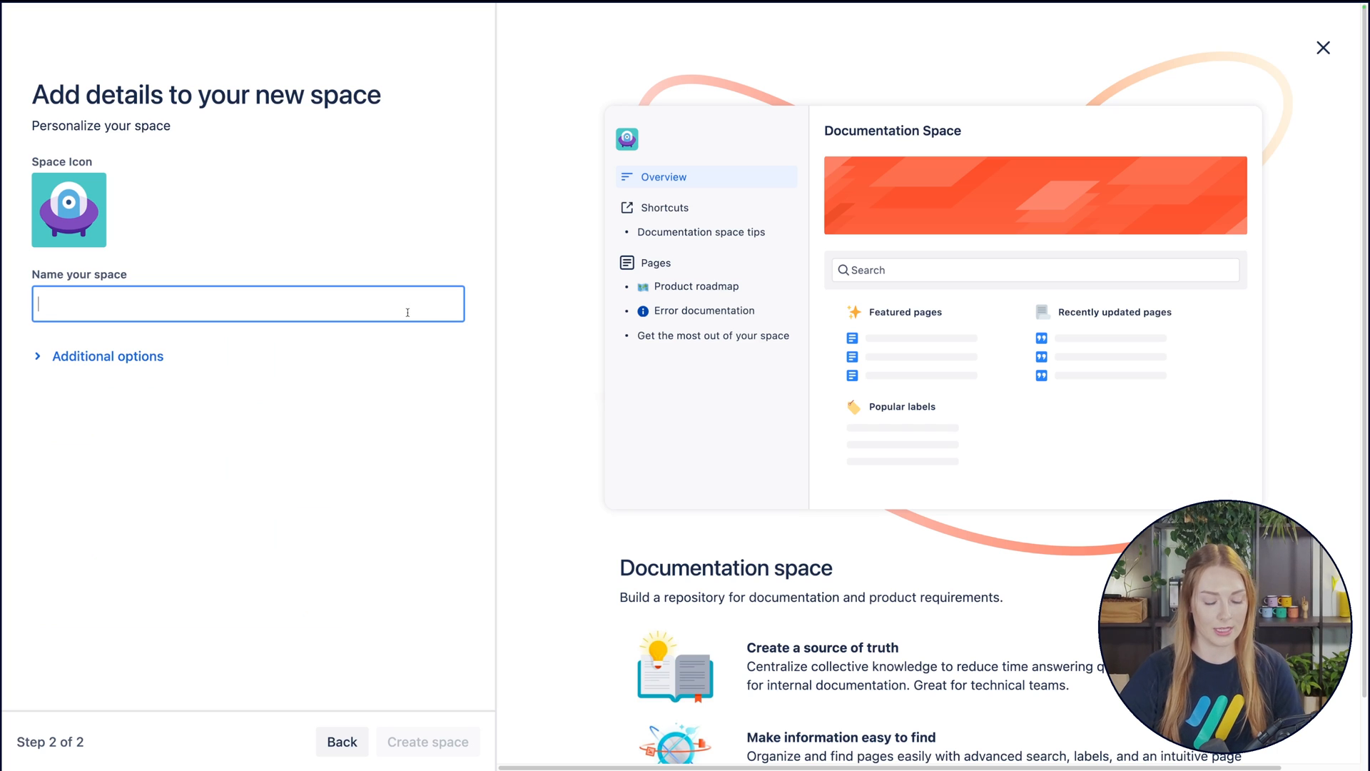
# Name the space 'Clever App', review key CA1 in additional options, and create it.
pyautogui.write('Cleve')
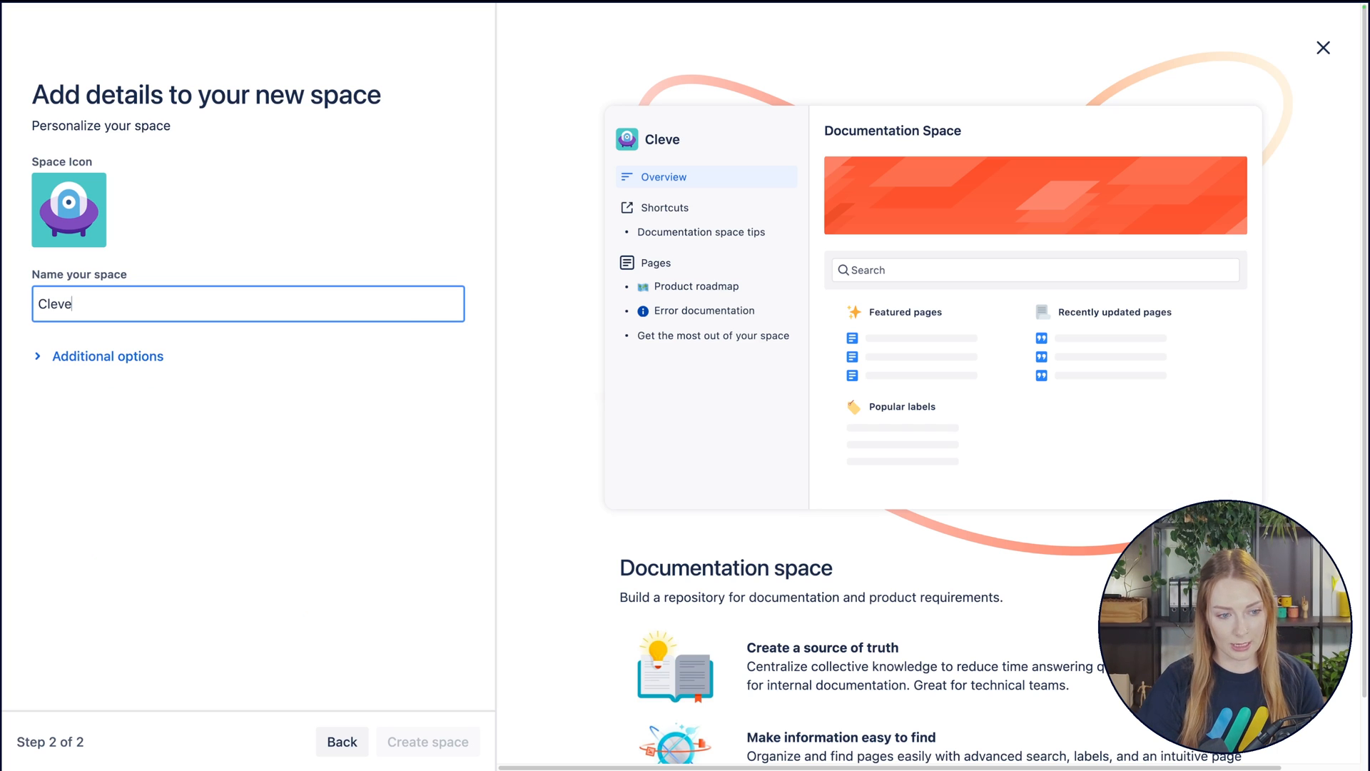
pyautogui.write('r App')
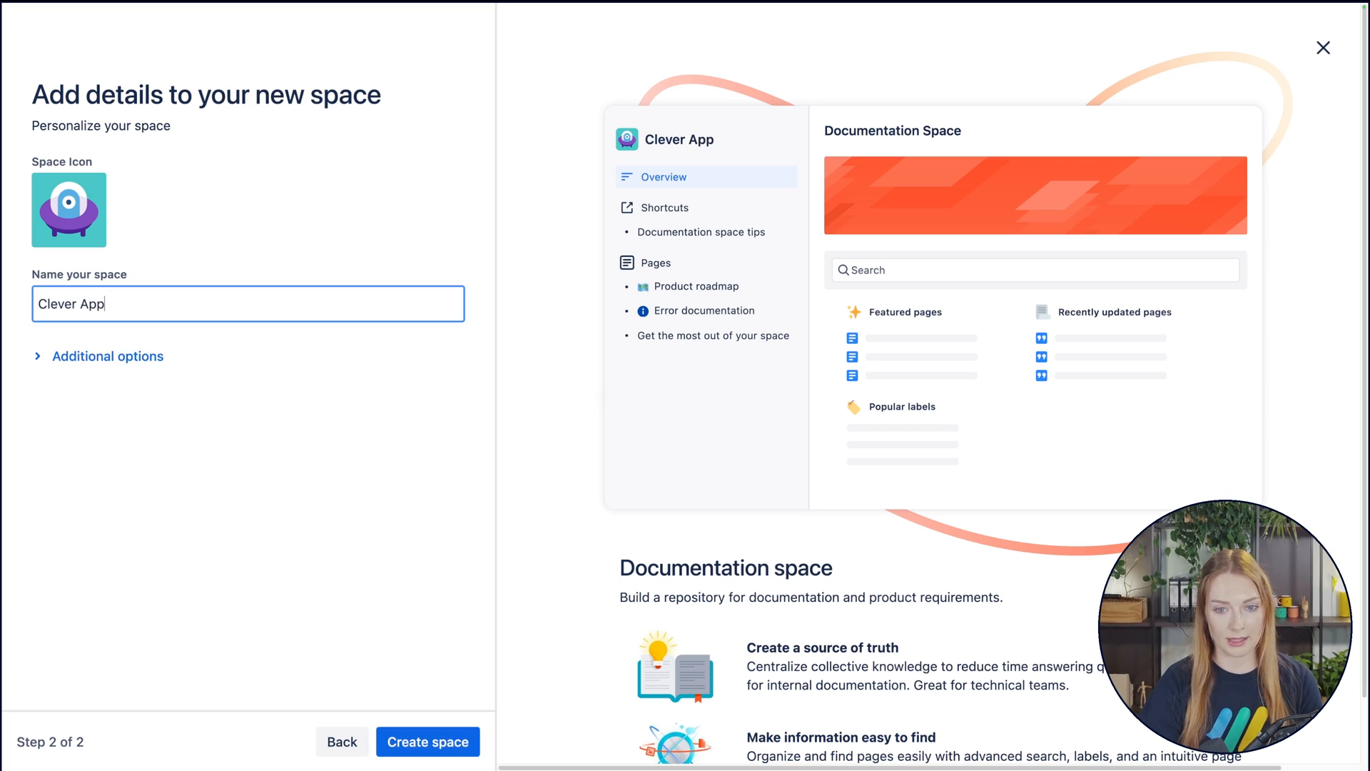
pyautogui.click(284, 494)
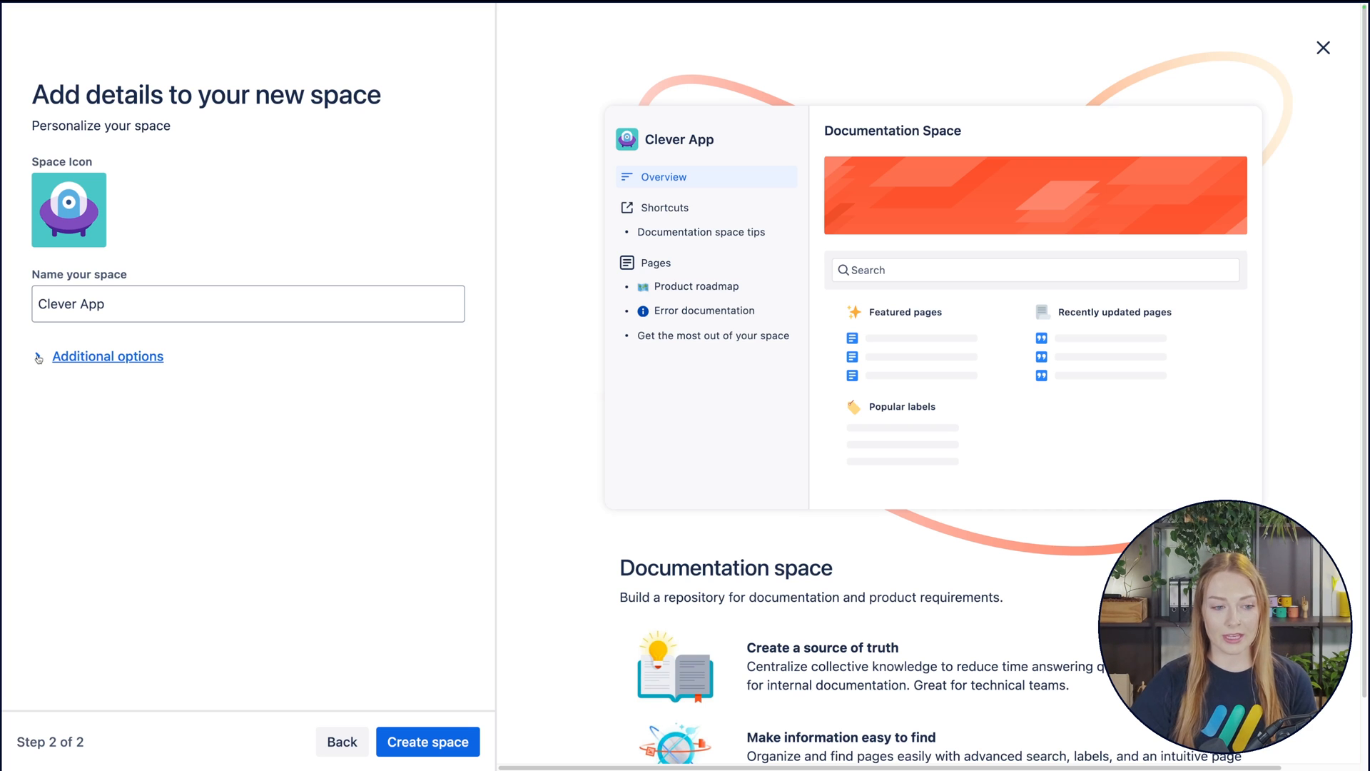
pyautogui.click(108, 355)
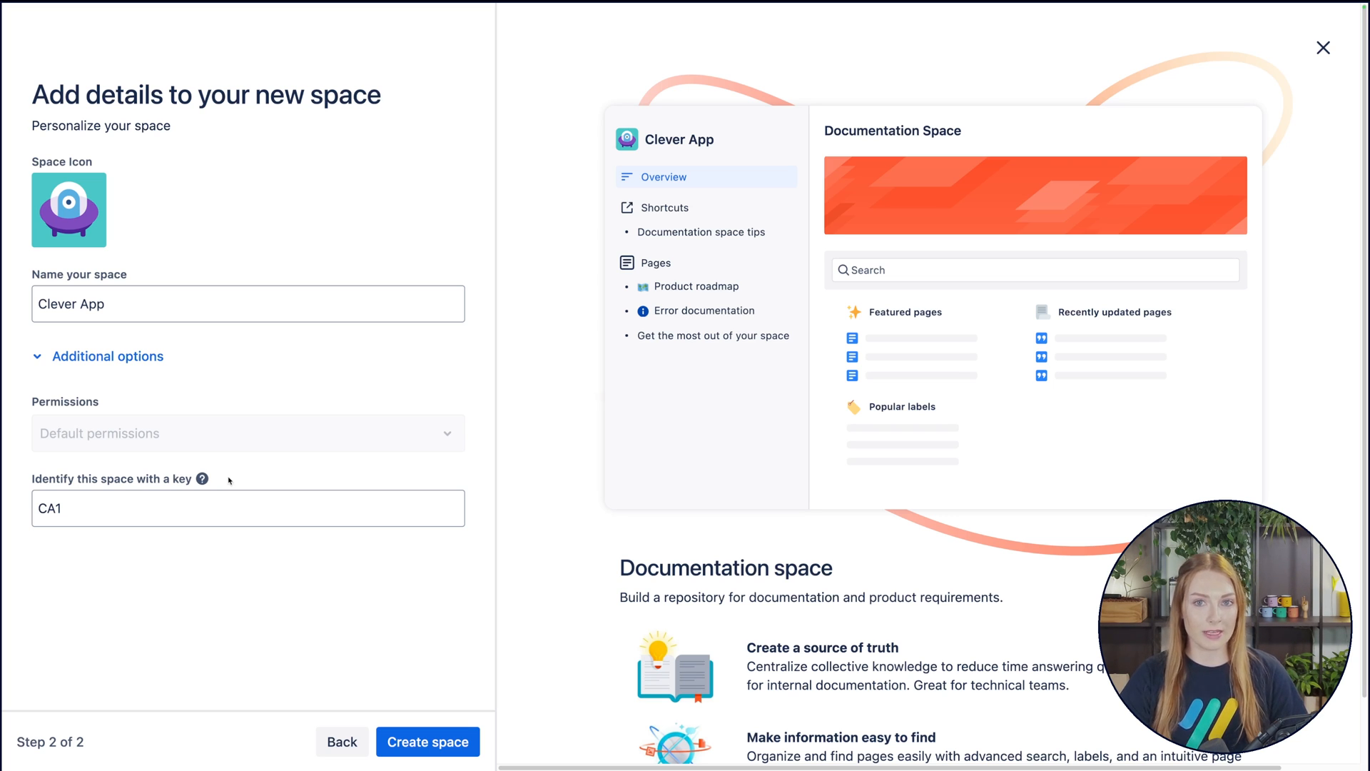
pyautogui.moveTo(110, 546)
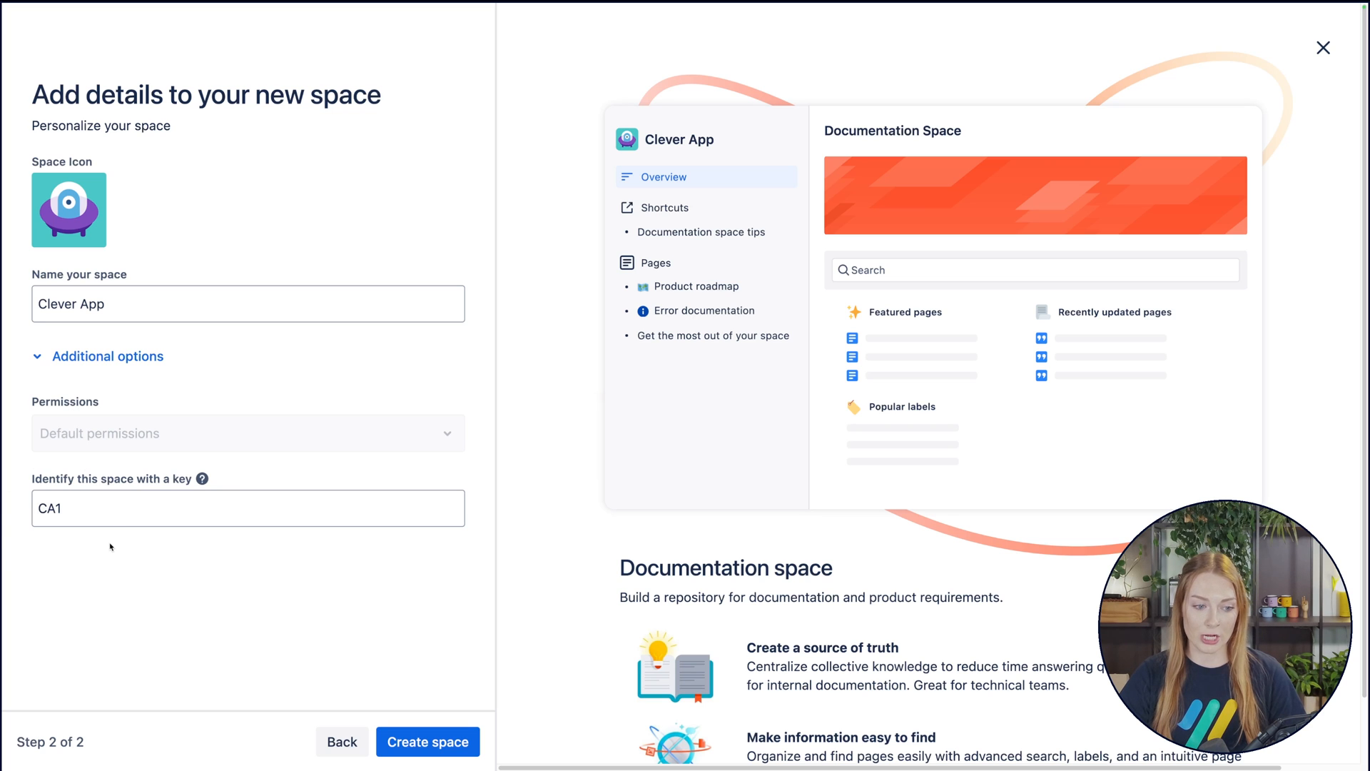
pyautogui.moveTo(351, 673)
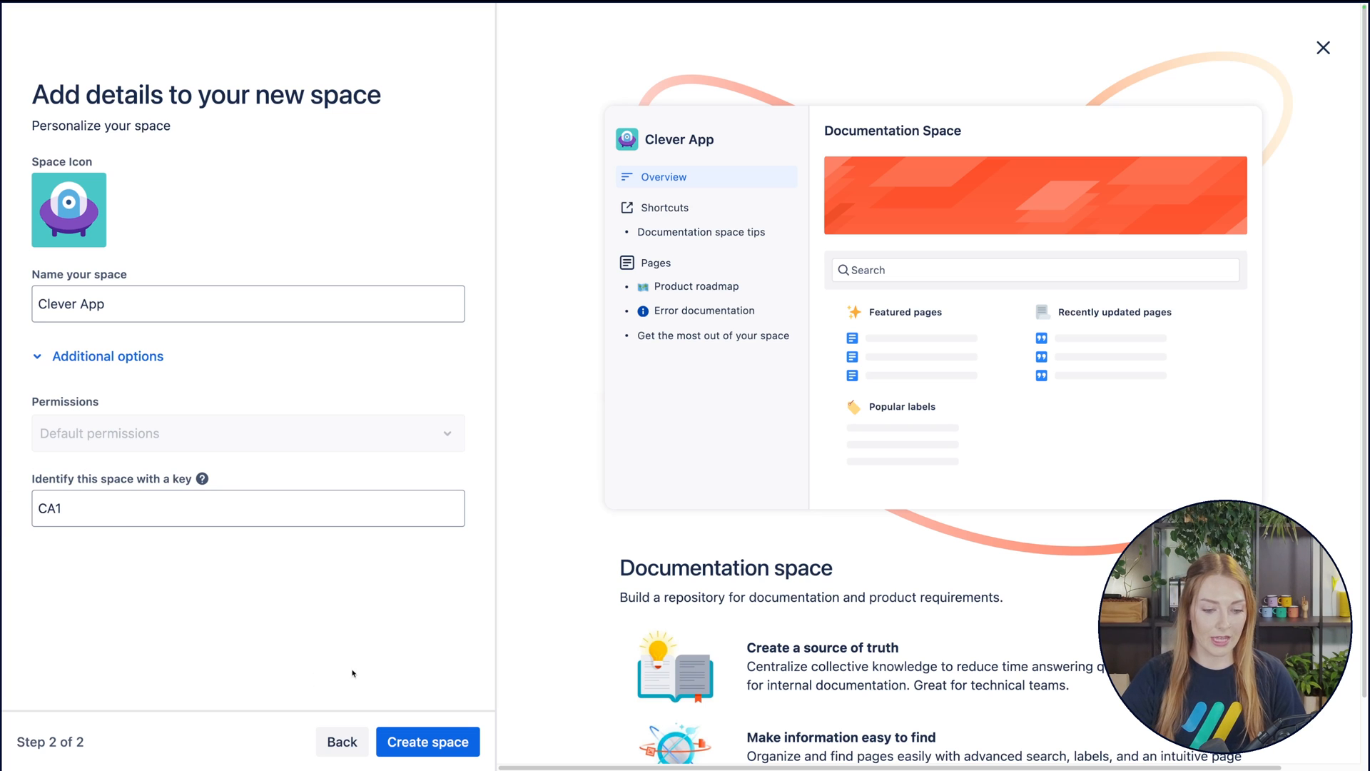
pyautogui.click(428, 740)
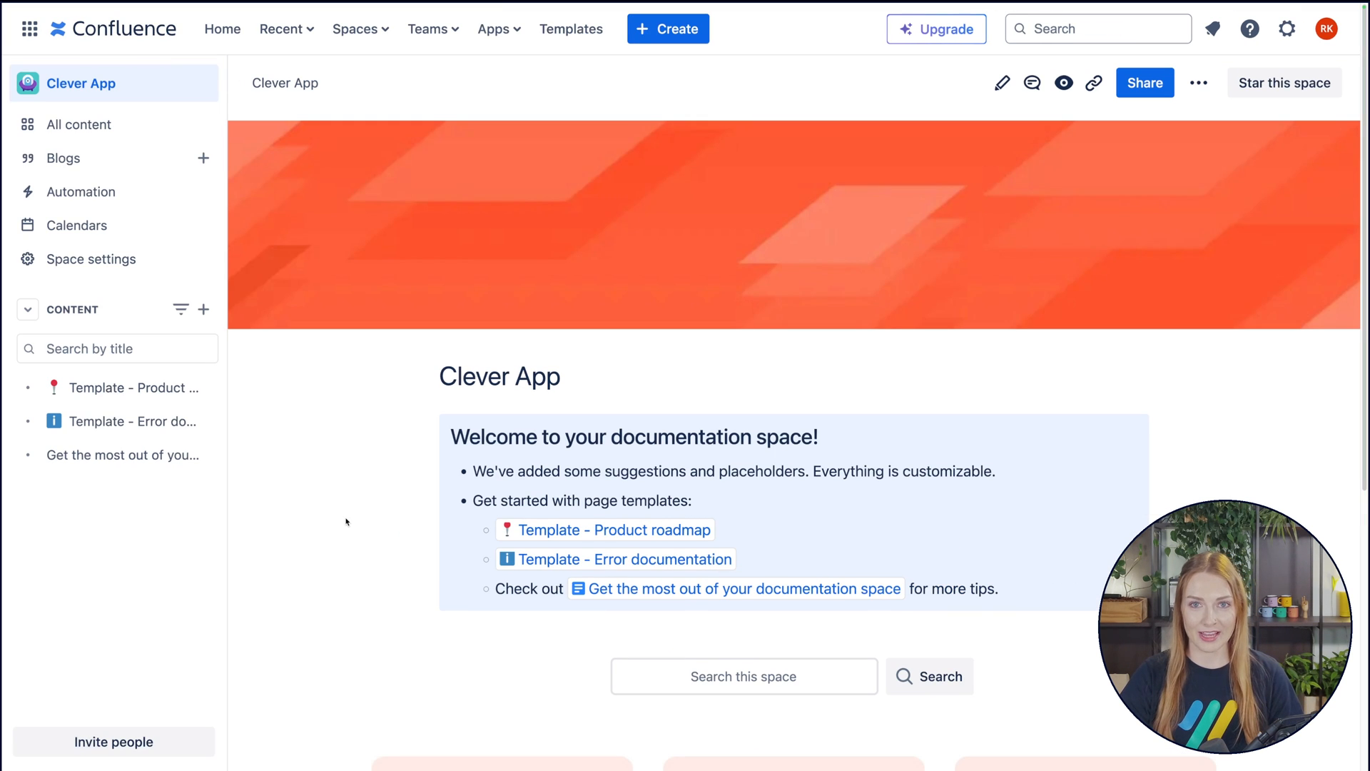
pyautogui.moveTo(355, 28)
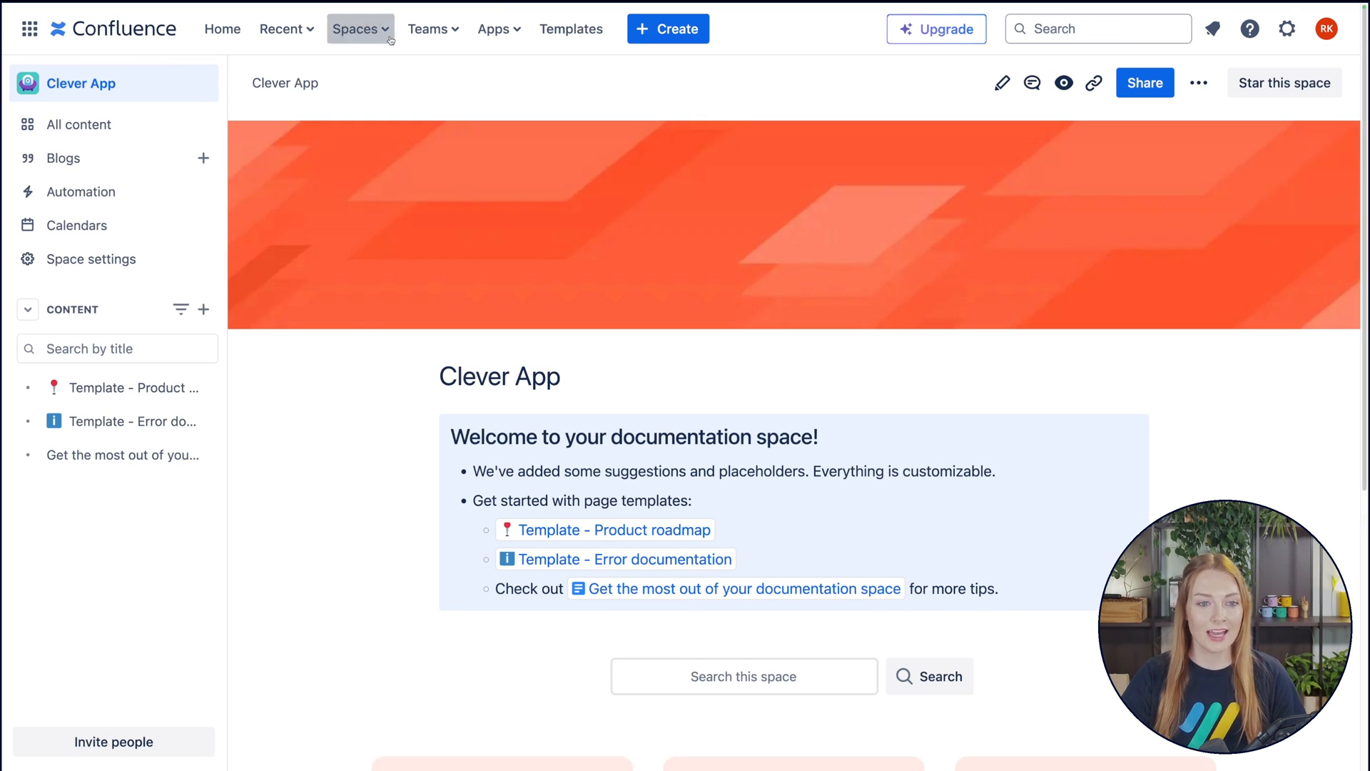
# Star the Clever App space from the Spaces dropdown's Current list.
pyautogui.click(359, 28)
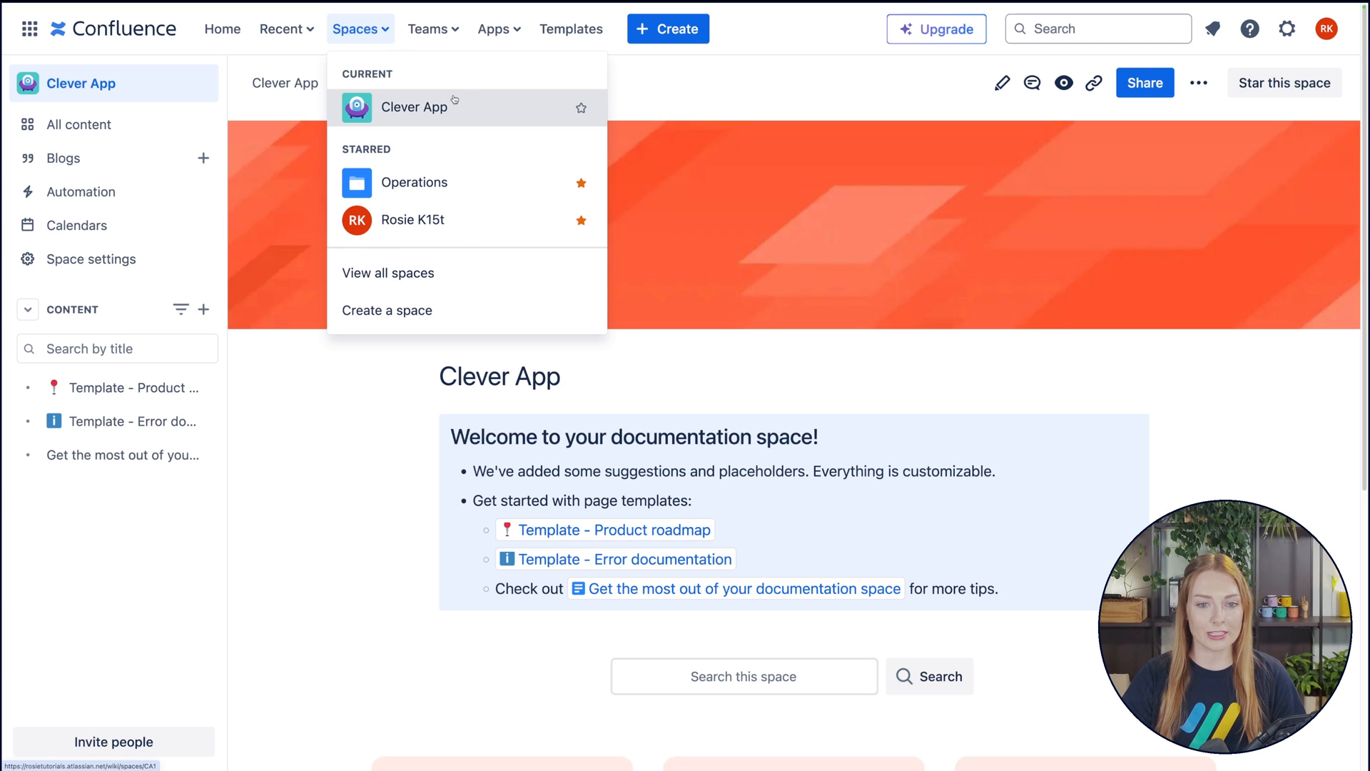
pyautogui.moveTo(530, 113)
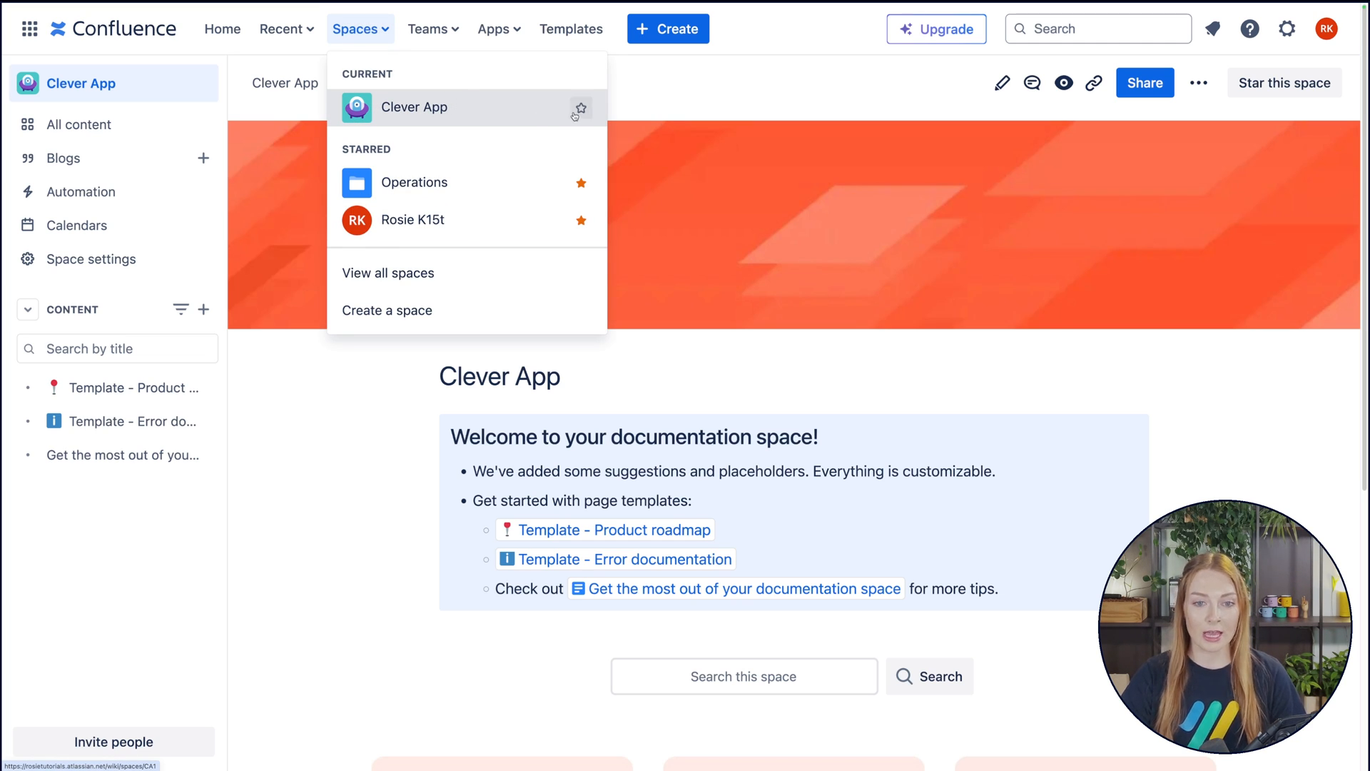
pyautogui.click(580, 108)
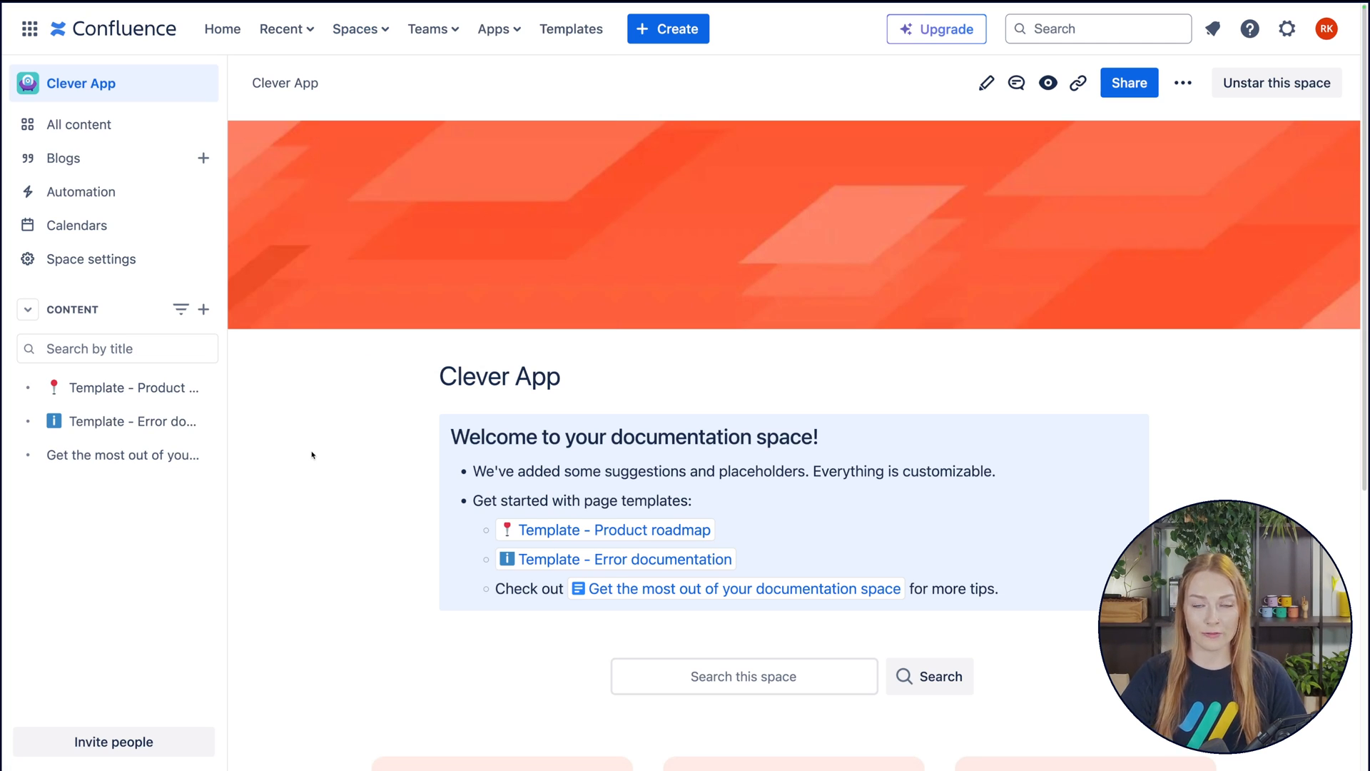
pyautogui.moveTo(359, 413)
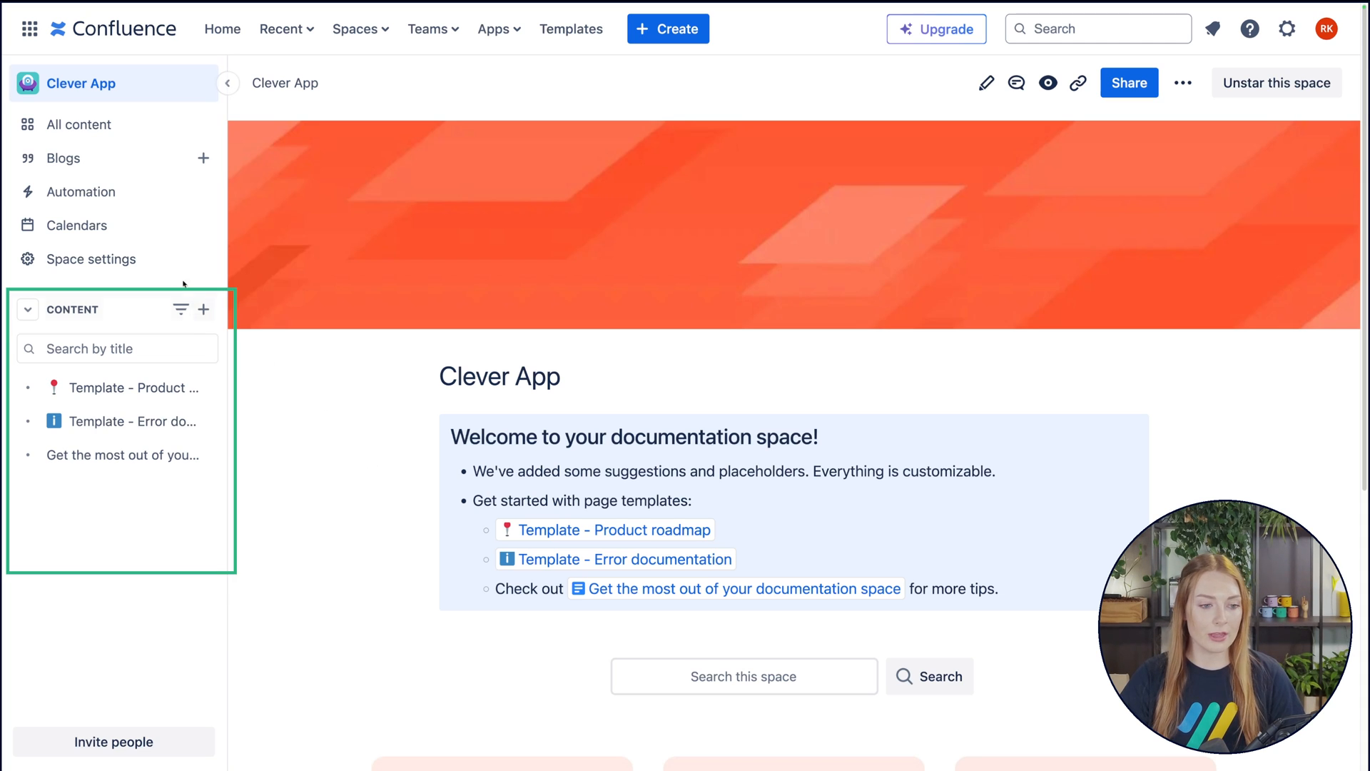
pyautogui.moveTo(122, 312)
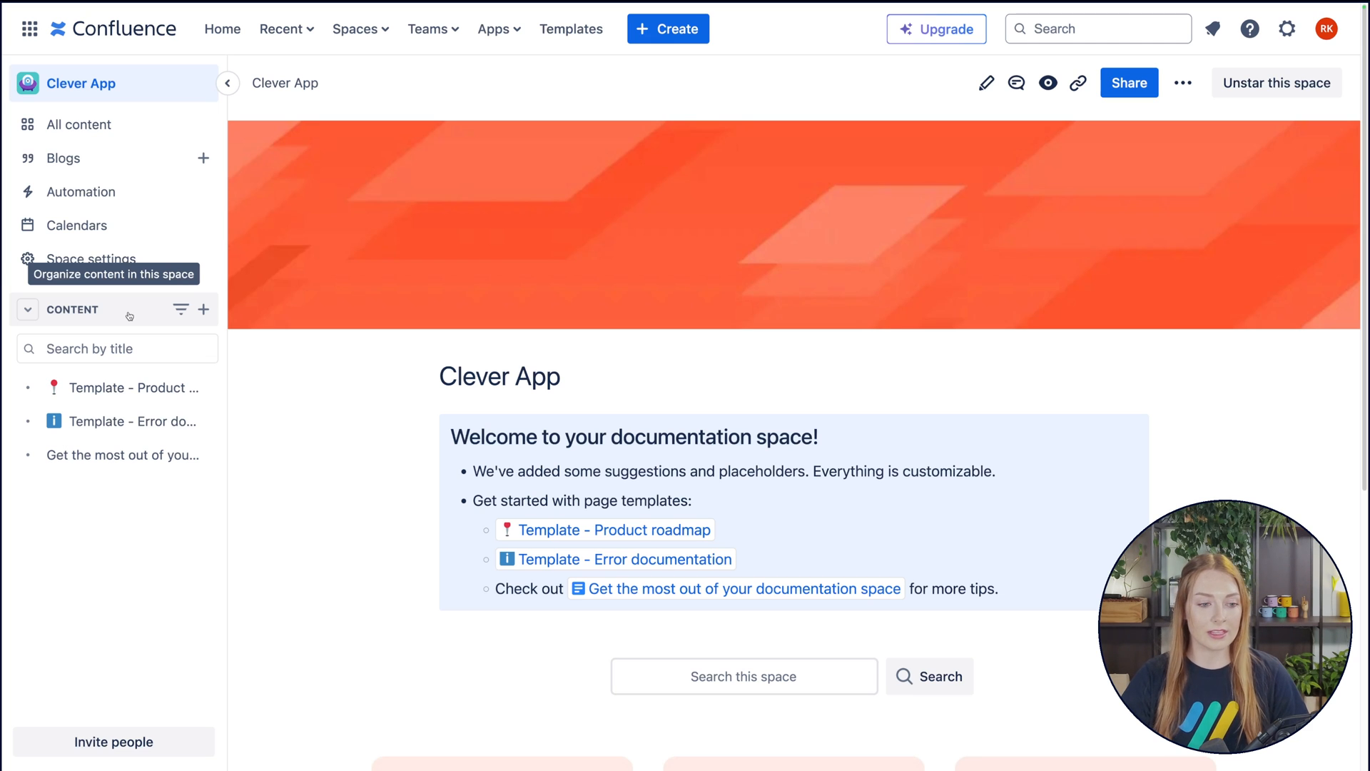
pyautogui.moveTo(299, 567)
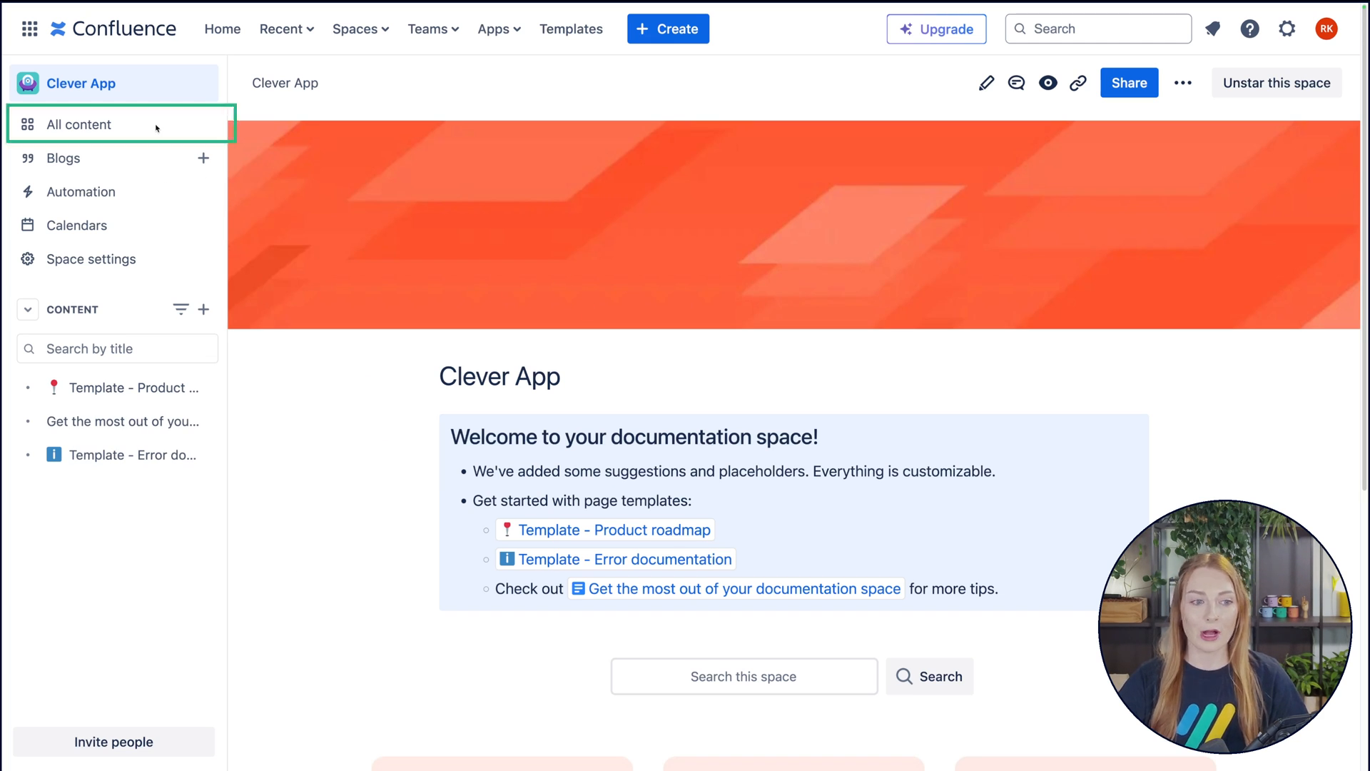
# Show all Clever App content as preview cards, then switch to the Blogs page.
pyautogui.click(79, 124)
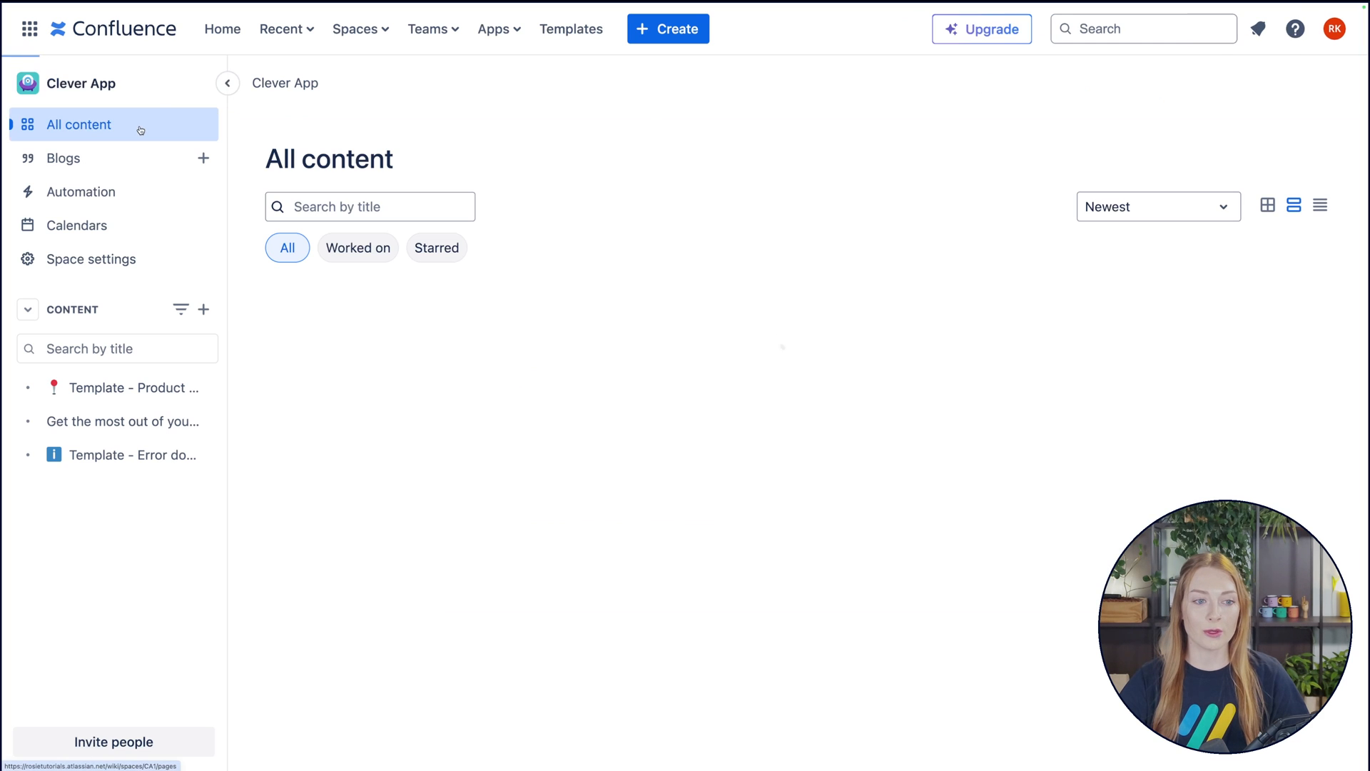
pyautogui.click(79, 124)
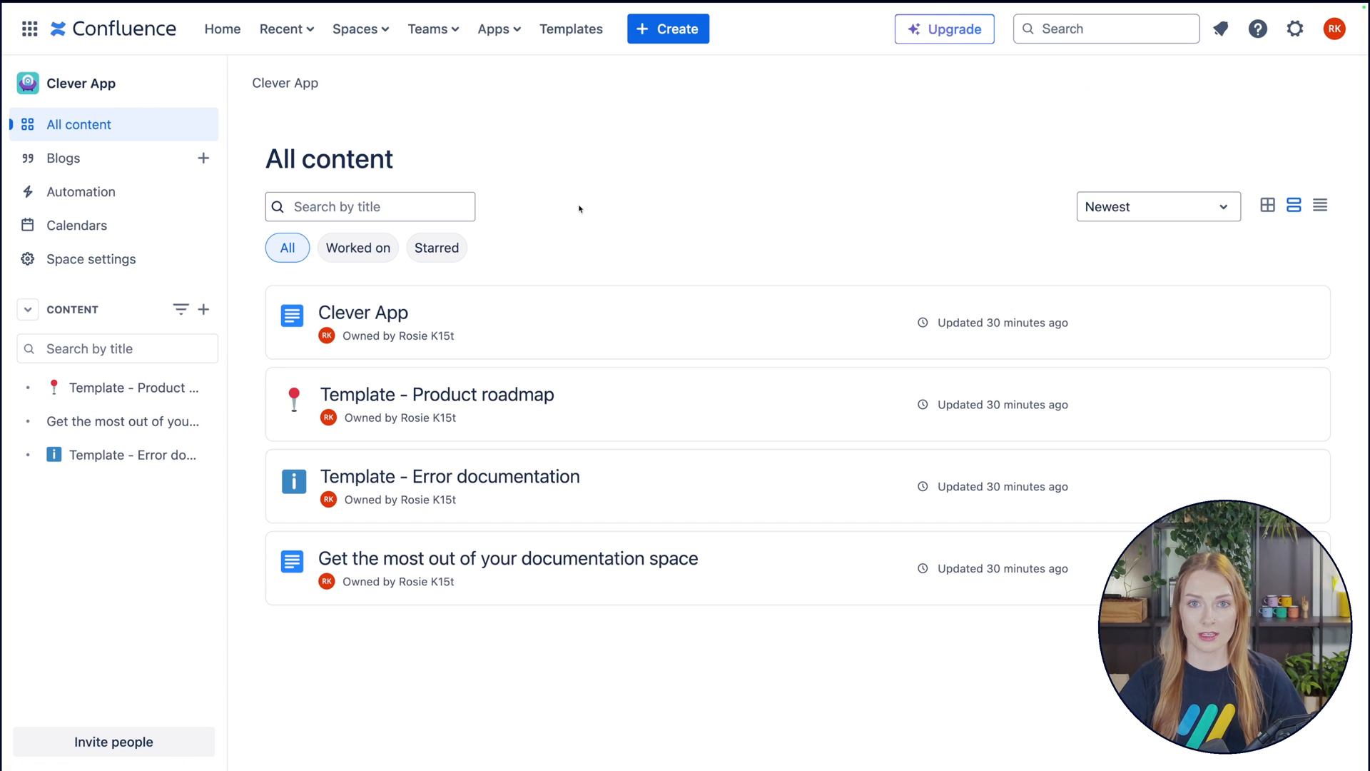
pyautogui.click(1267, 206)
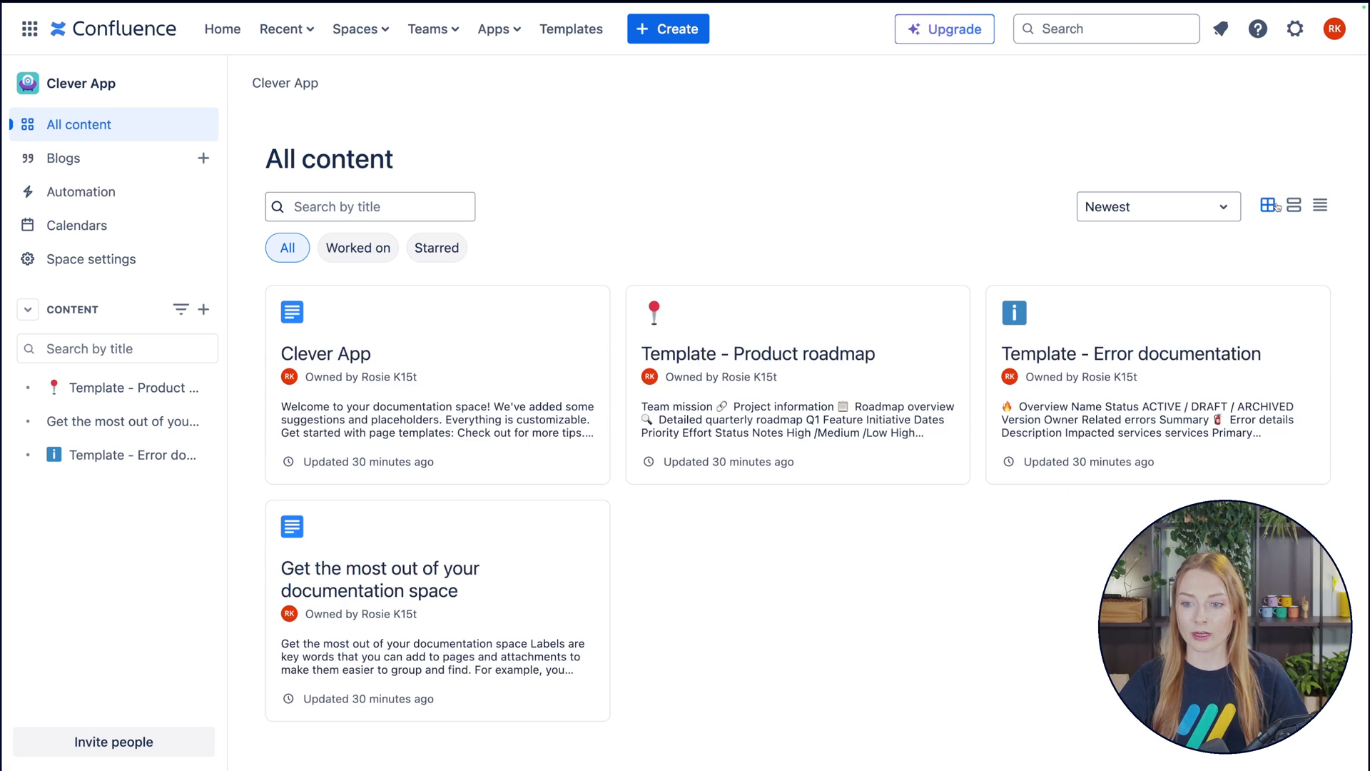
pyautogui.click(1155, 206)
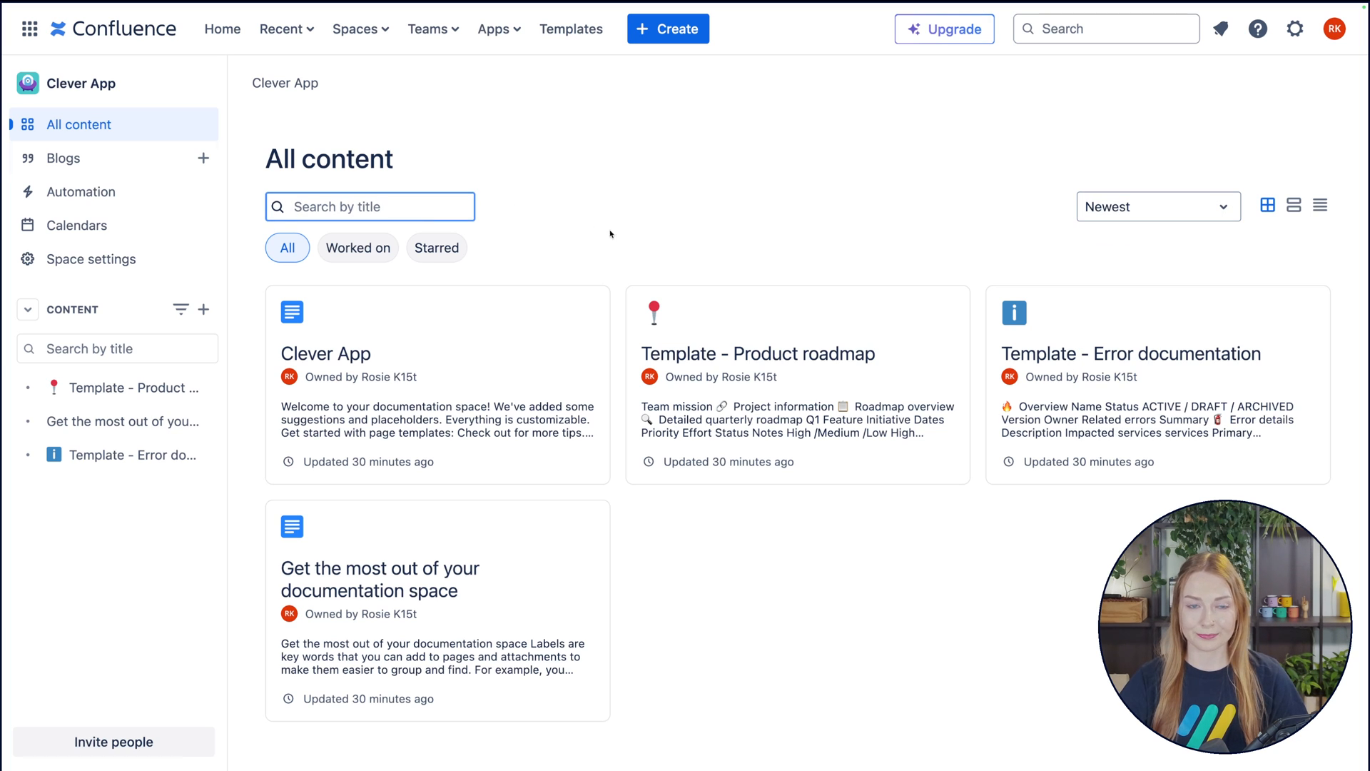
pyautogui.click(62, 159)
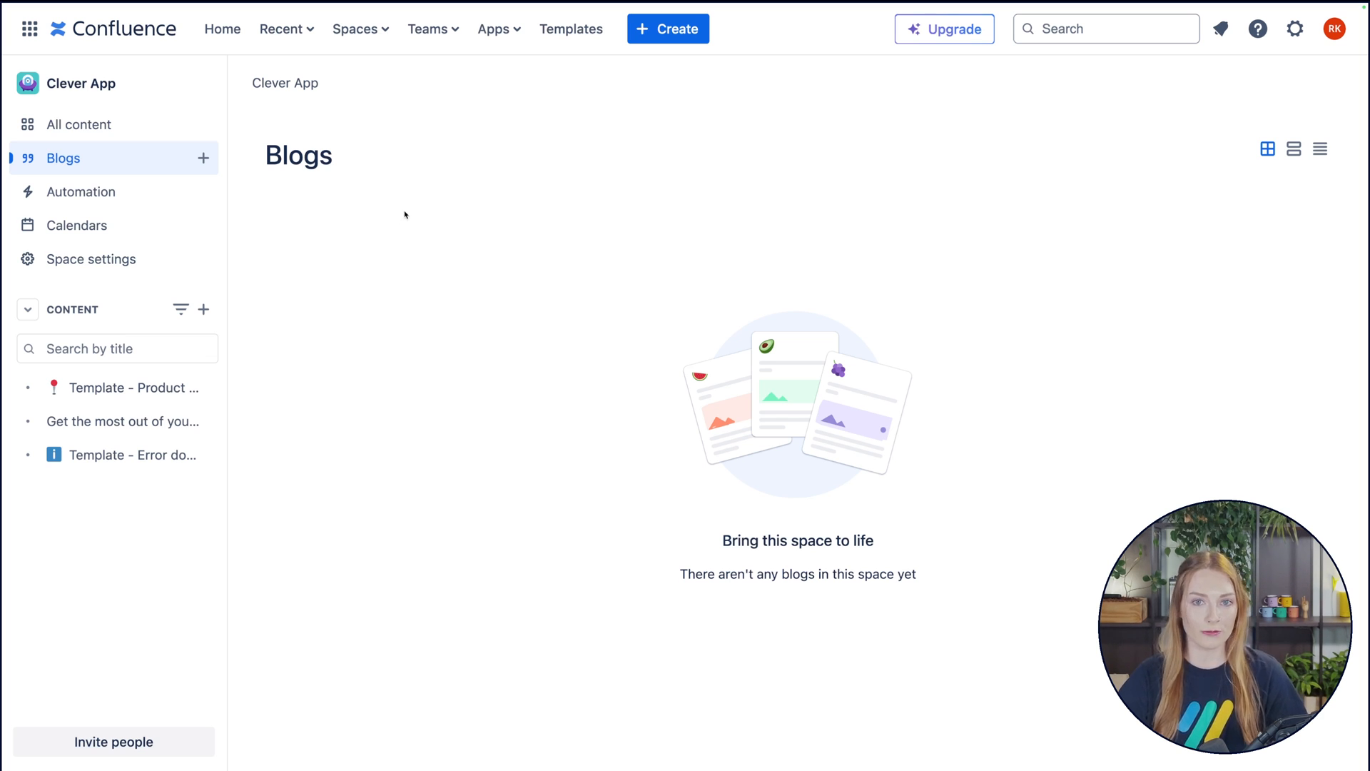
pyautogui.moveTo(79, 191)
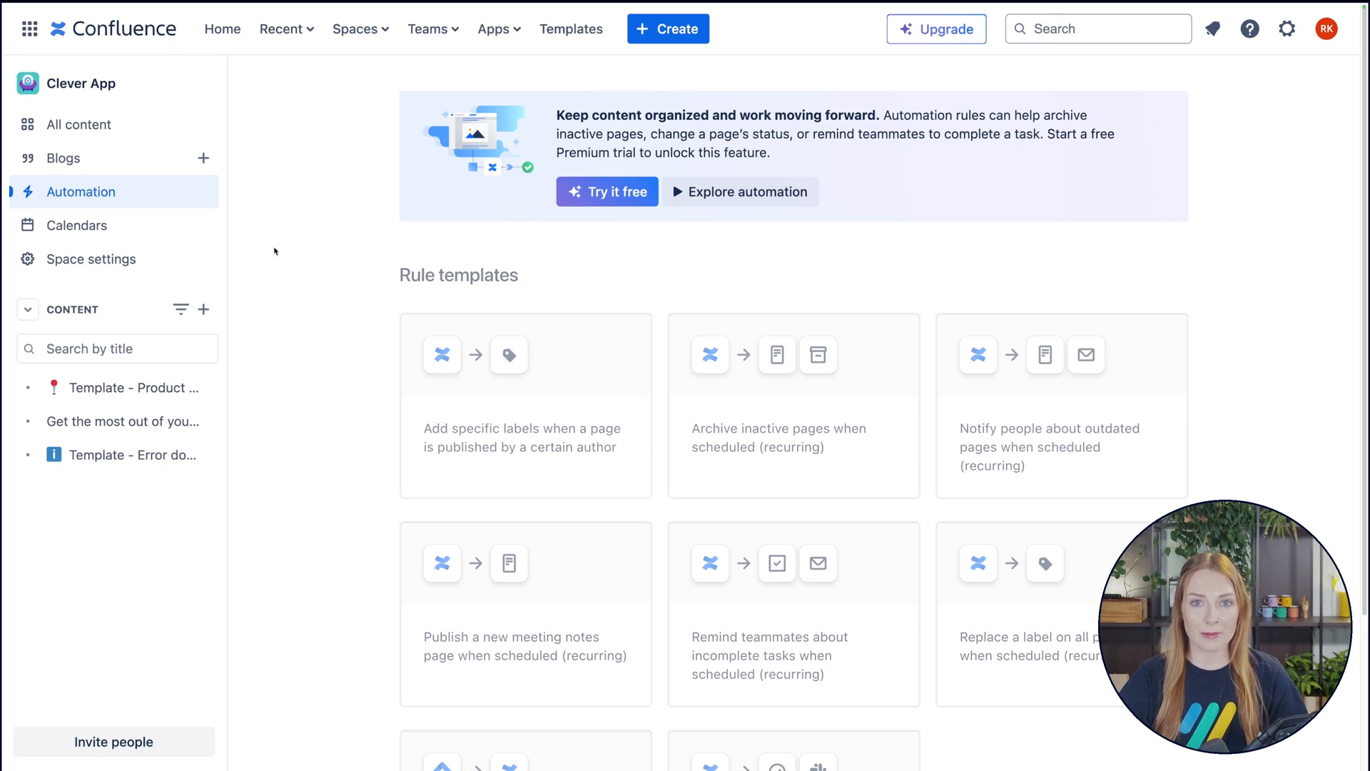
pyautogui.moveTo(284, 246)
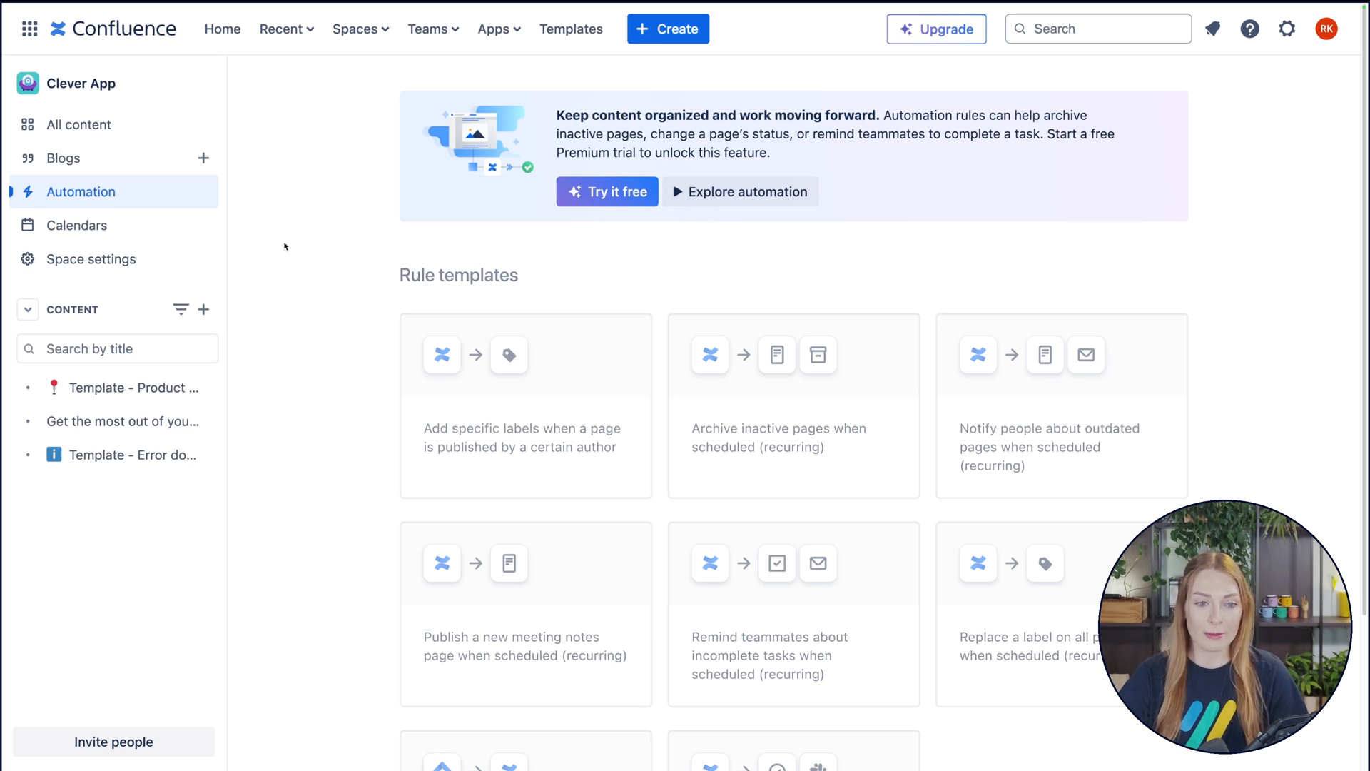
pyautogui.moveTo(365, 233)
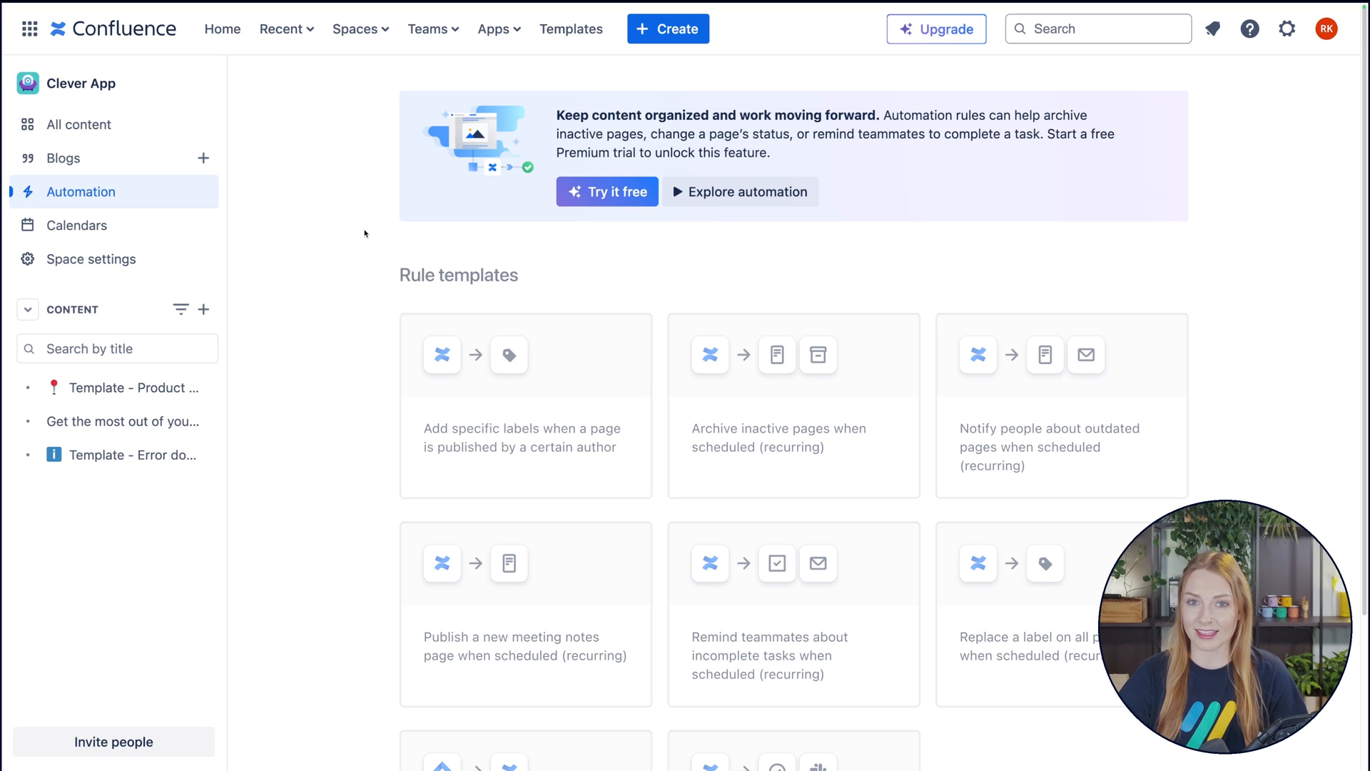
# Open the Calendars page from the Clever App space sidebar.
pyautogui.click(77, 225)
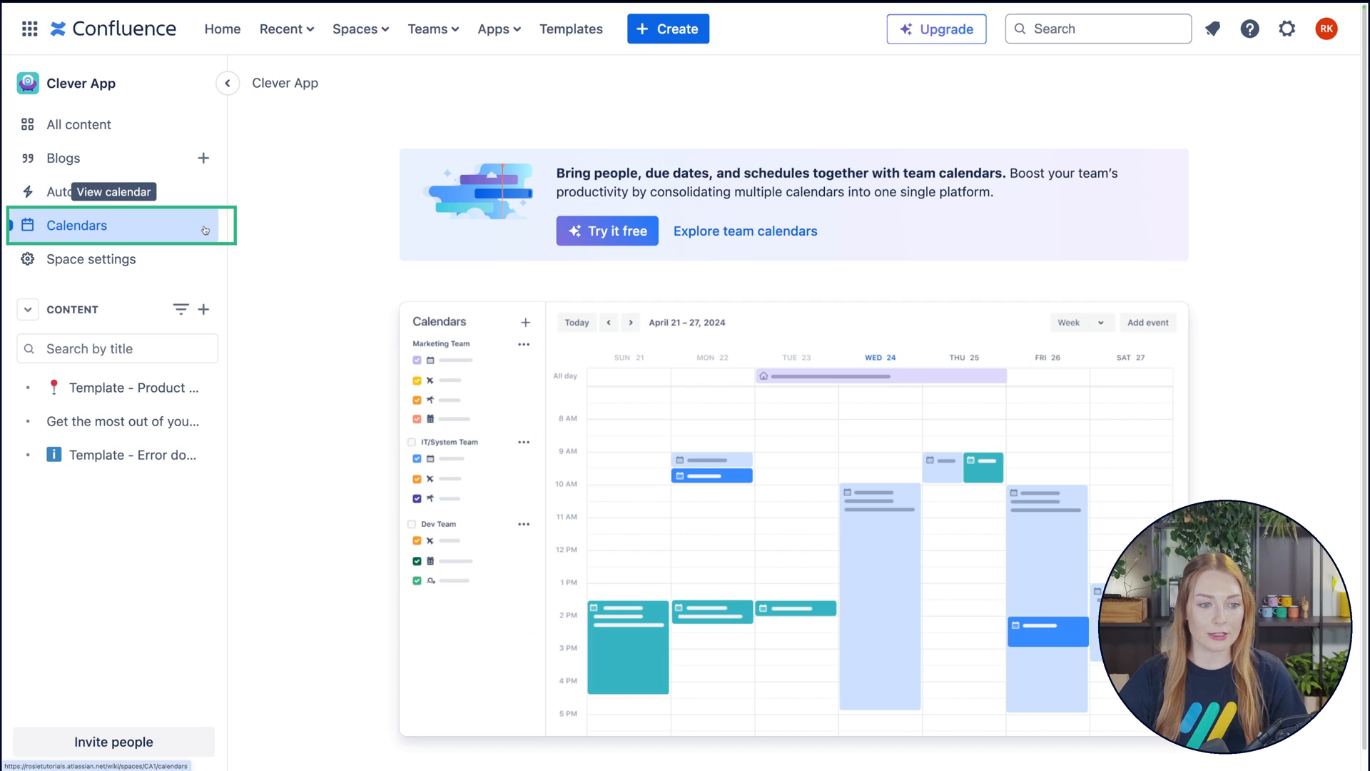
pyautogui.moveTo(330, 232)
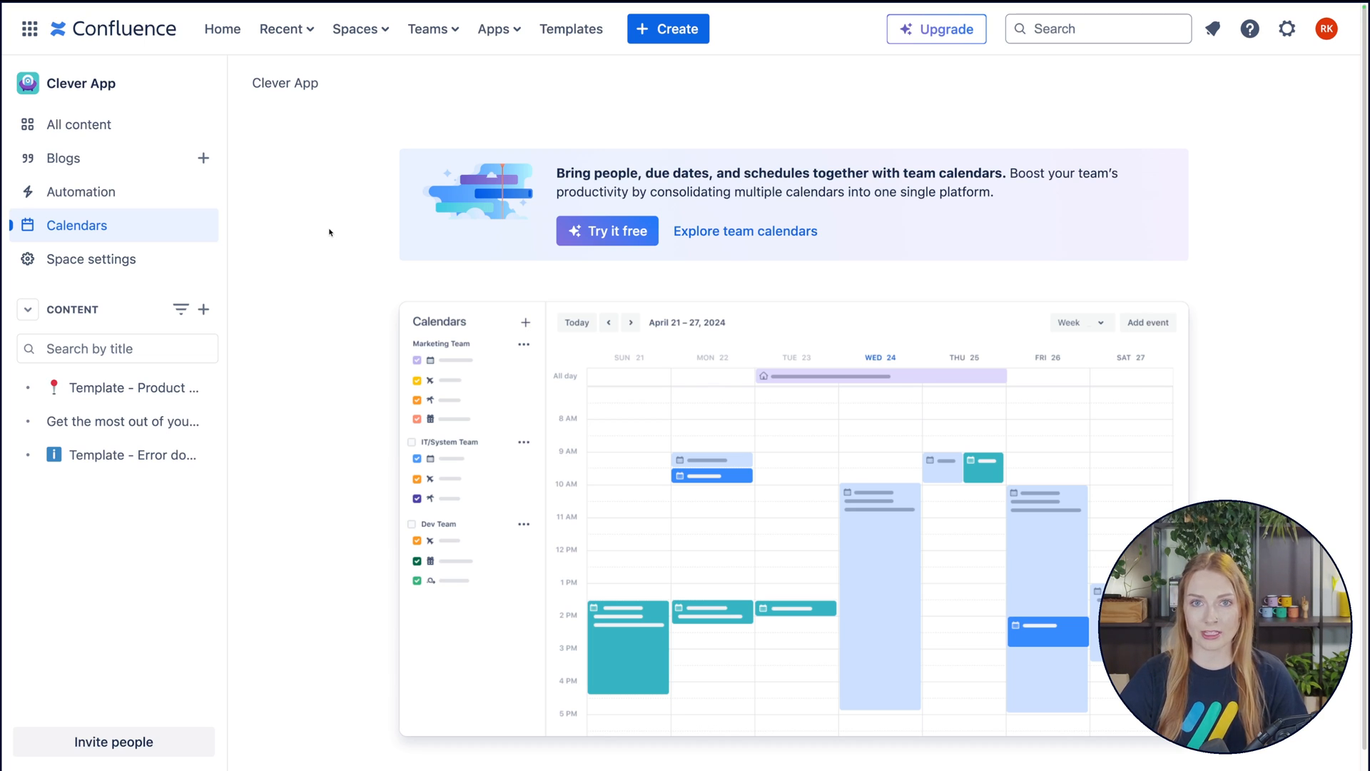
pyautogui.moveTo(389, 283)
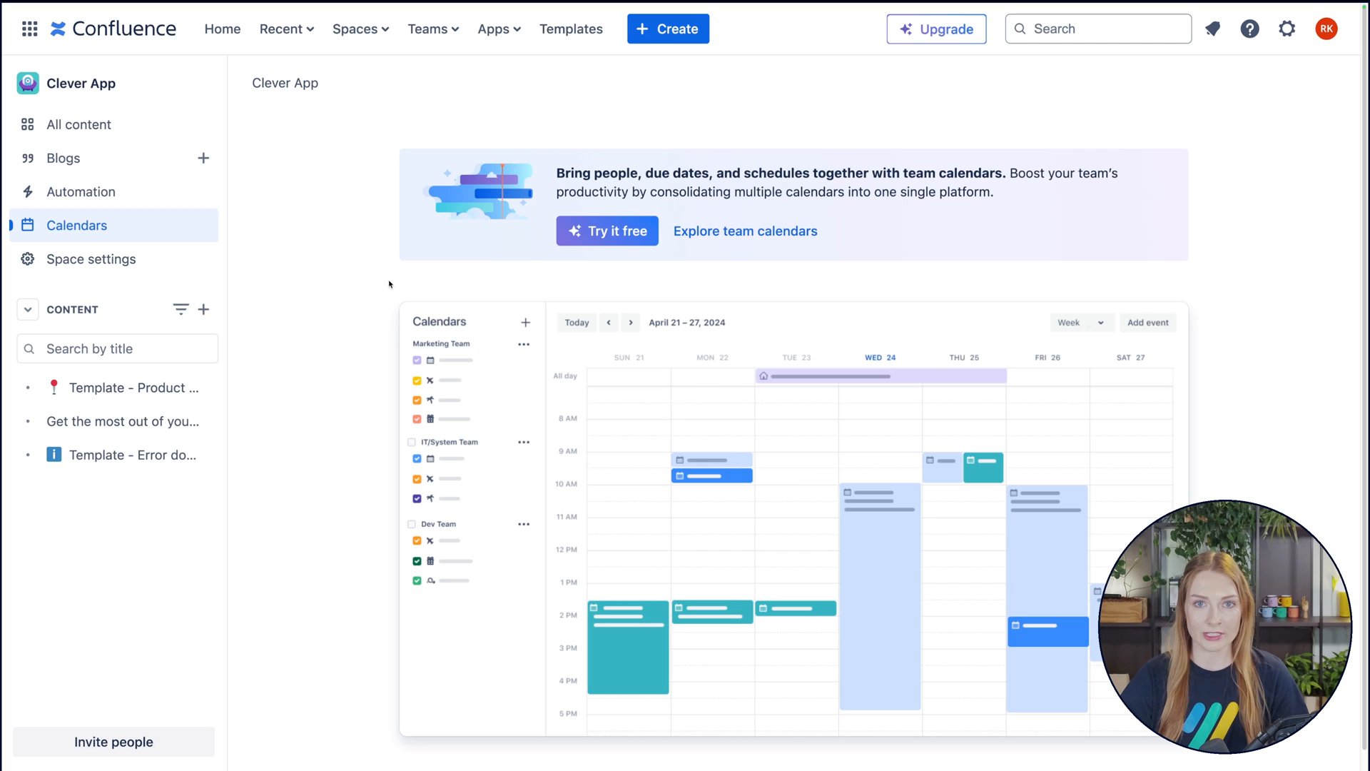
# Open Space settings for Clever App from the sidebar.
pyautogui.click(90, 259)
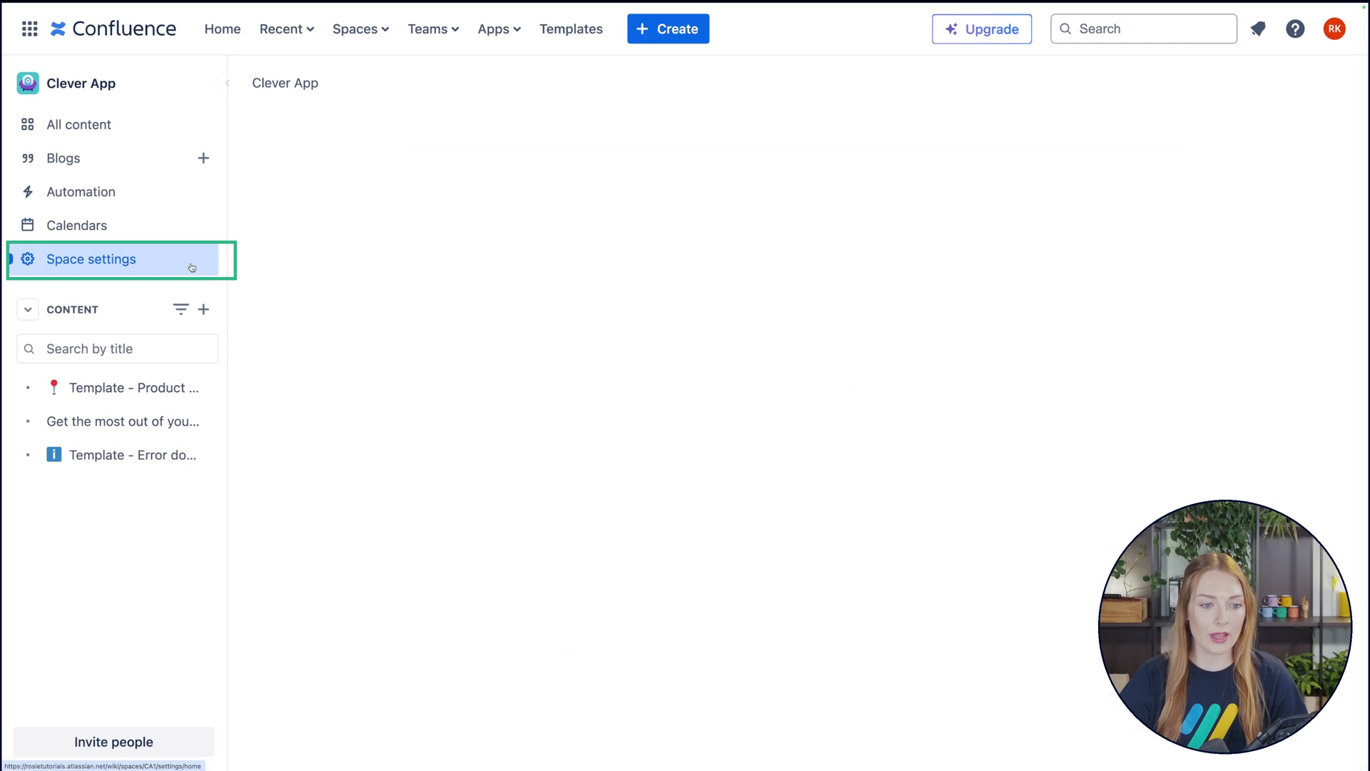
pyautogui.click(90, 258)
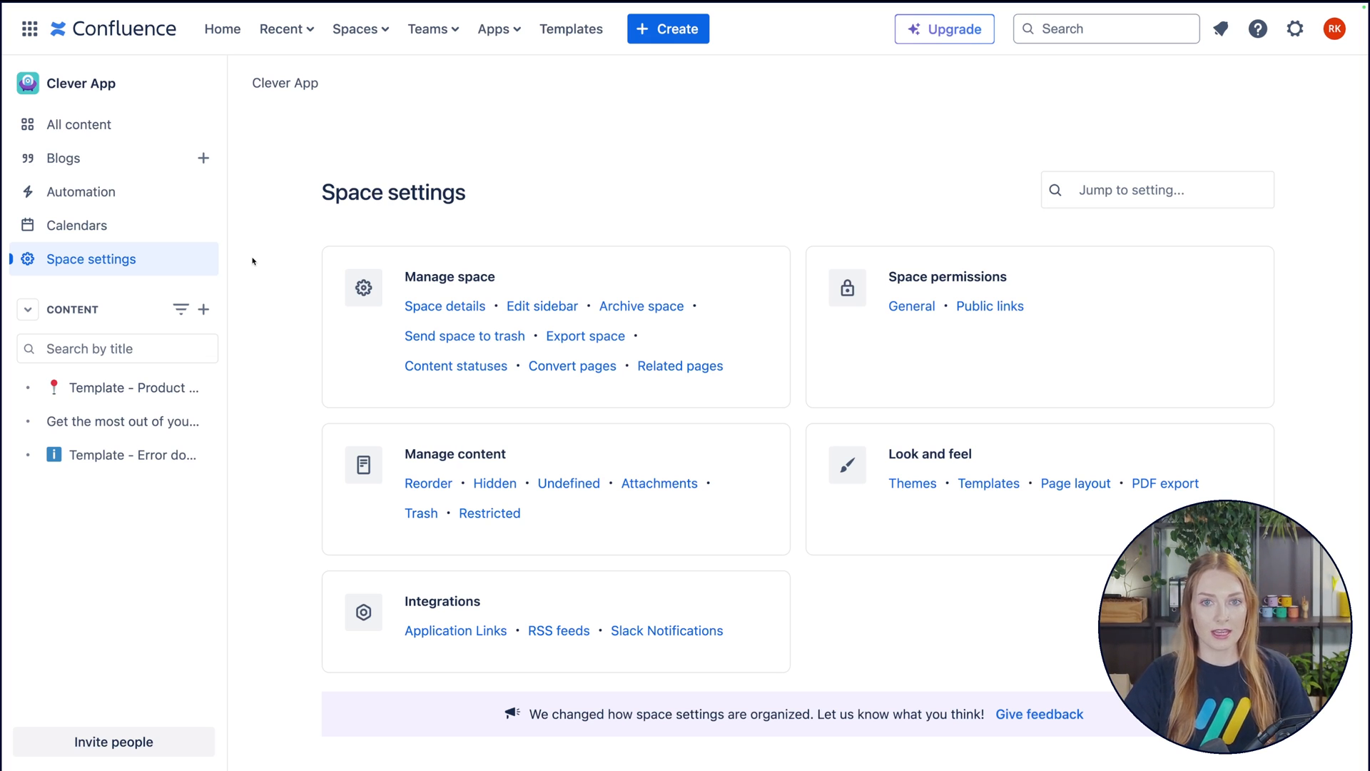
pyautogui.moveTo(246, 266)
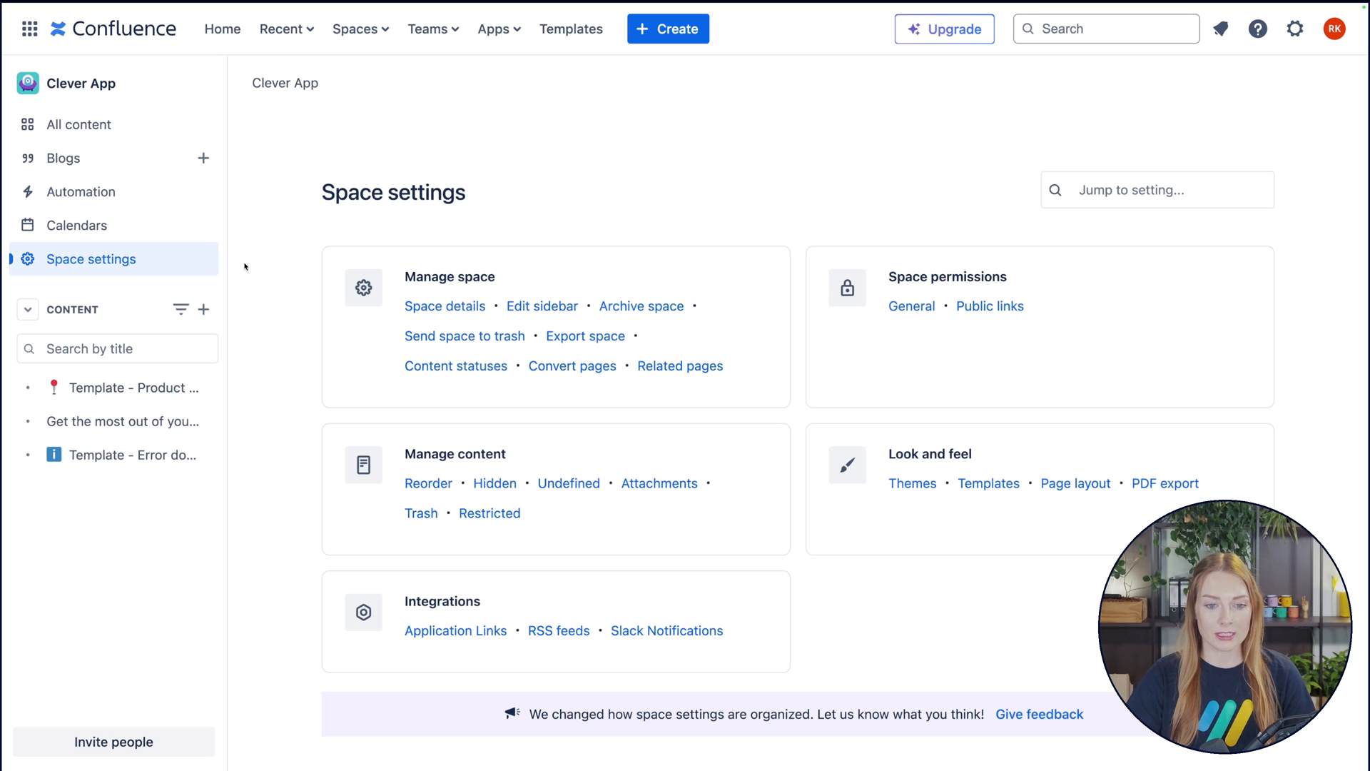
pyautogui.moveTo(541, 306)
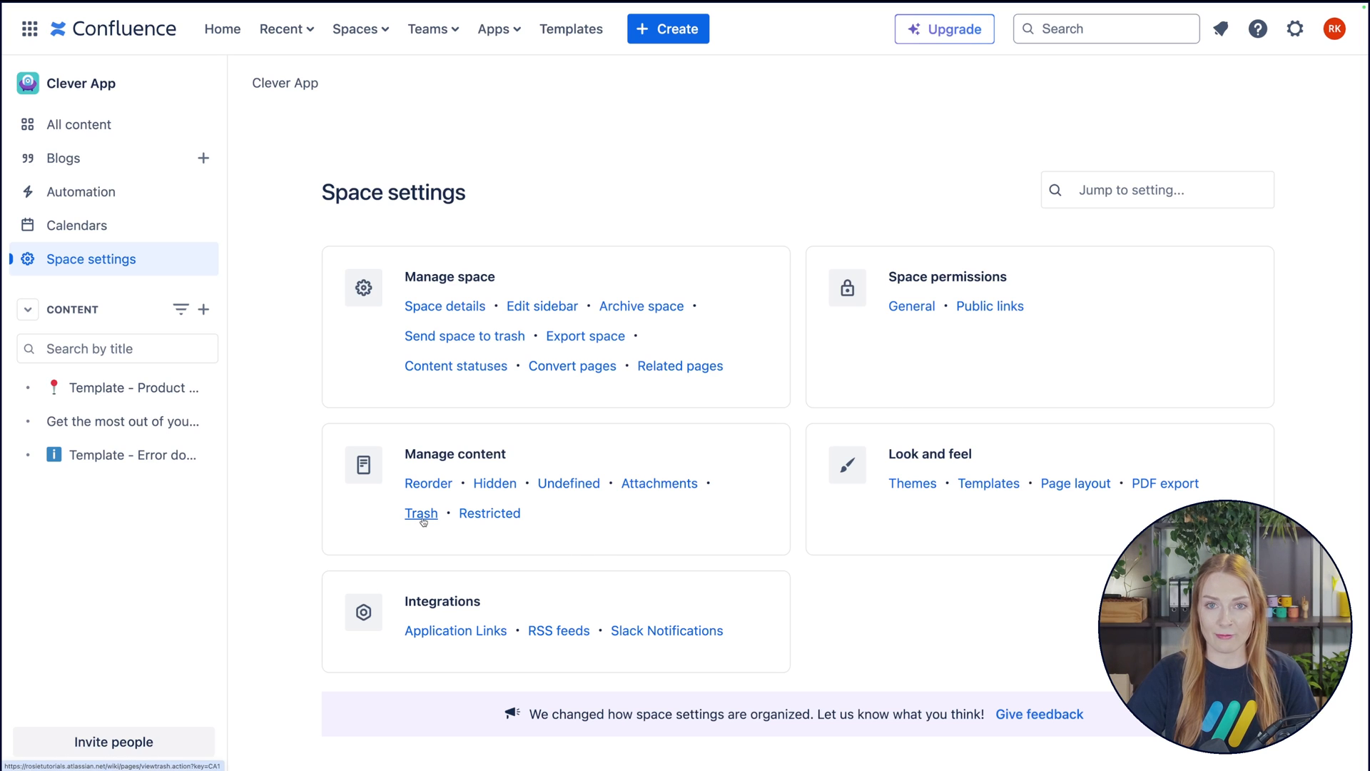
pyautogui.moveTo(780, 537)
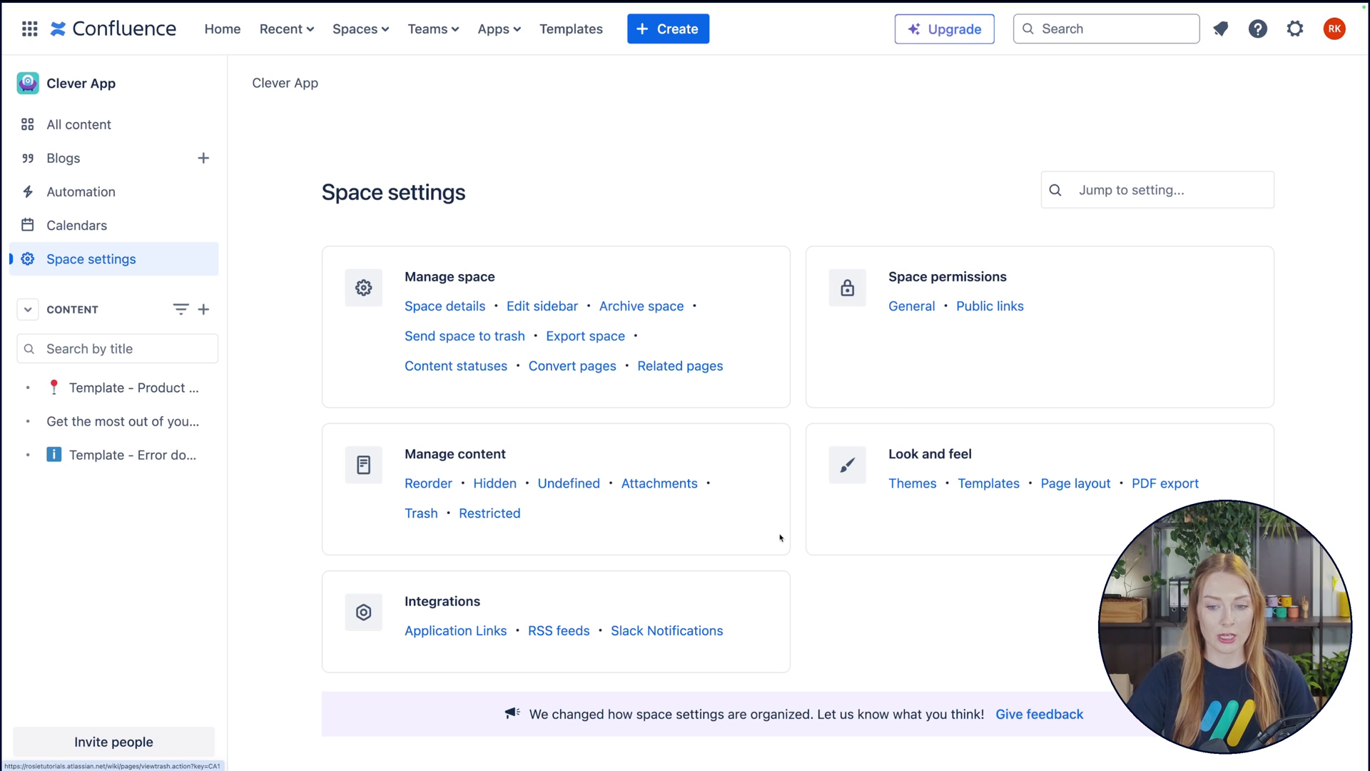
pyautogui.moveTo(808, 301)
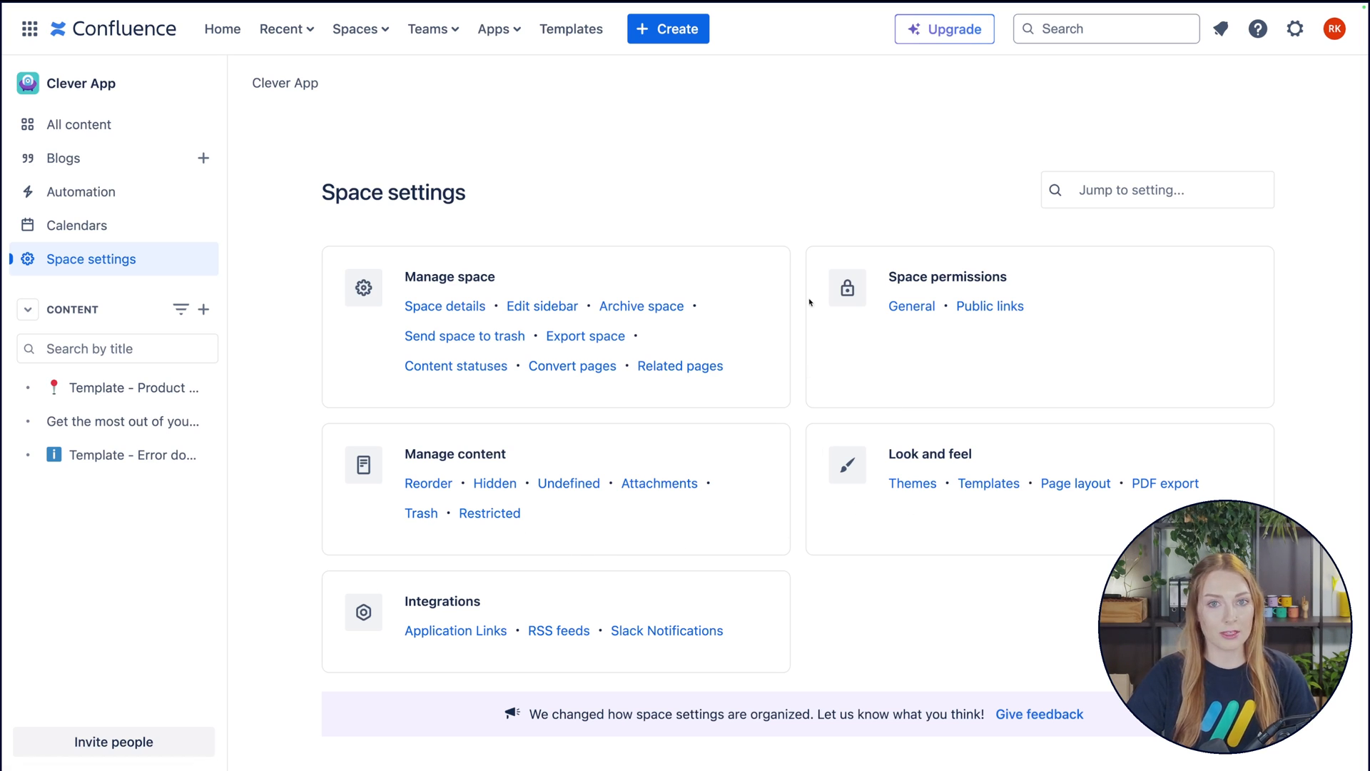
pyautogui.moveTo(439, 150)
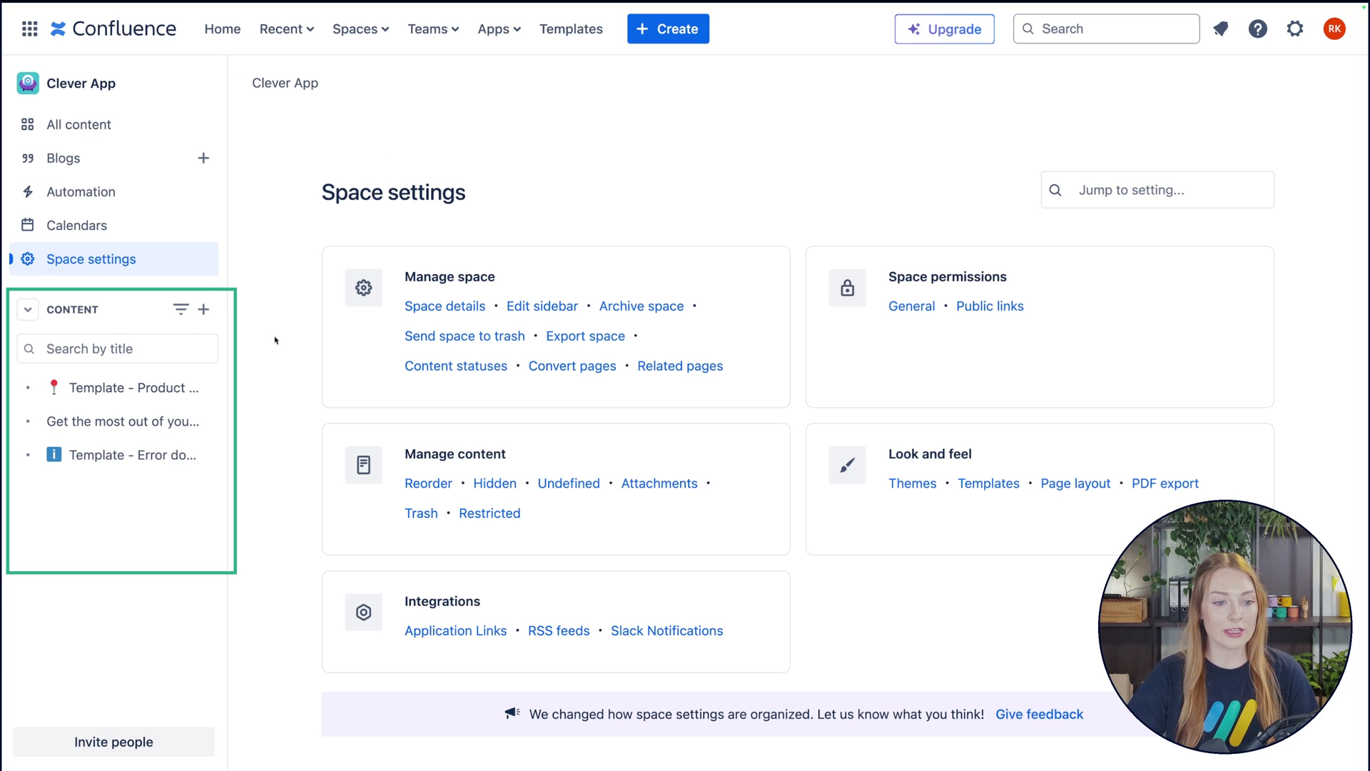
# Nest Template - Product roadmap under the documentation tips page and open it.
pyautogui.click(182, 309)
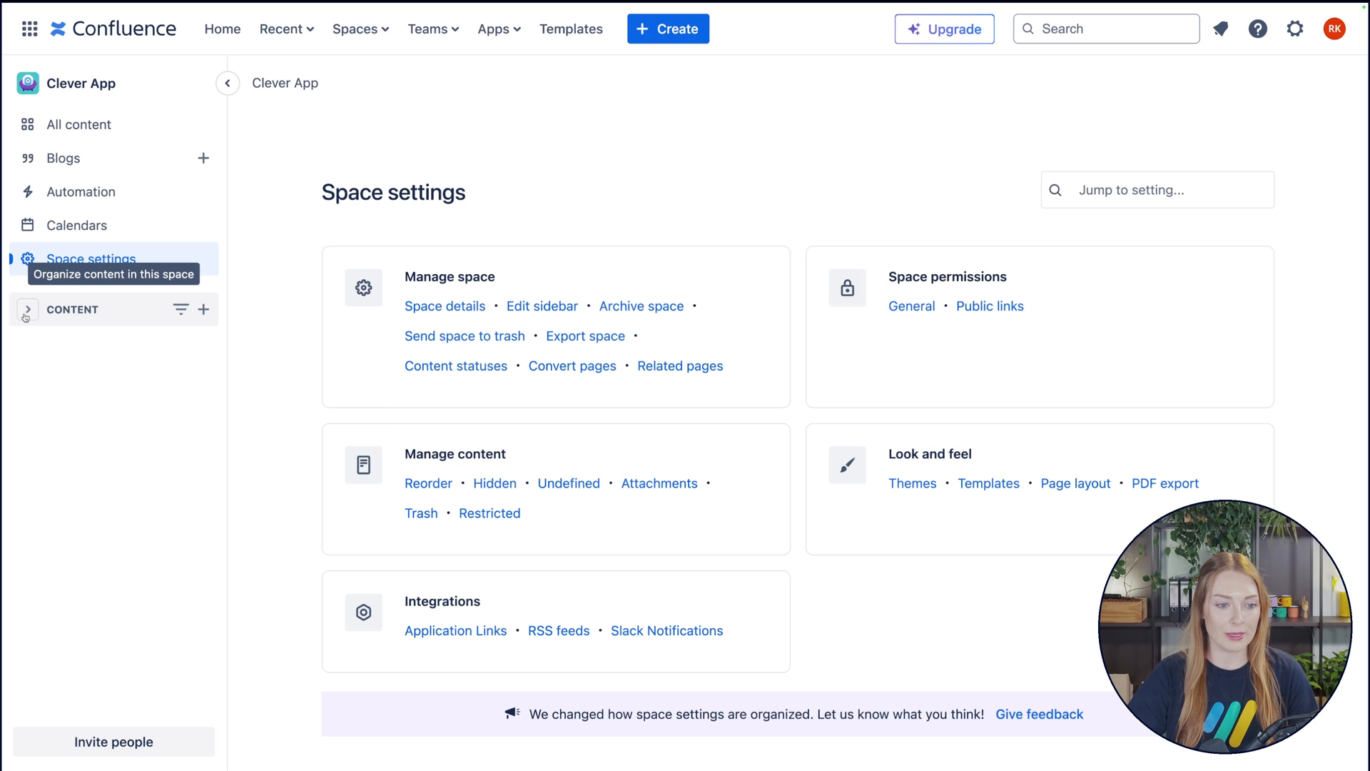
pyautogui.click(27, 309)
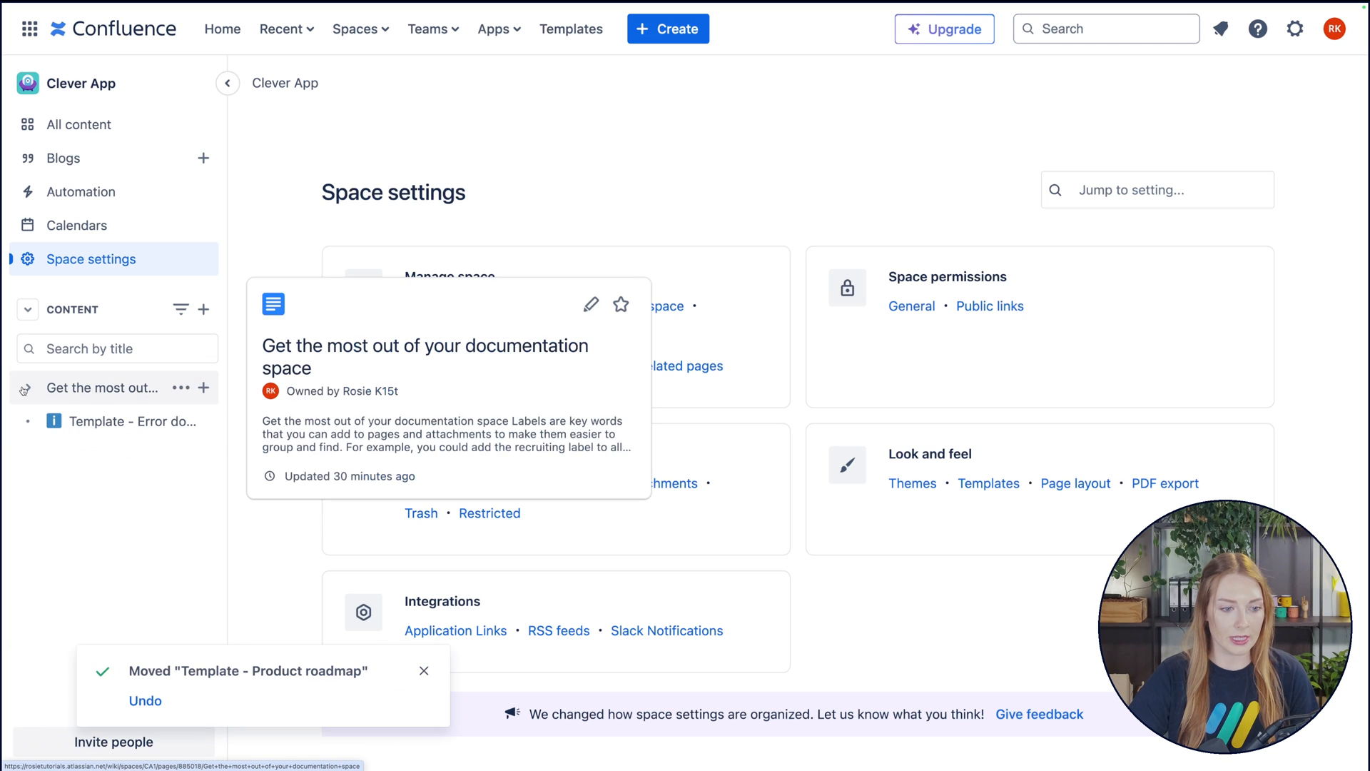
pyautogui.click(27, 387)
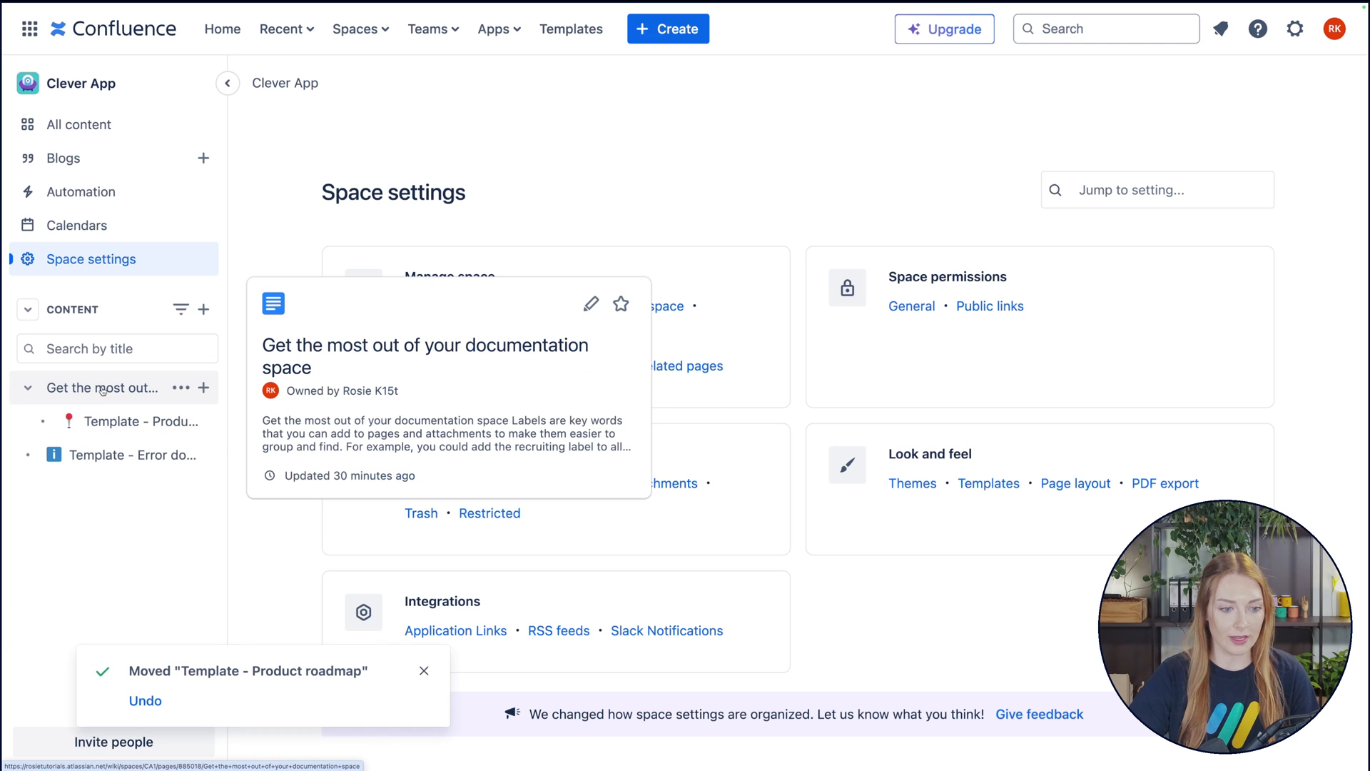
pyautogui.click(136, 421)
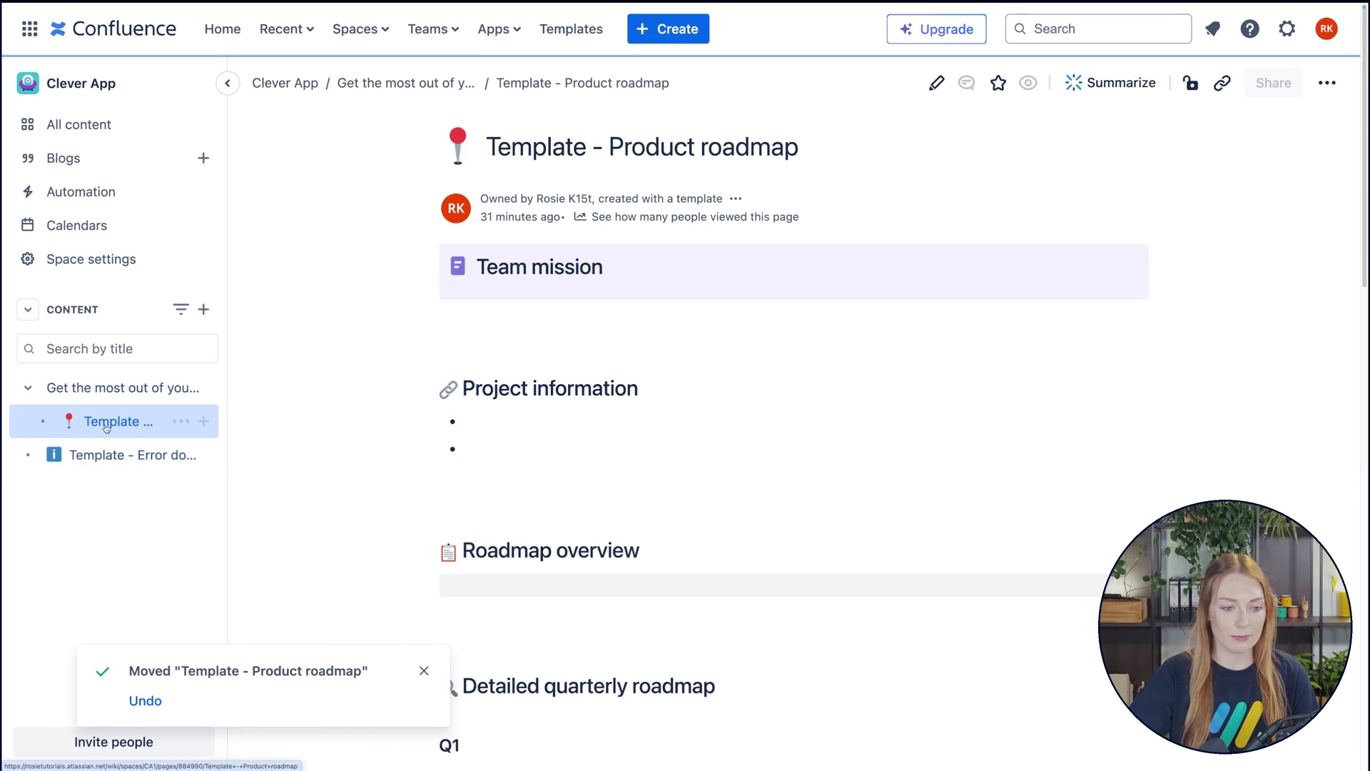
# Open 'Get the most out of your documentation space', then the Clever App overview.
pyautogui.click(124, 388)
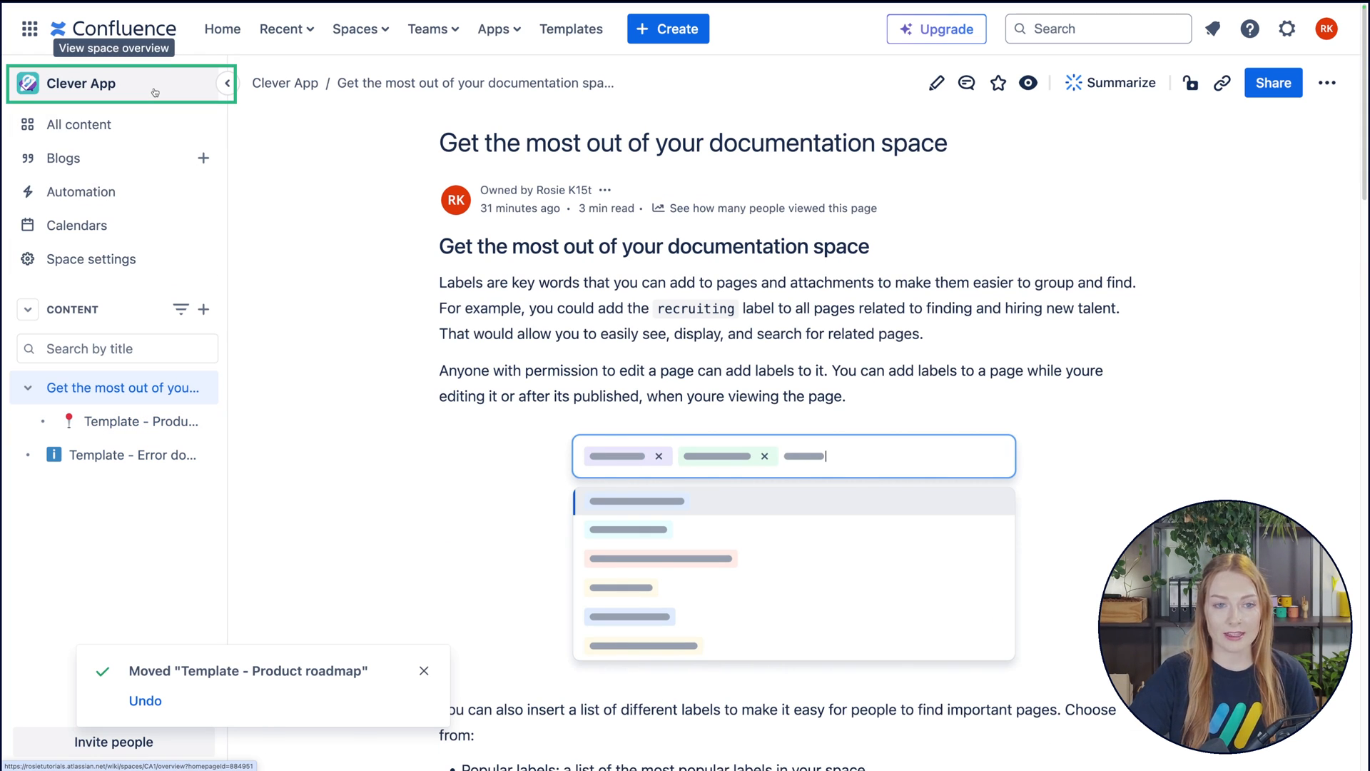
pyautogui.click(83, 83)
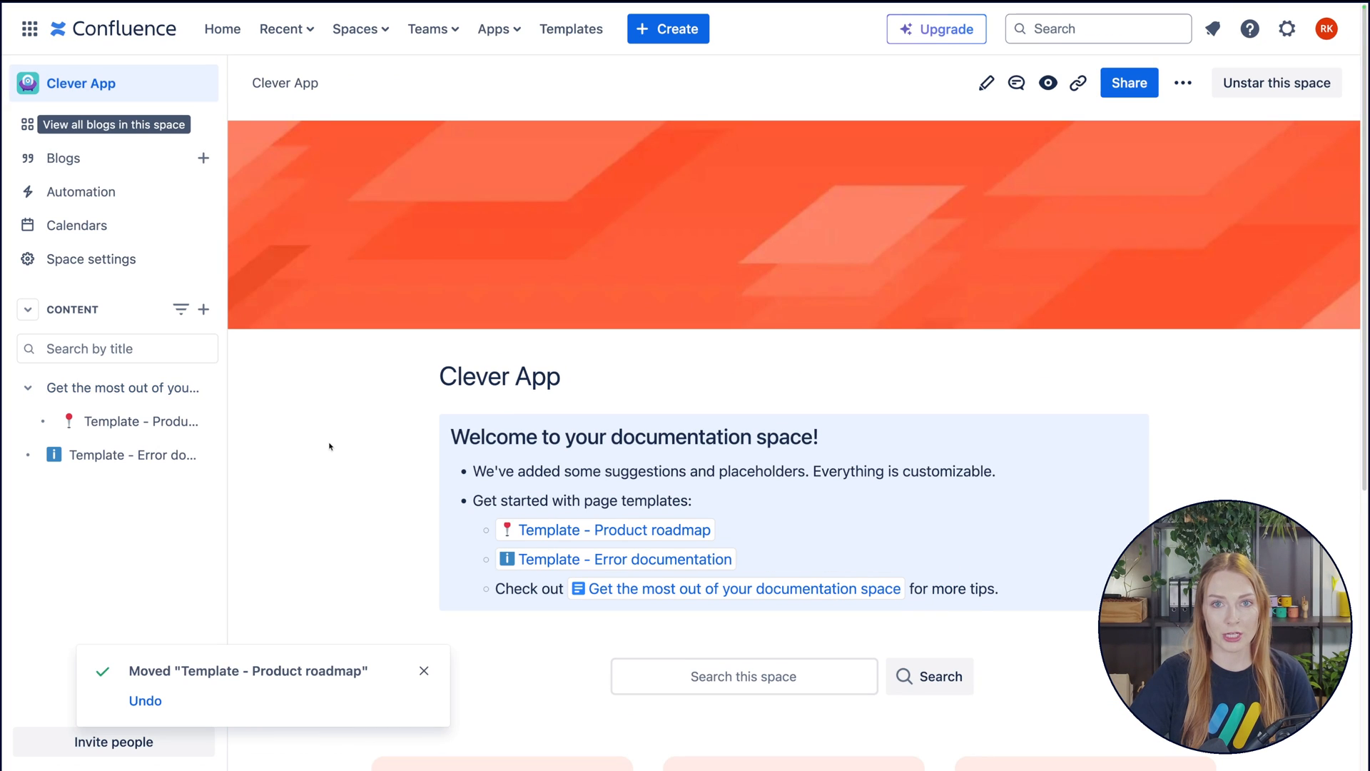
pyautogui.moveTo(335, 451)
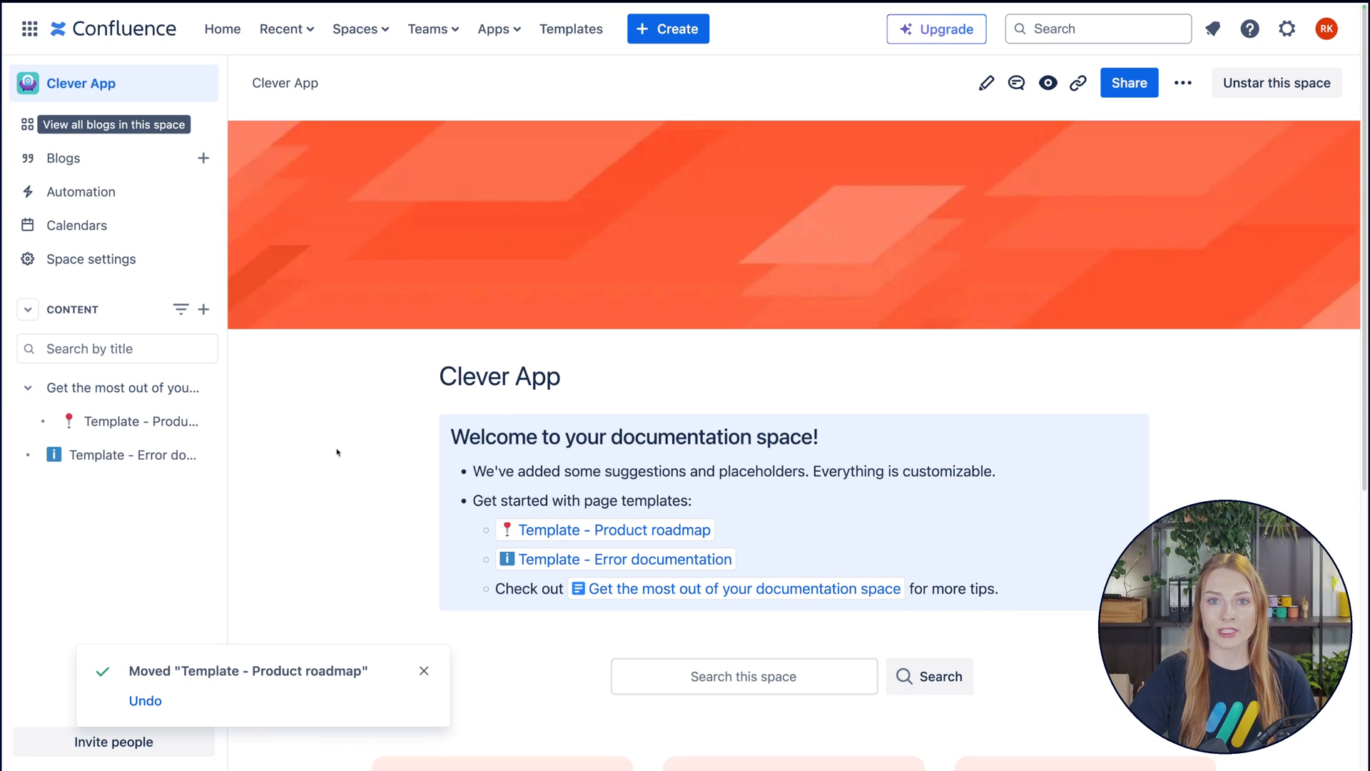